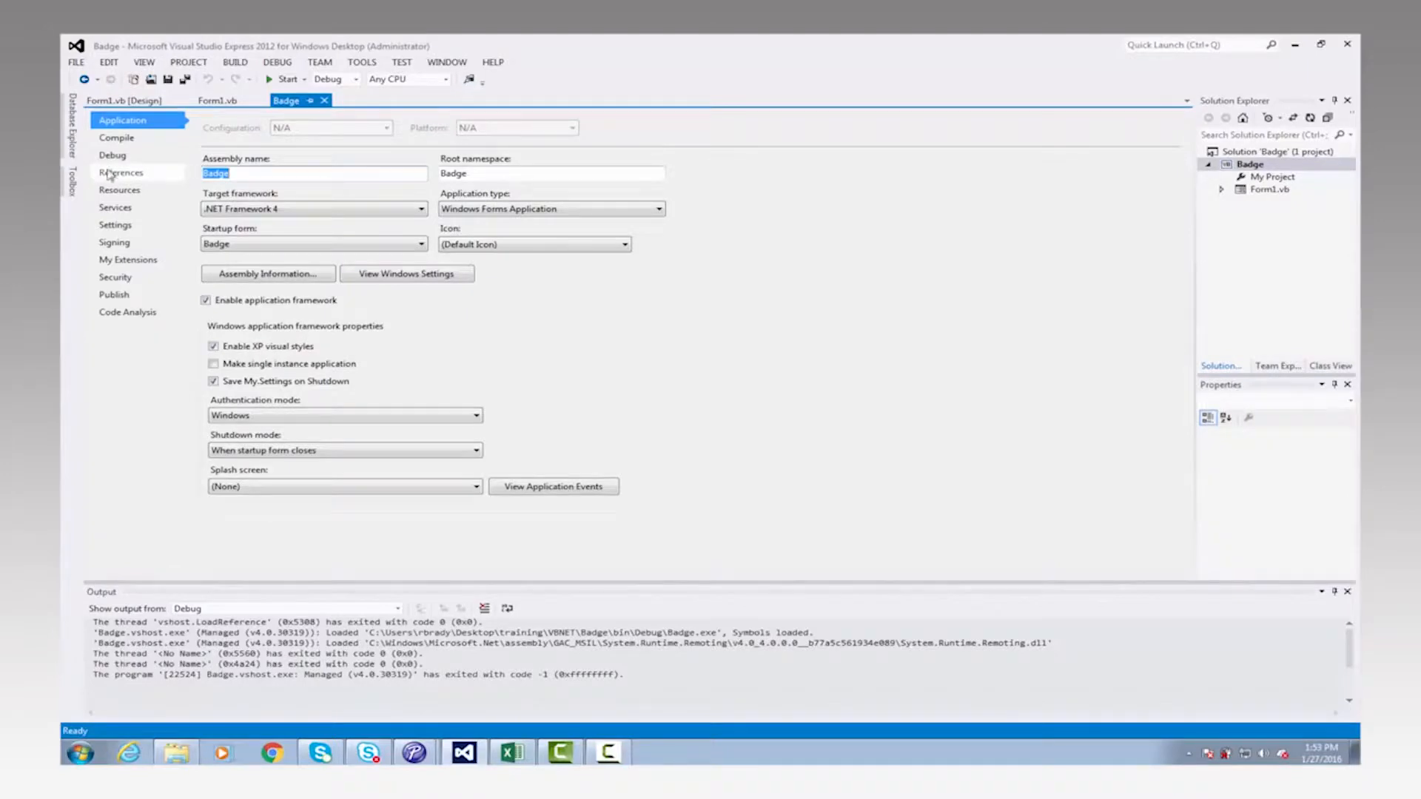
Set the Badge project's compile Target CPU to x86 in Project Properties.
{"action": "left_click", "coordinate": [117, 138]}
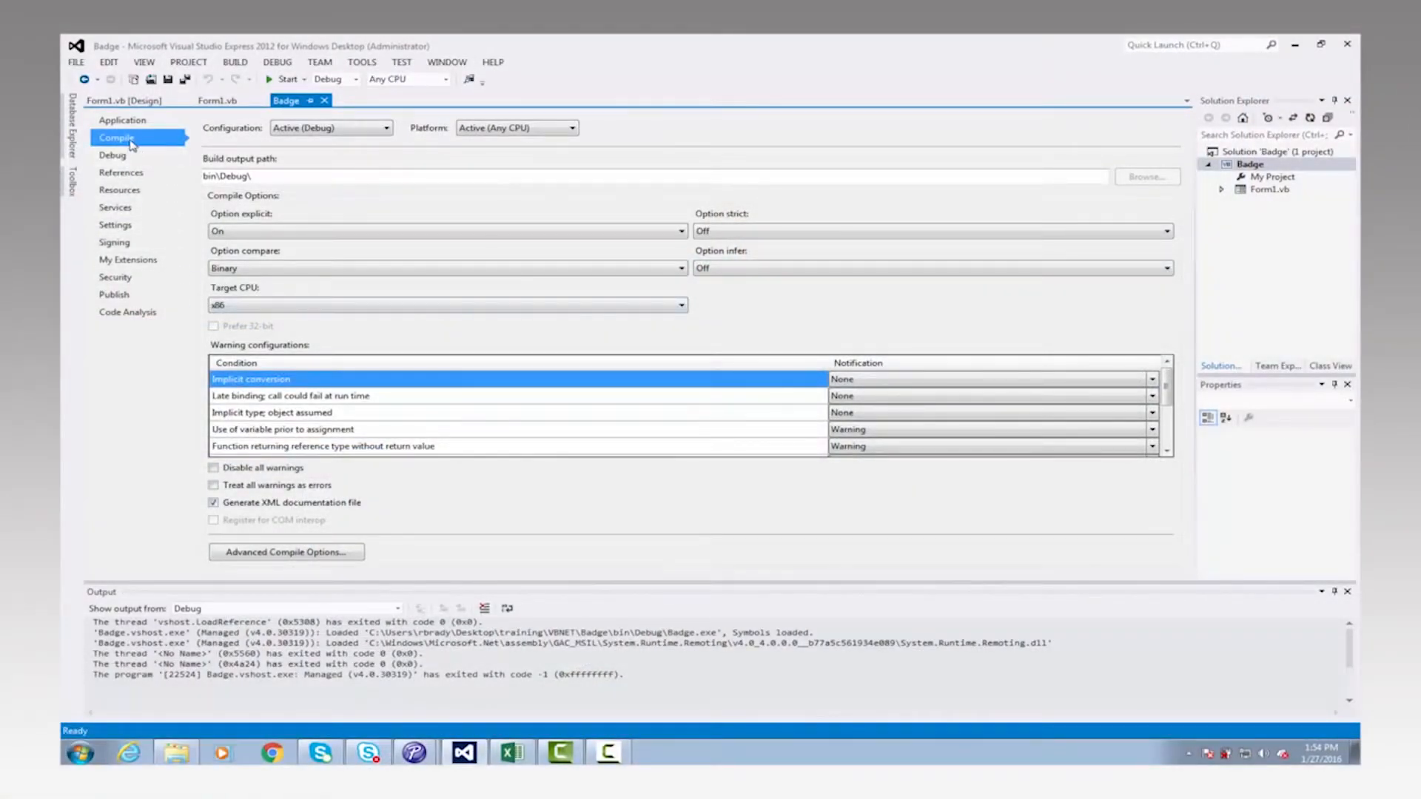
{"action": "mouse_move", "coordinate": [253, 299]}
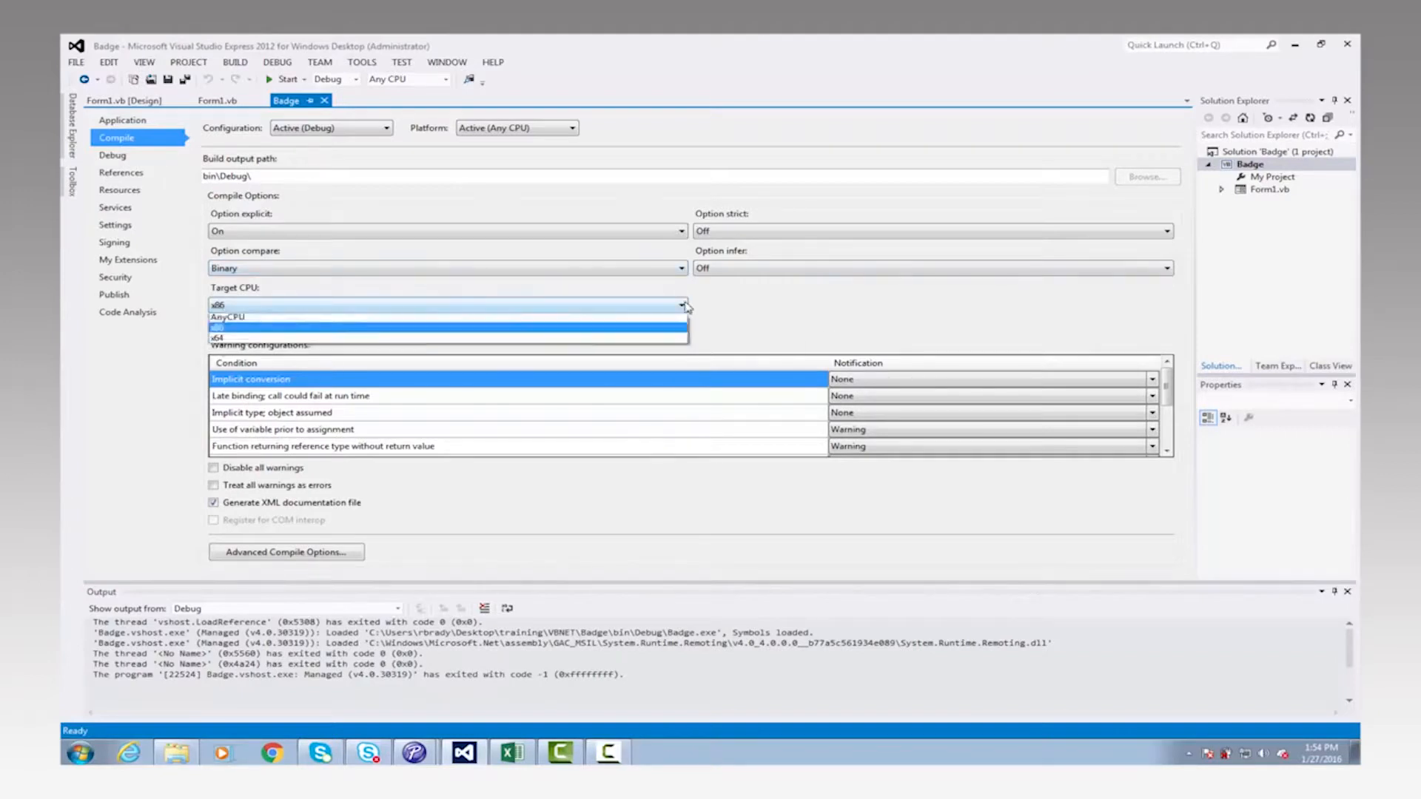
{"action": "mouse_move", "coordinate": [224, 318]}
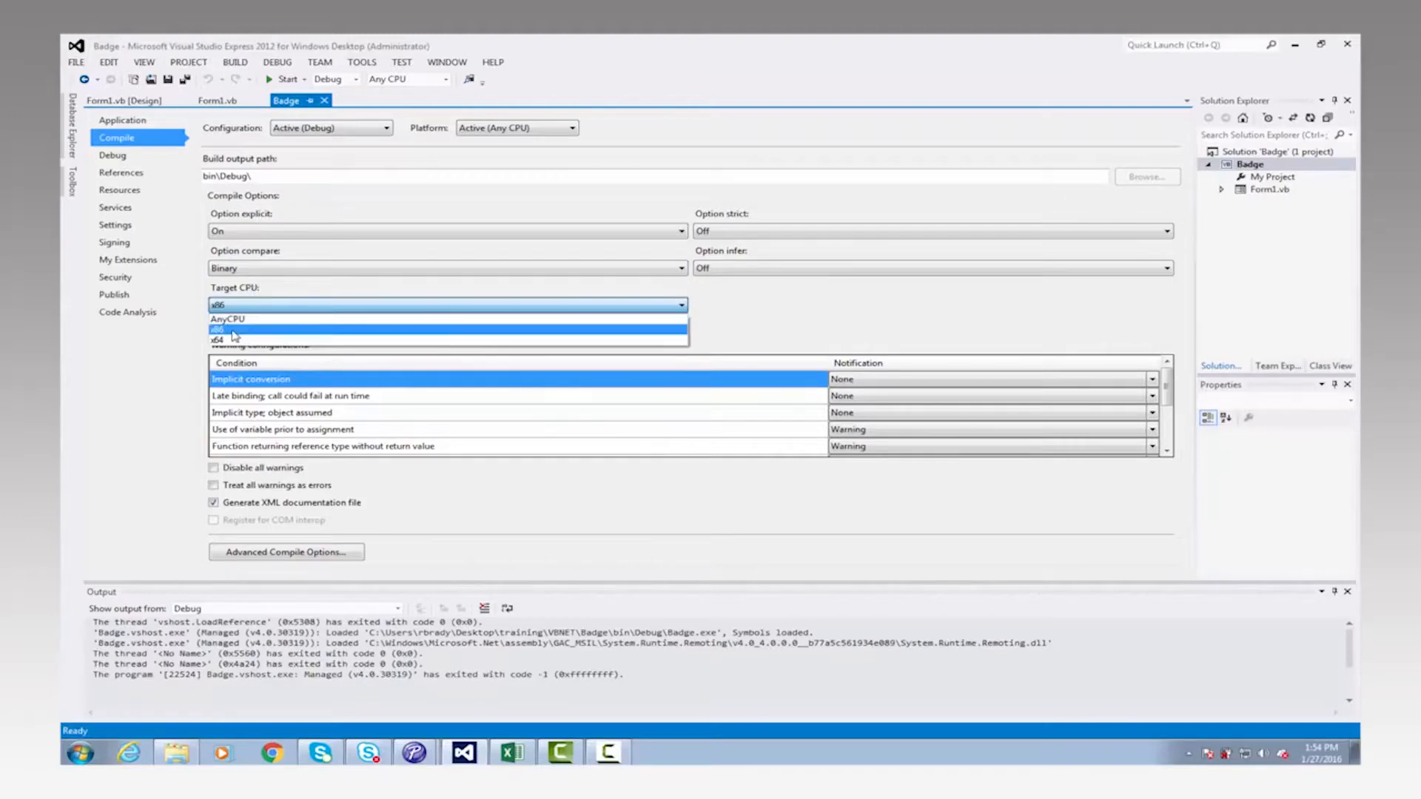
{"action": "left_click", "coordinate": [219, 339]}
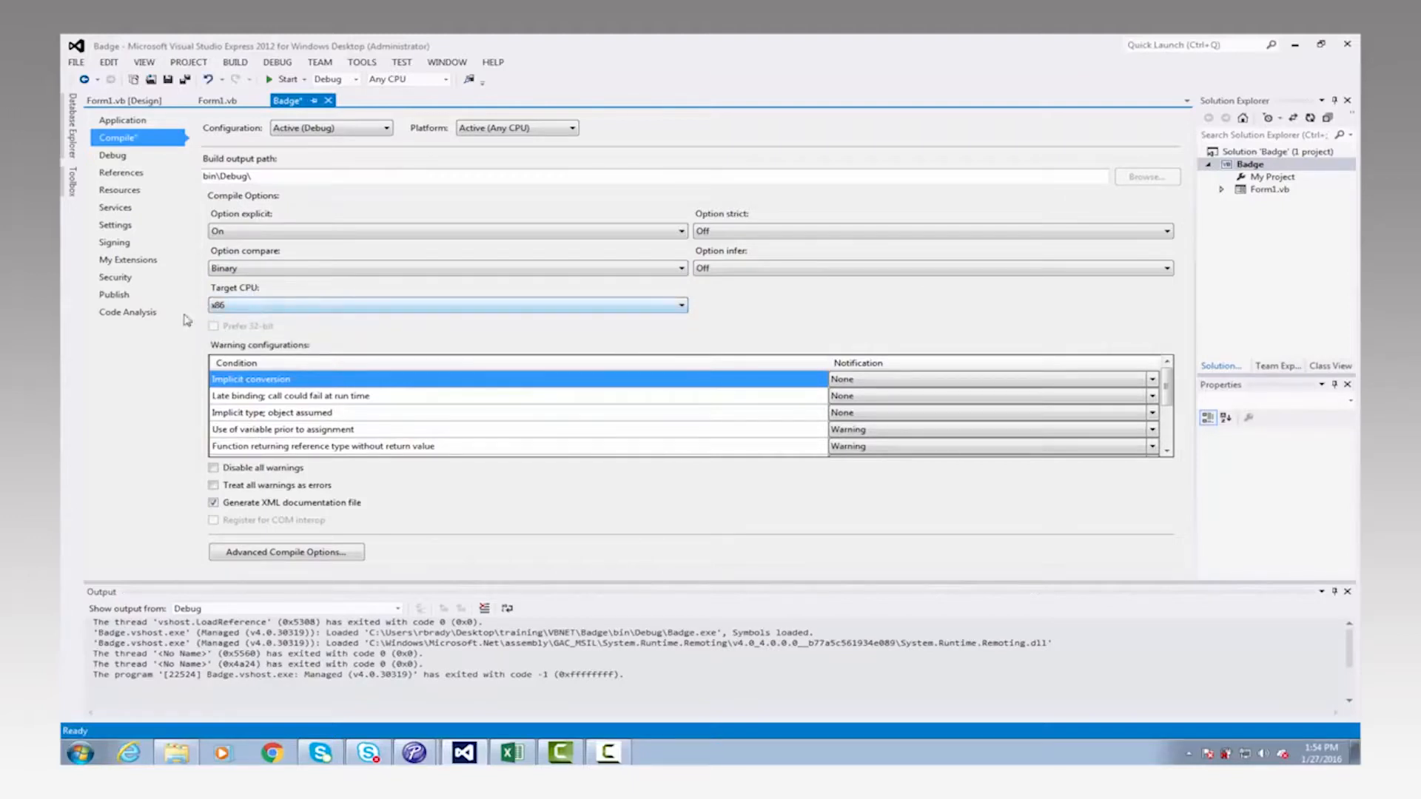
{"action": "left_click", "coordinate": [444, 305]}
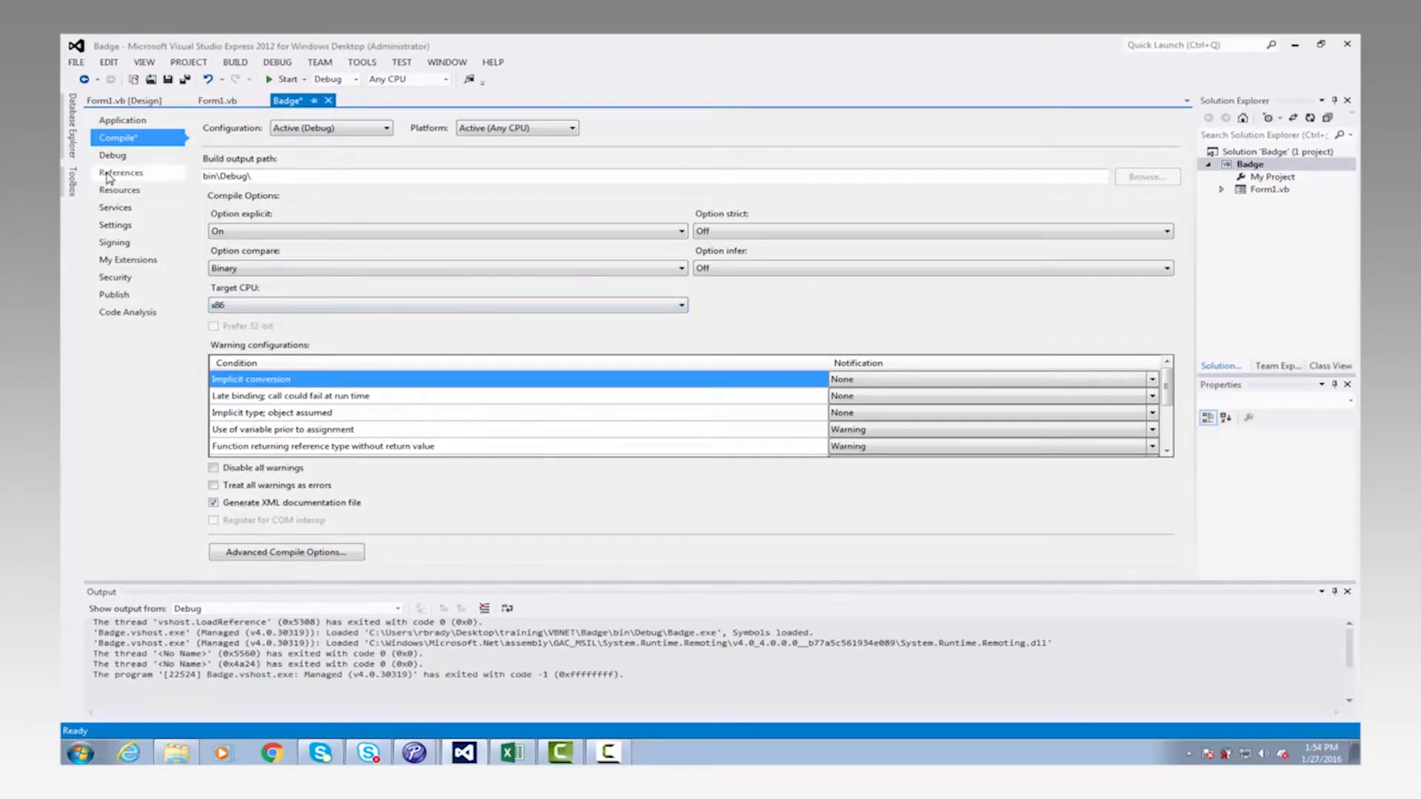
Show the project references with the Brother b-PAC 3.1 Type Library, viewing and closing the Reference Manager COM list.
{"action": "left_click", "coordinate": [123, 172]}
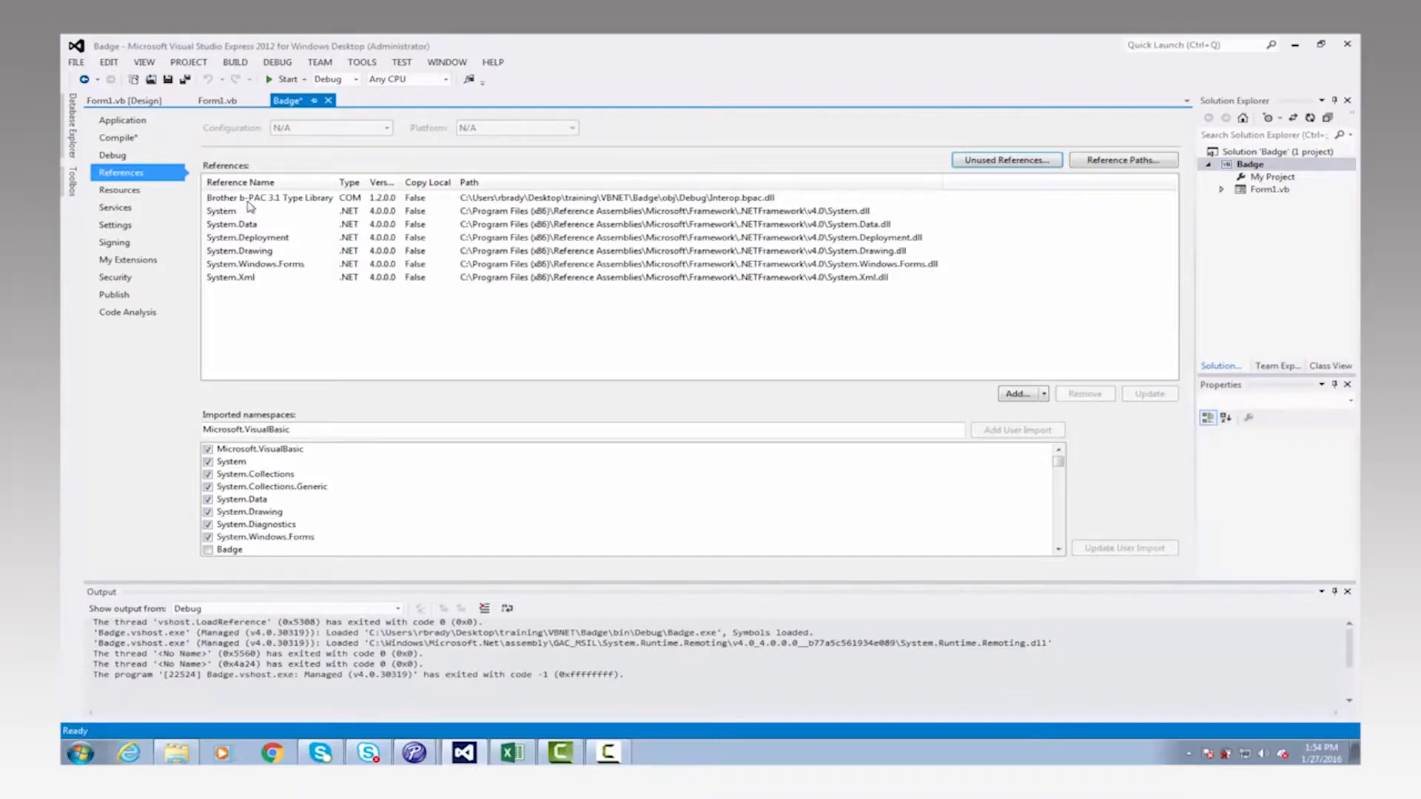
{"action": "mouse_move", "coordinate": [278, 205]}
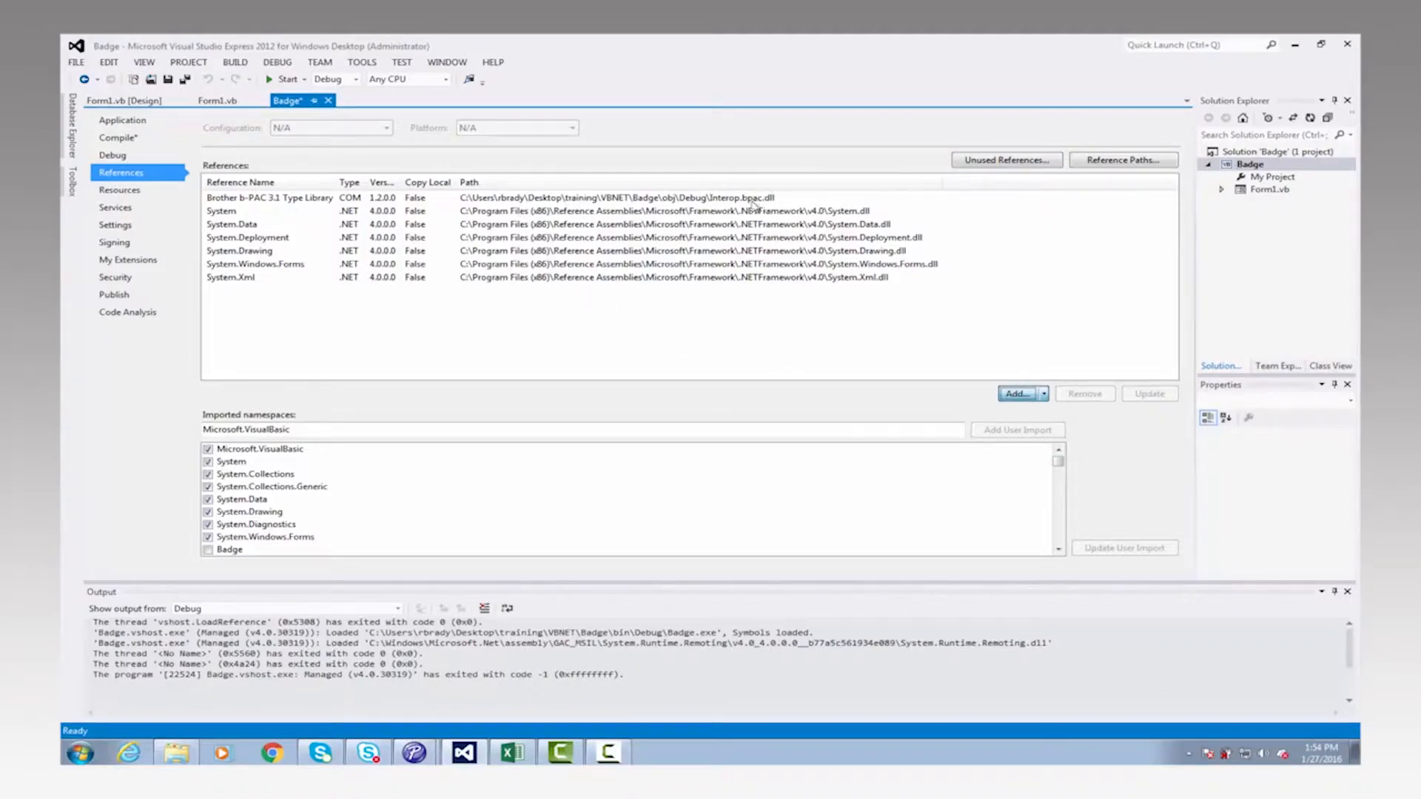
{"action": "left_click", "coordinate": [1017, 393]}
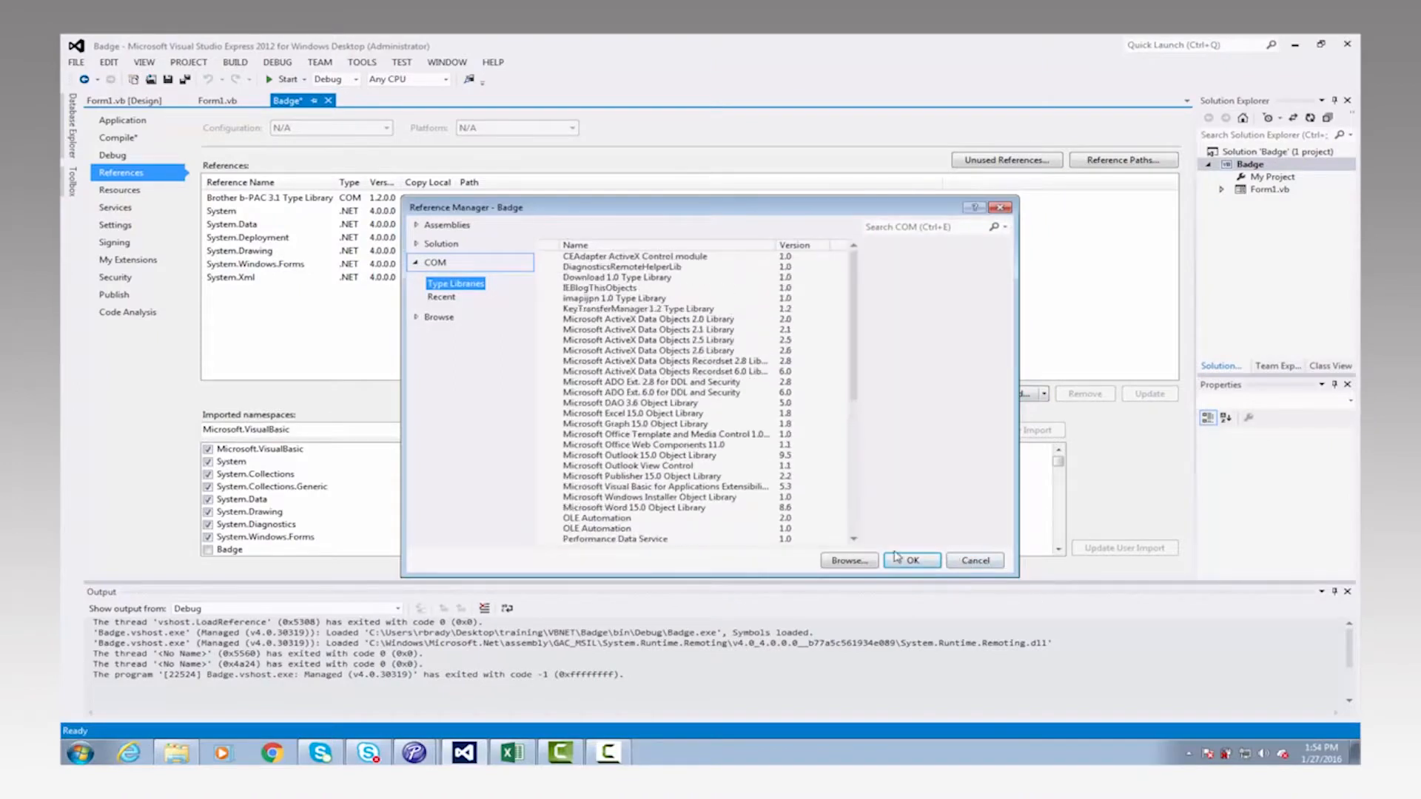
{"action": "left_click", "coordinate": [912, 559]}
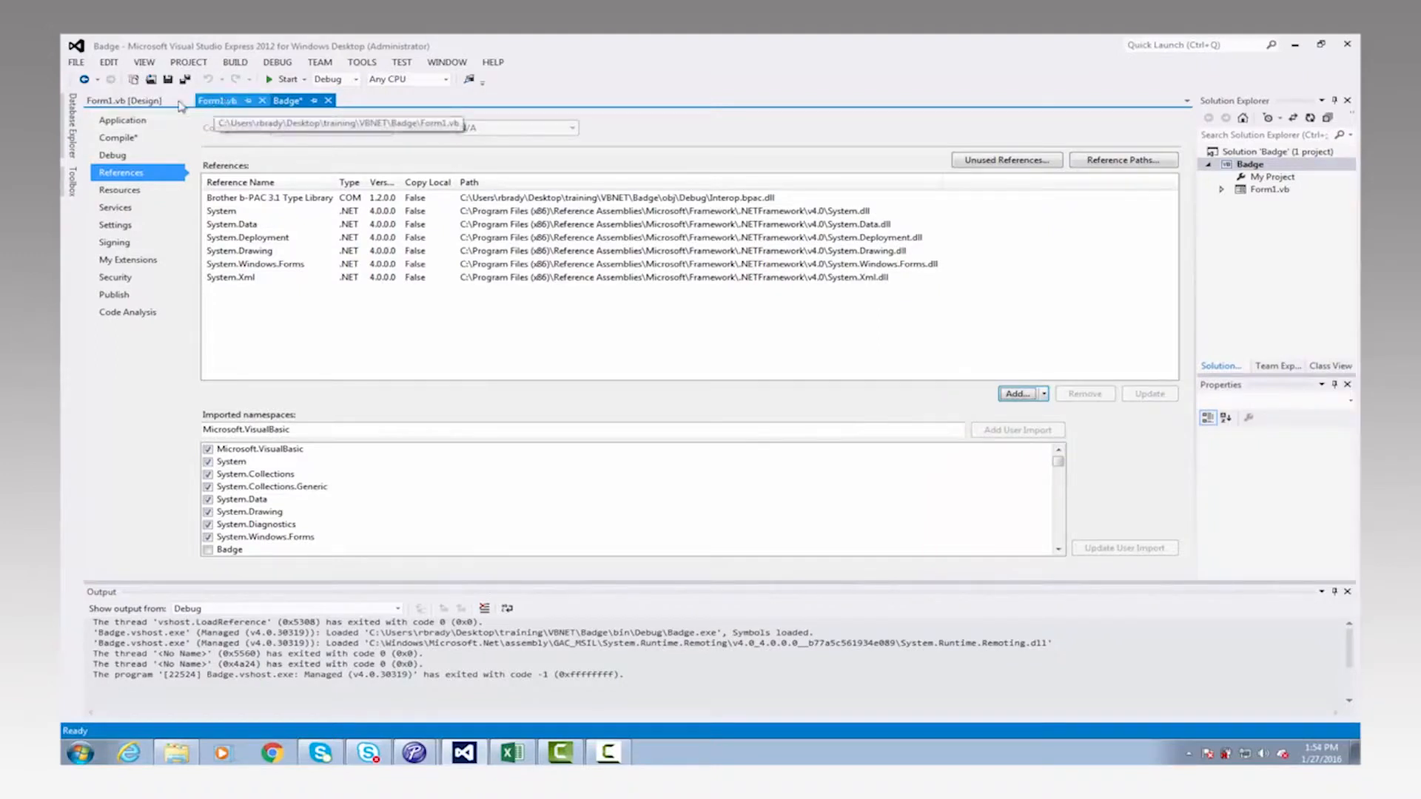
Bring up Form1.vb's code and inspect the sPath constant holding the Badge.lbx path.
{"action": "left_click", "coordinate": [125, 100]}
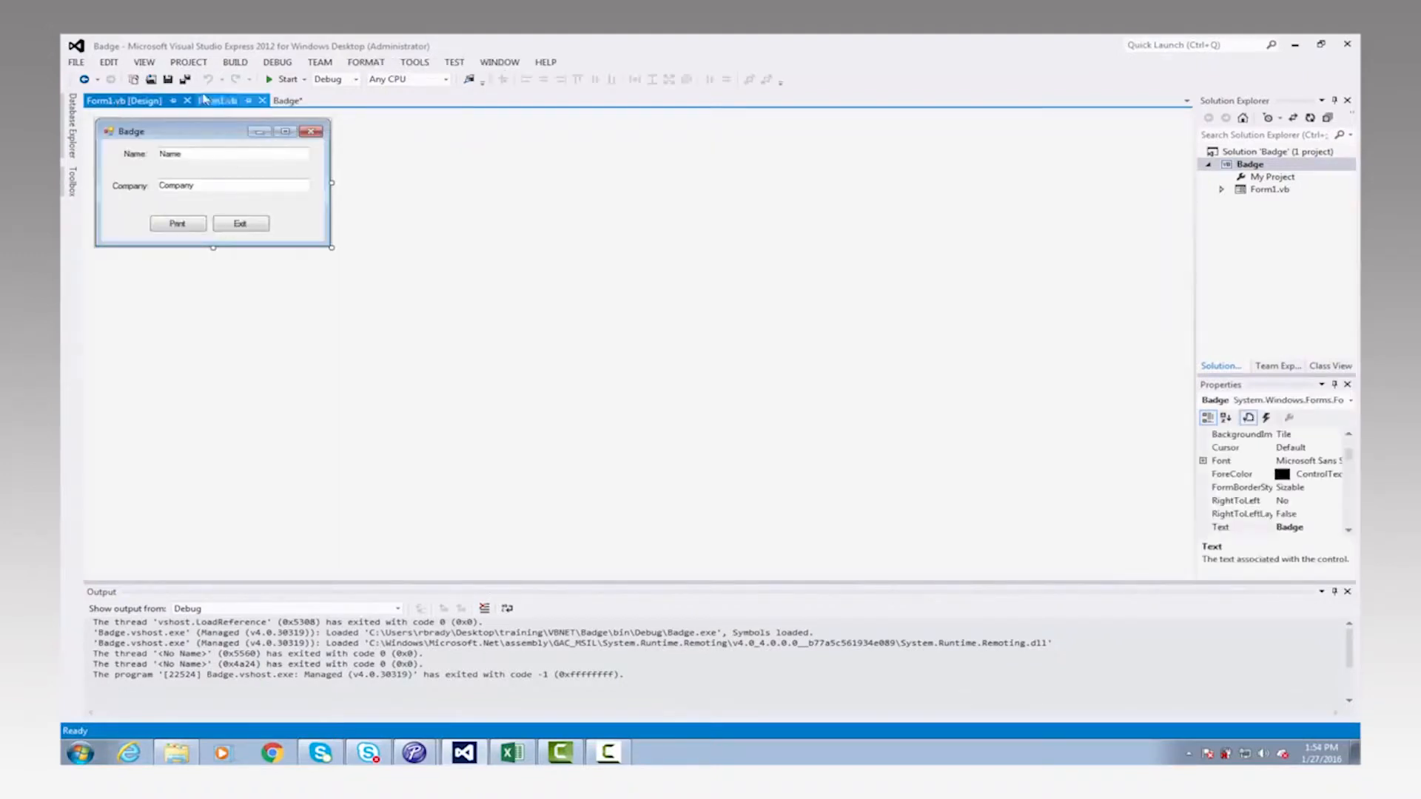
{"action": "left_click", "coordinate": [218, 100]}
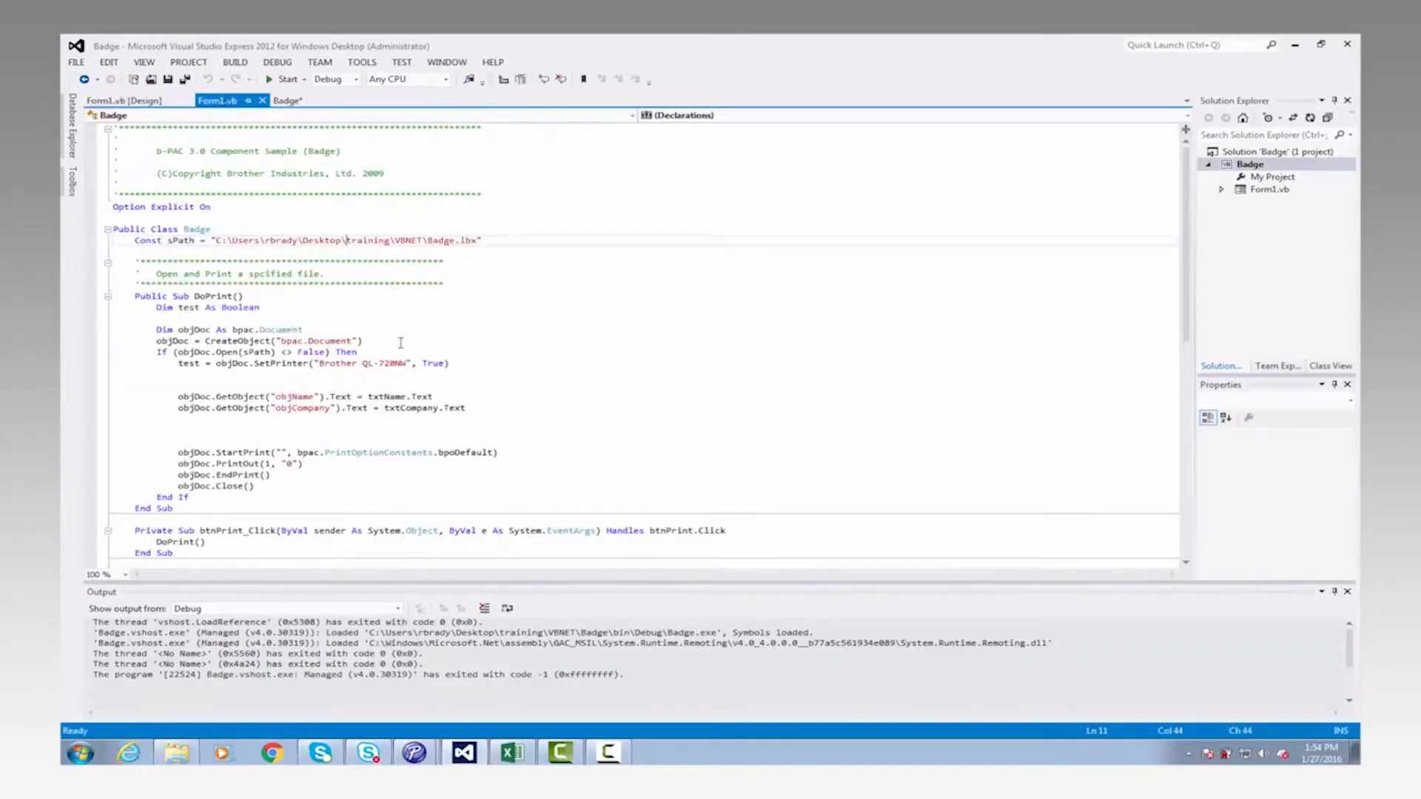
{"action": "mouse_move", "coordinate": [730, 729]}
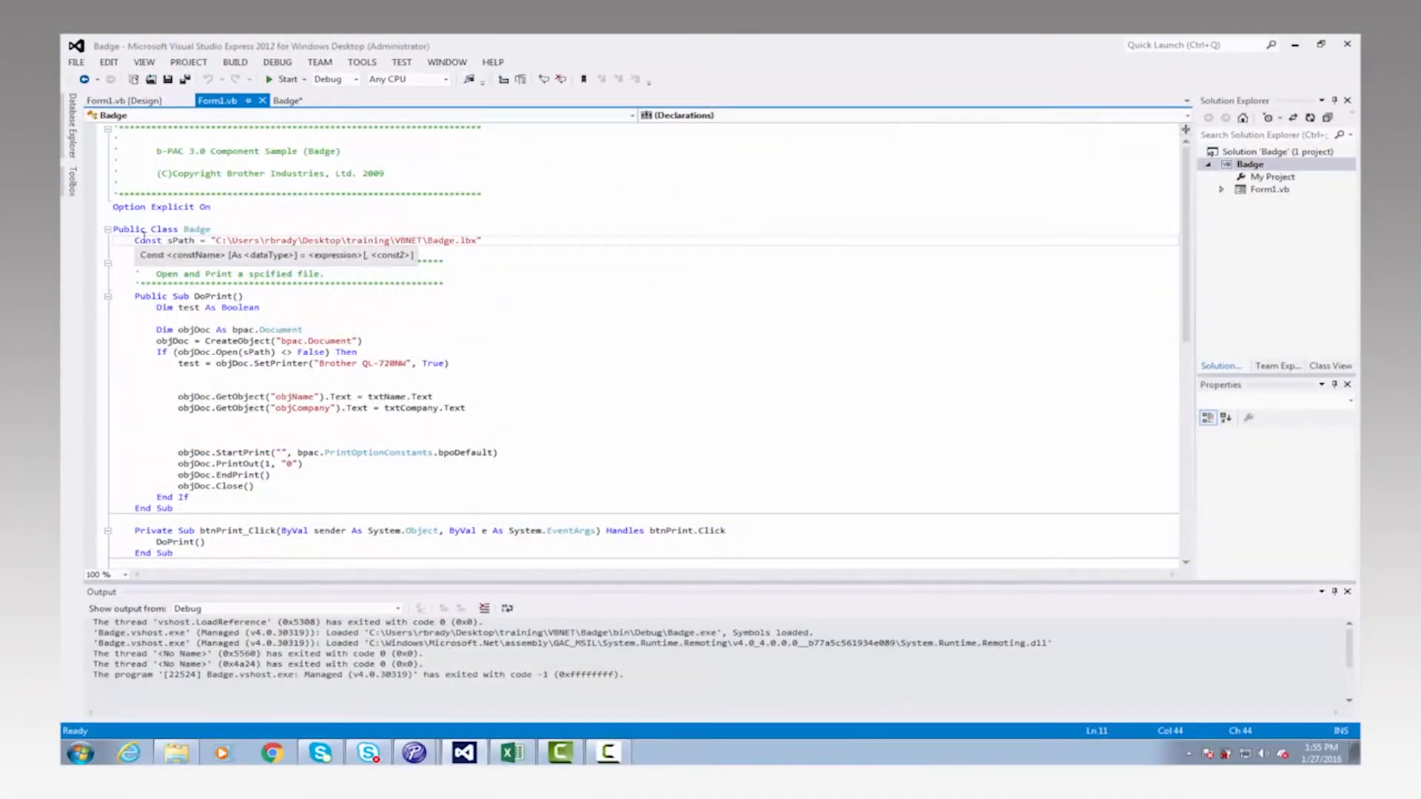
{"action": "left_click", "coordinate": [159, 239]}
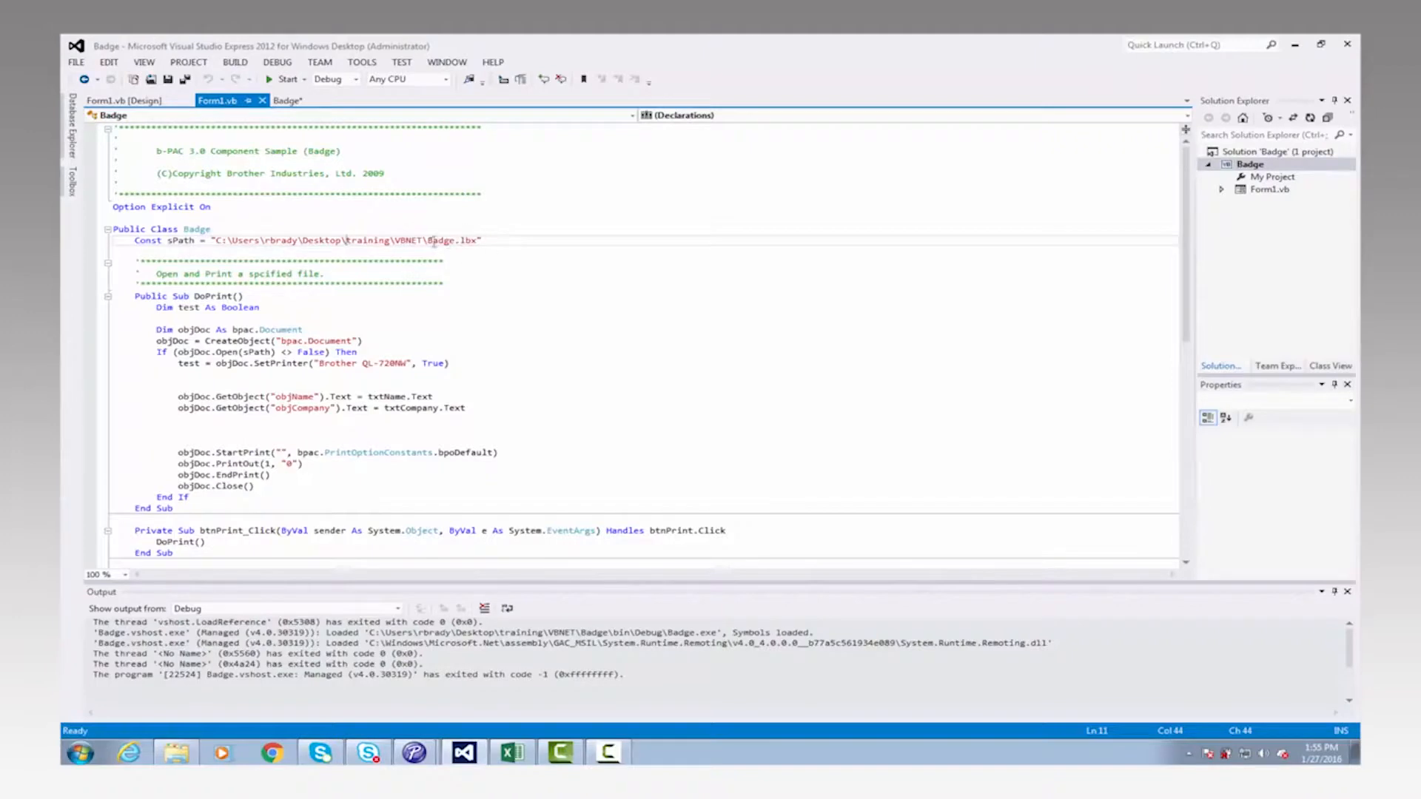
{"action": "mouse_move", "coordinate": [435, 271]}
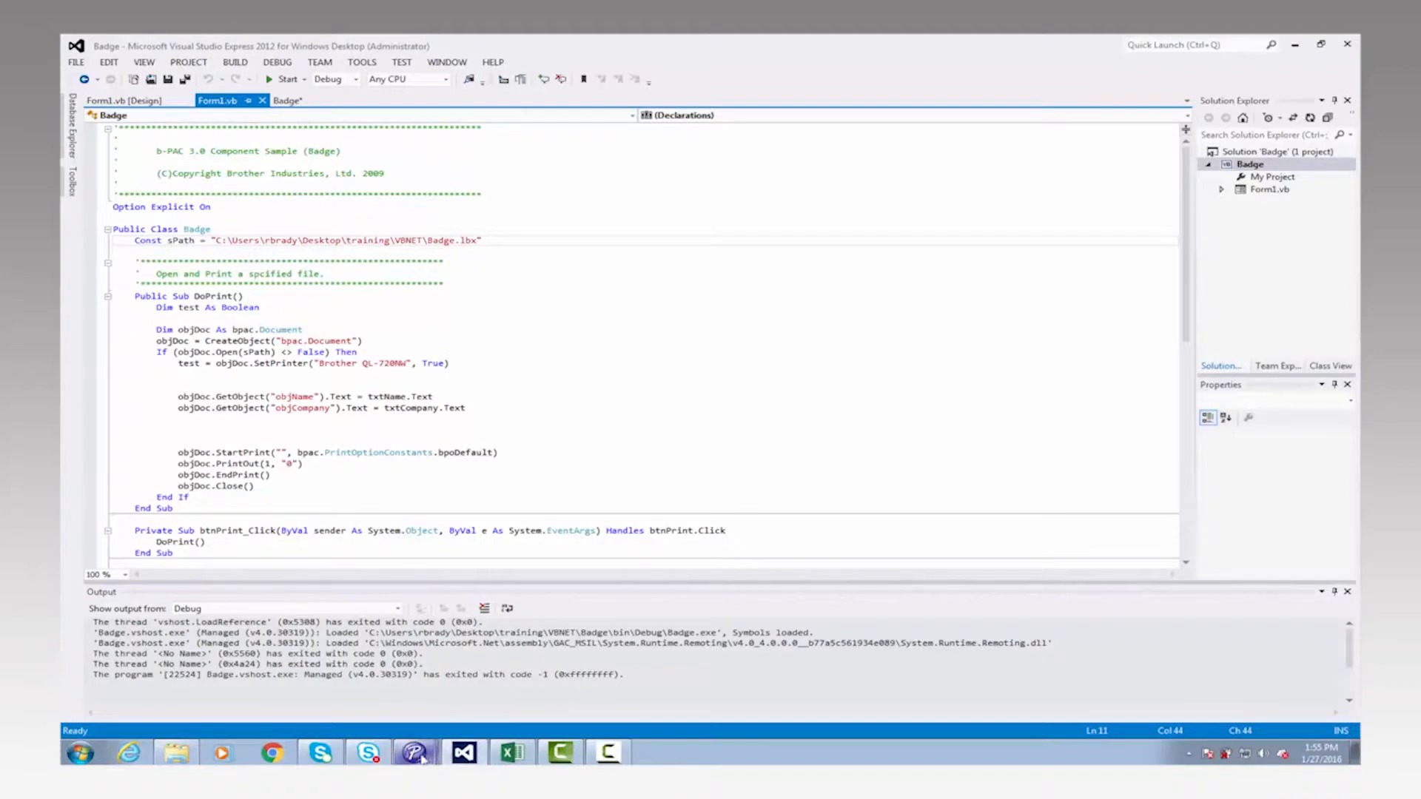
Switch to Badge.lbx in P-touch Editor and confirm the Mr. Mike Smith text is named objName.
{"action": "left_click", "coordinate": [413, 754]}
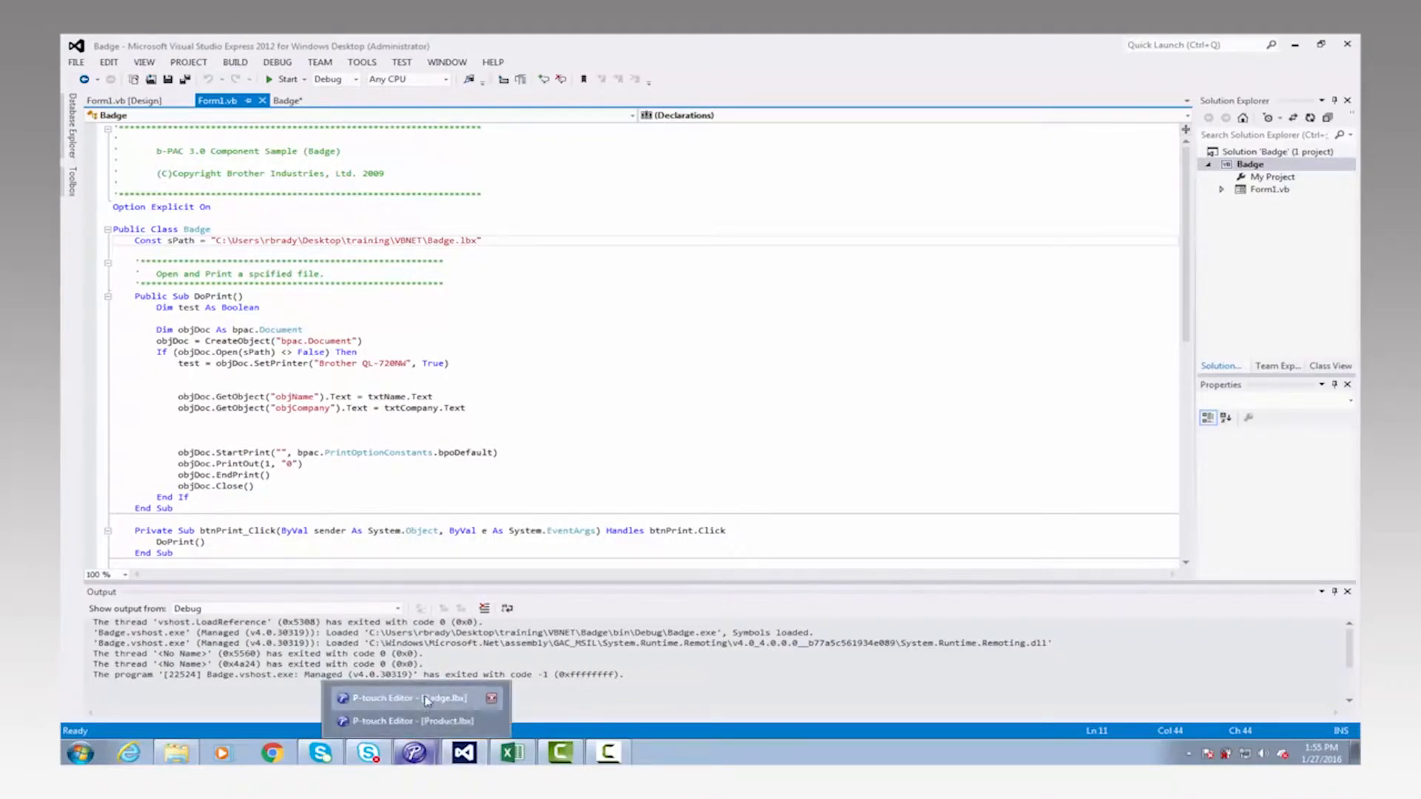
{"action": "left_click", "coordinate": [410, 697]}
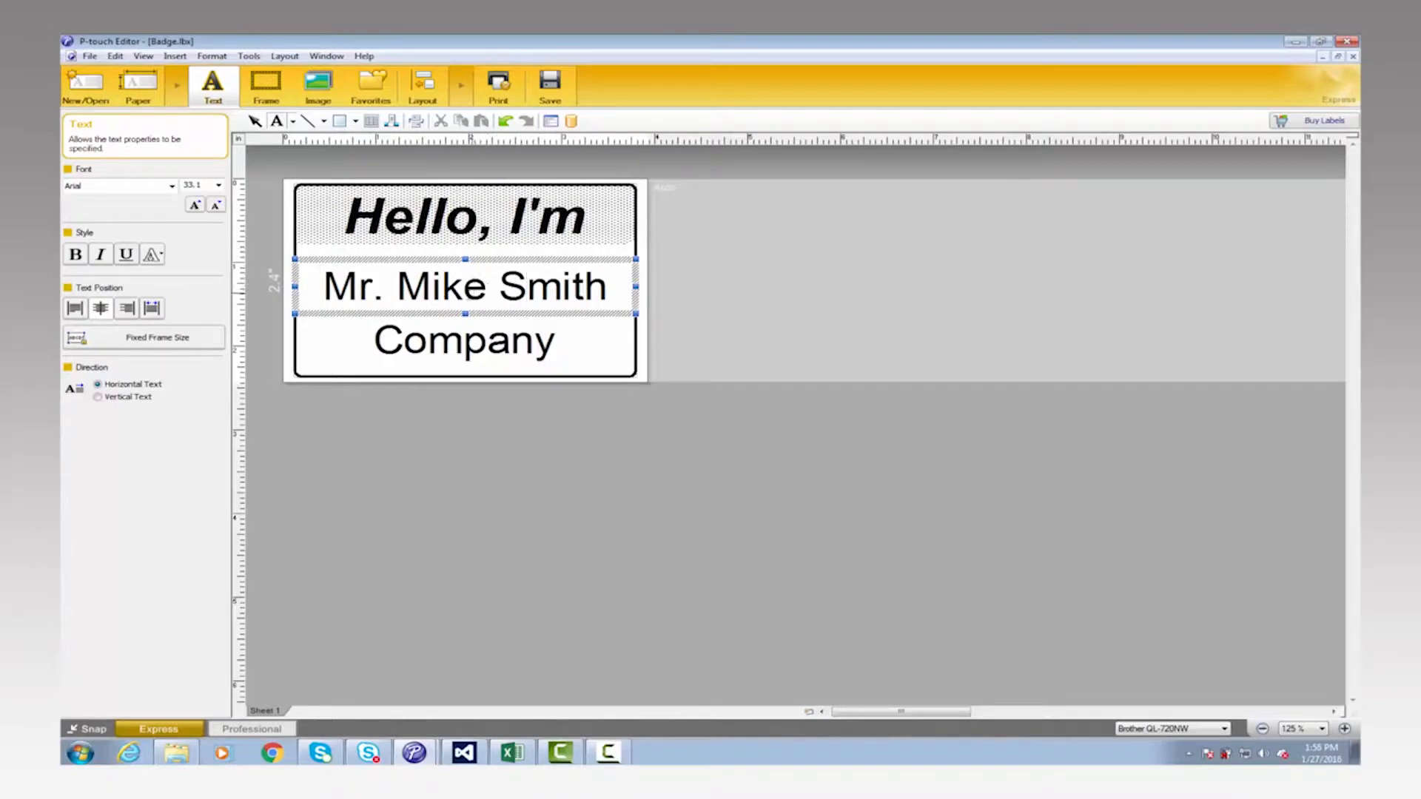
{"action": "right_click", "coordinate": [462, 286]}
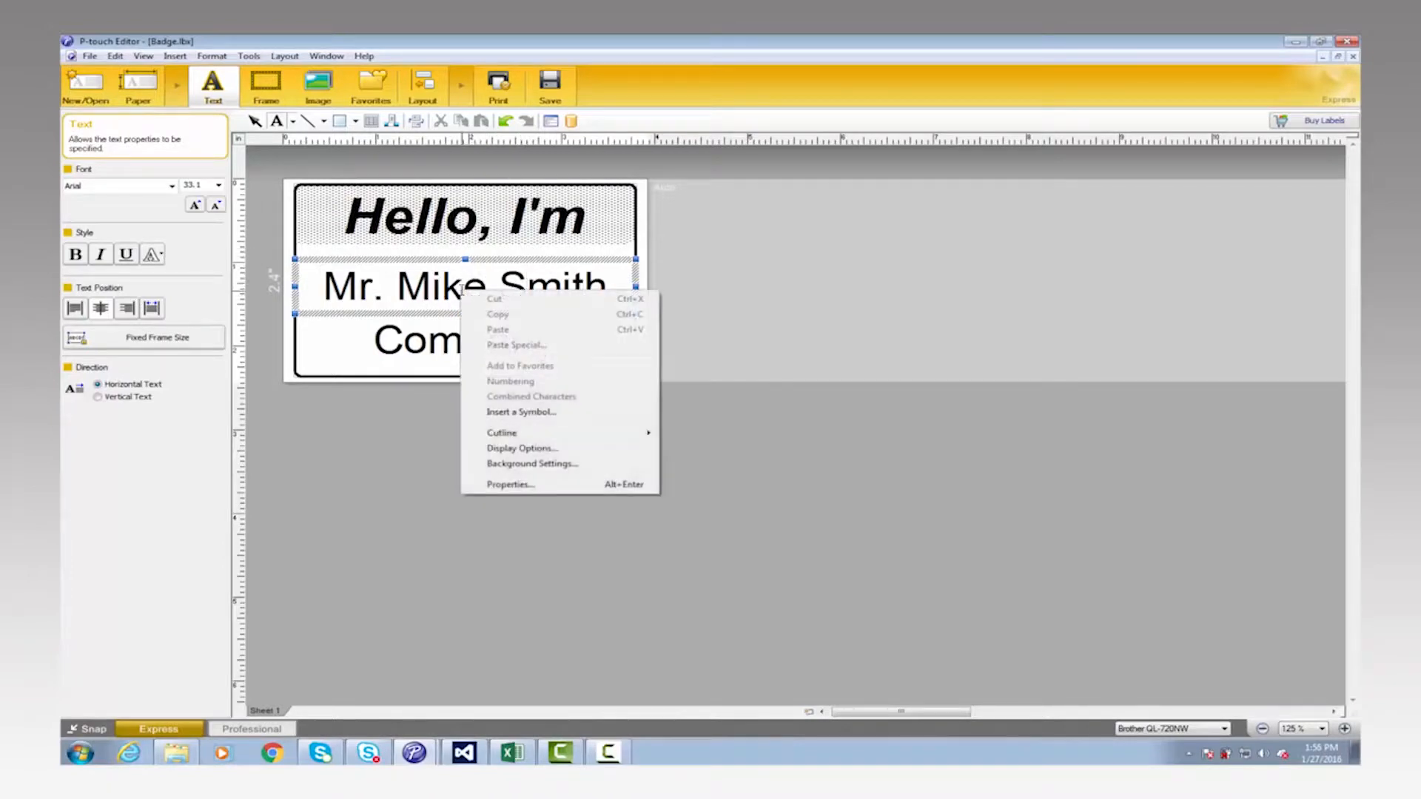
{"action": "mouse_move", "coordinate": [509, 486]}
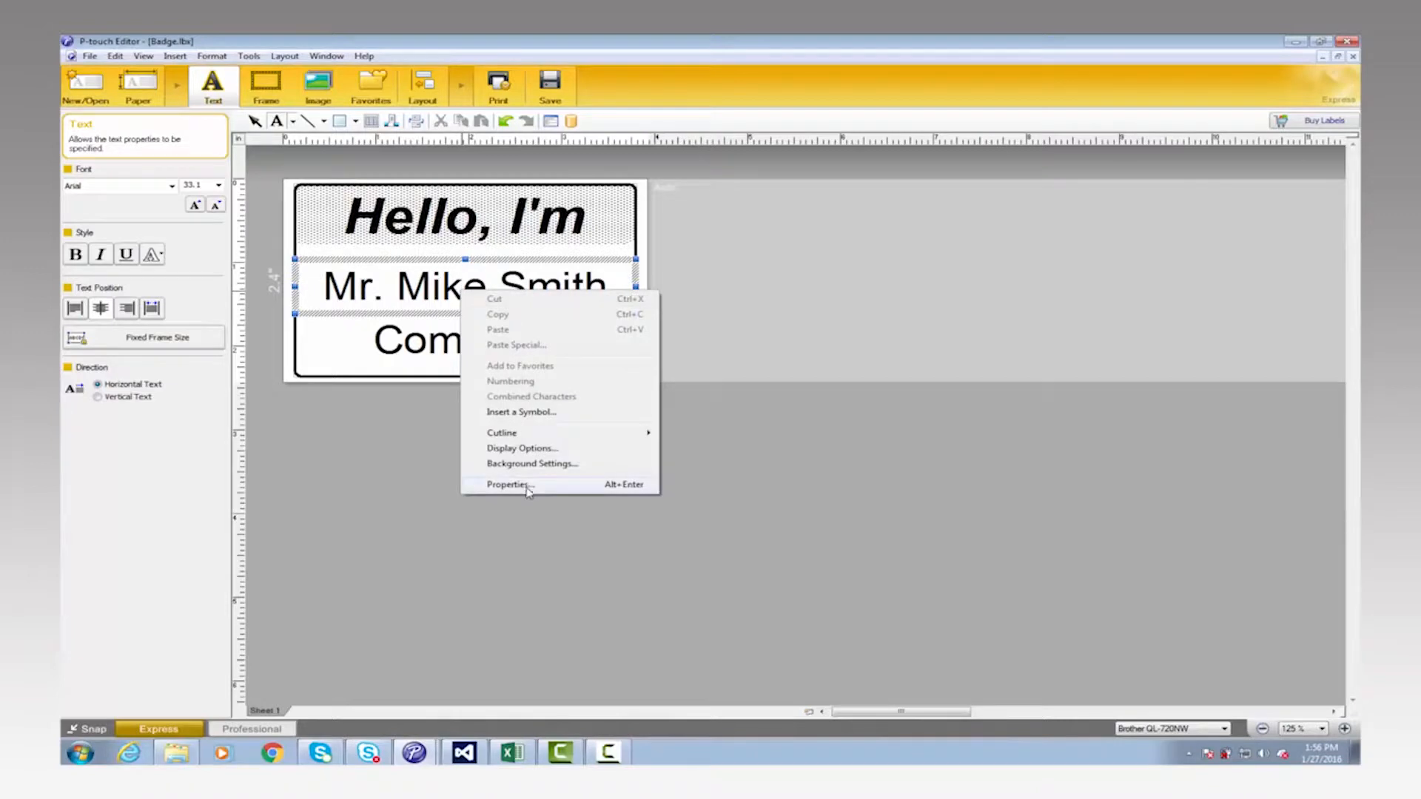
{"action": "left_click", "coordinate": [508, 484]}
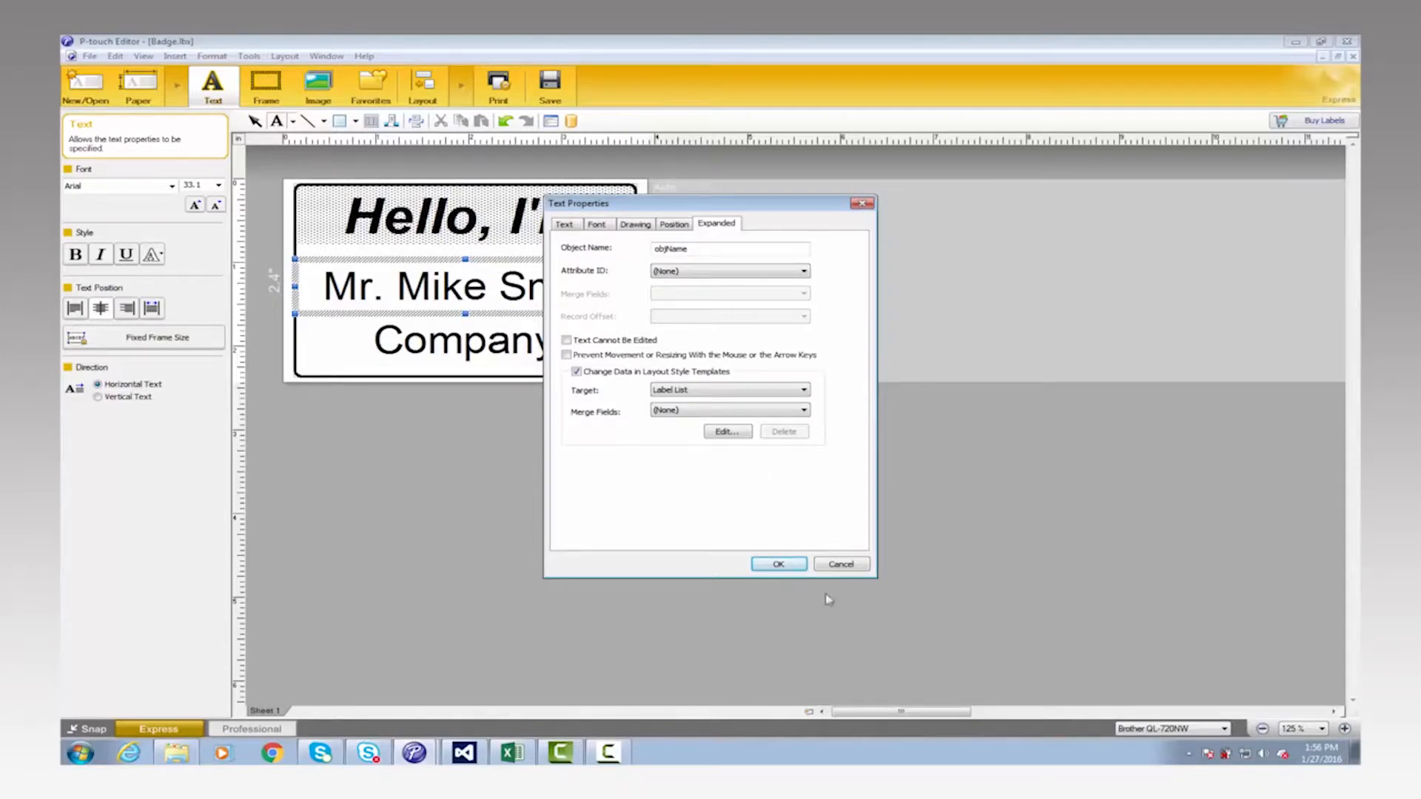
{"action": "left_click", "coordinate": [777, 564]}
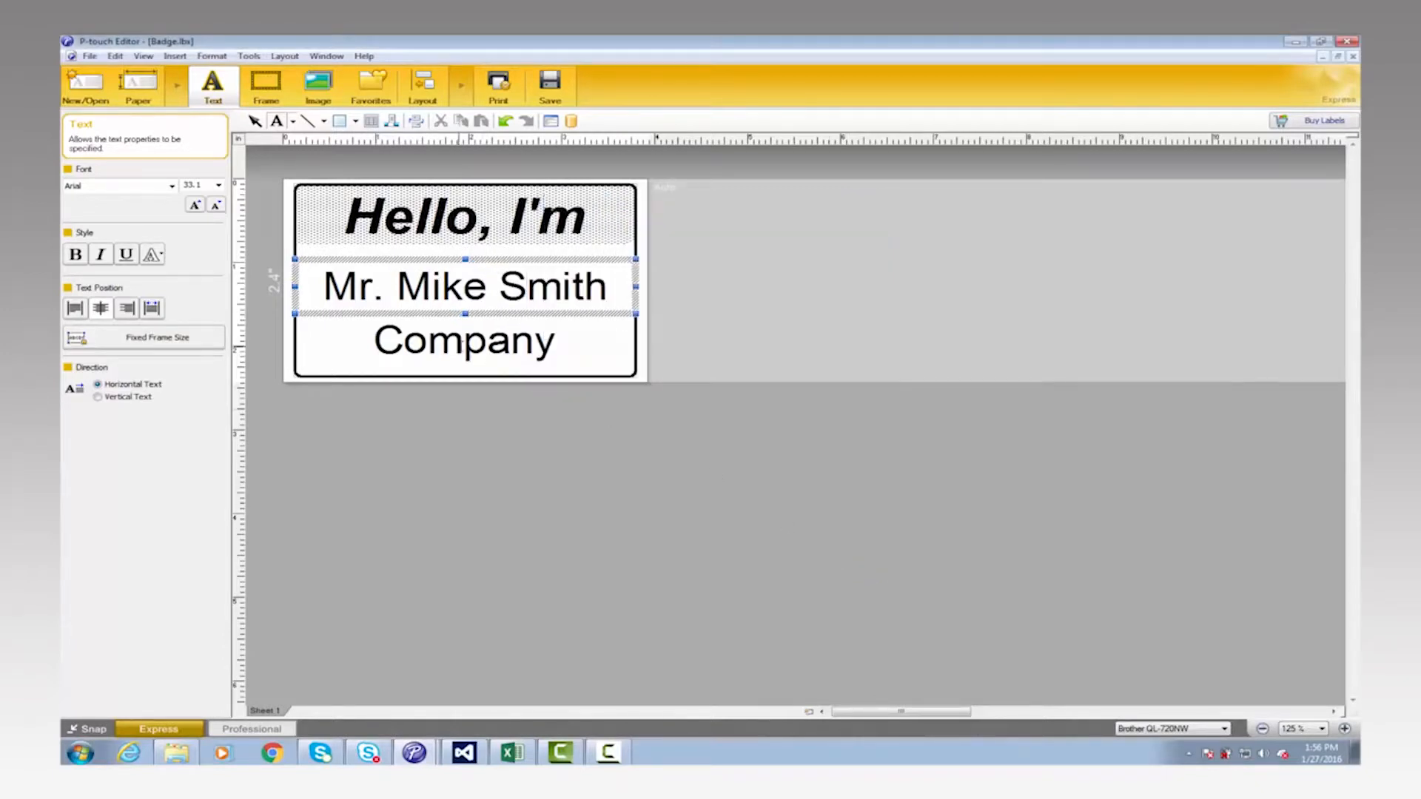
Confirm the Company text object is named objCompany, leaving its properties unchanged.
{"action": "right_click", "coordinate": [463, 342]}
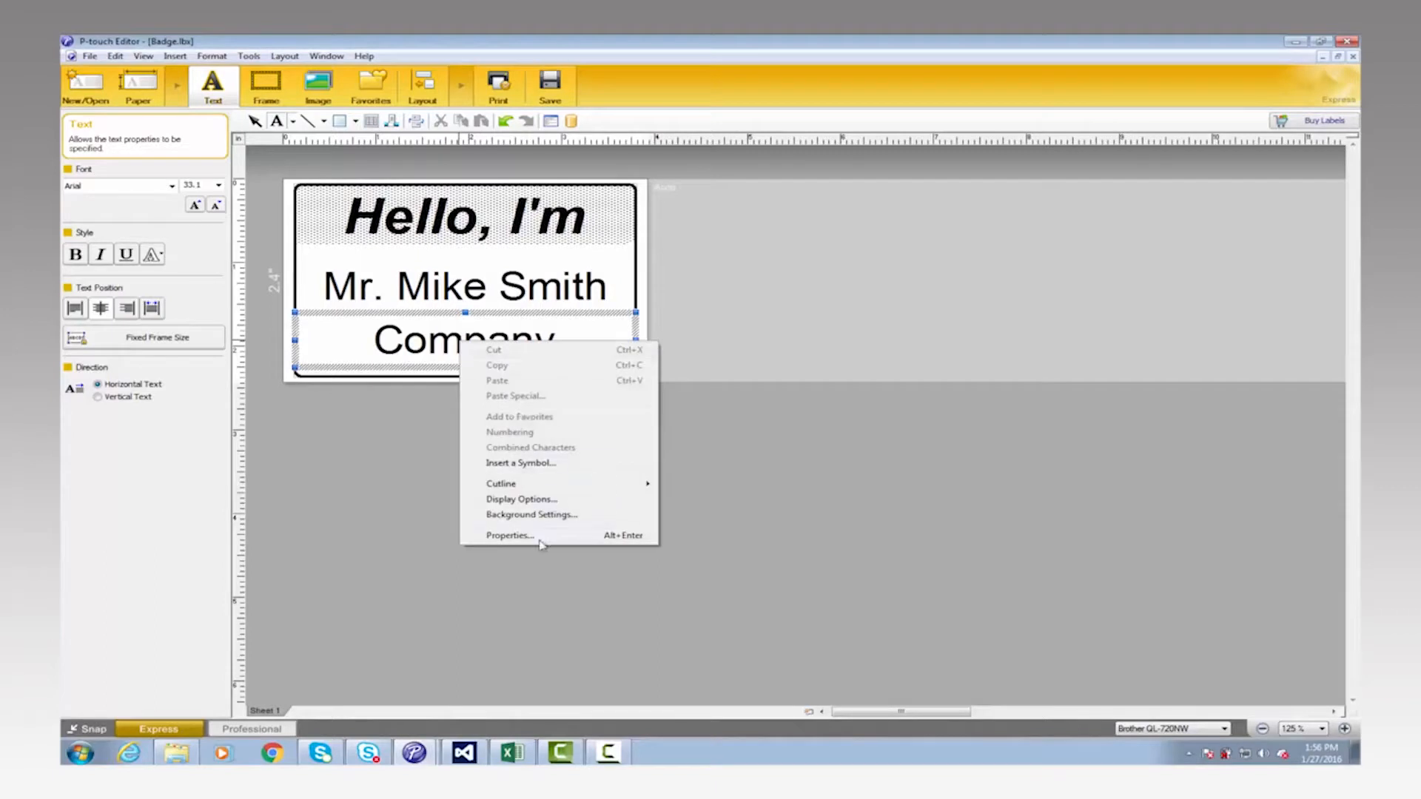
{"action": "left_click", "coordinate": [509, 535]}
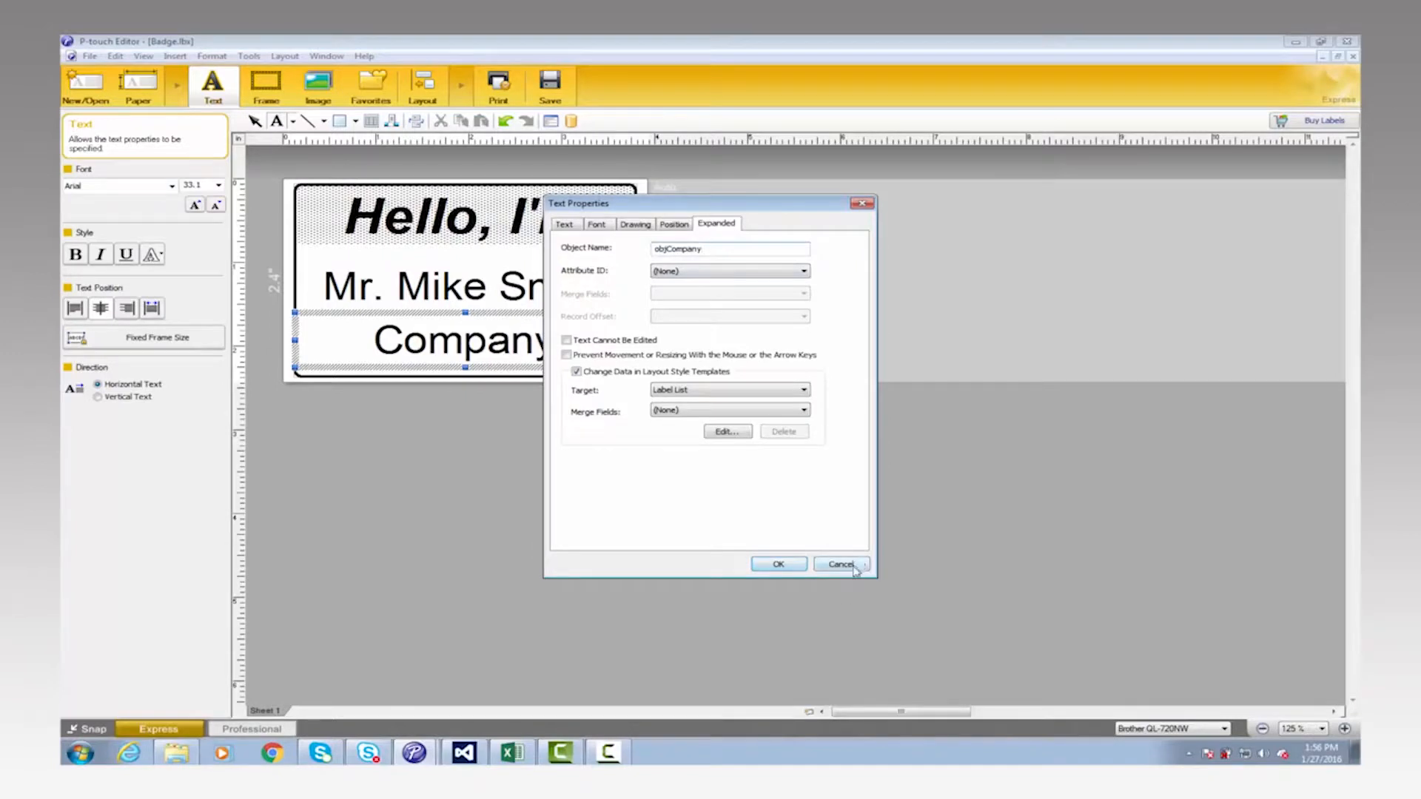
{"action": "left_click", "coordinate": [838, 564]}
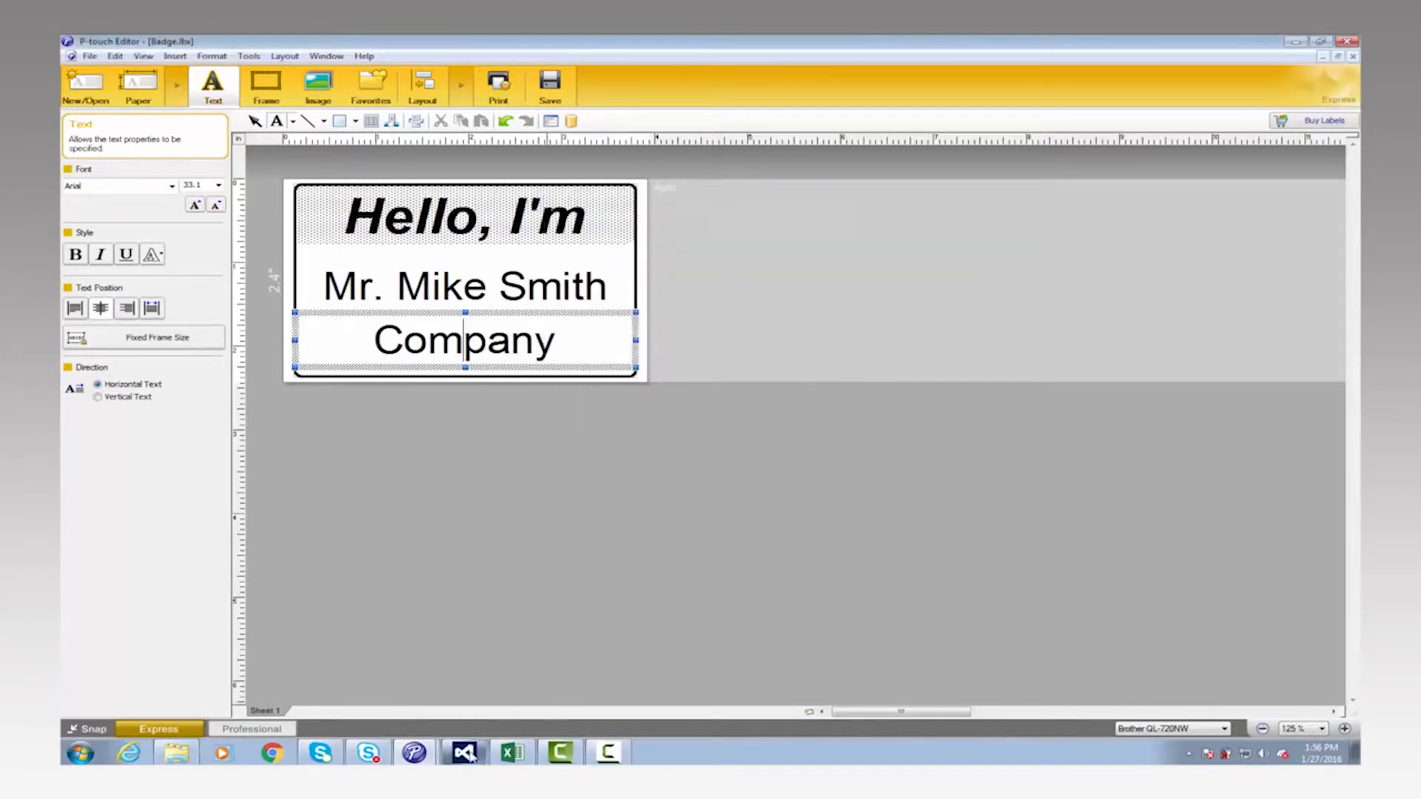
Add objDoc.GetObject("objCompany").Text = txtCompany.Text to DoPrint in Visual Studio.
{"action": "left_click", "coordinate": [463, 753]}
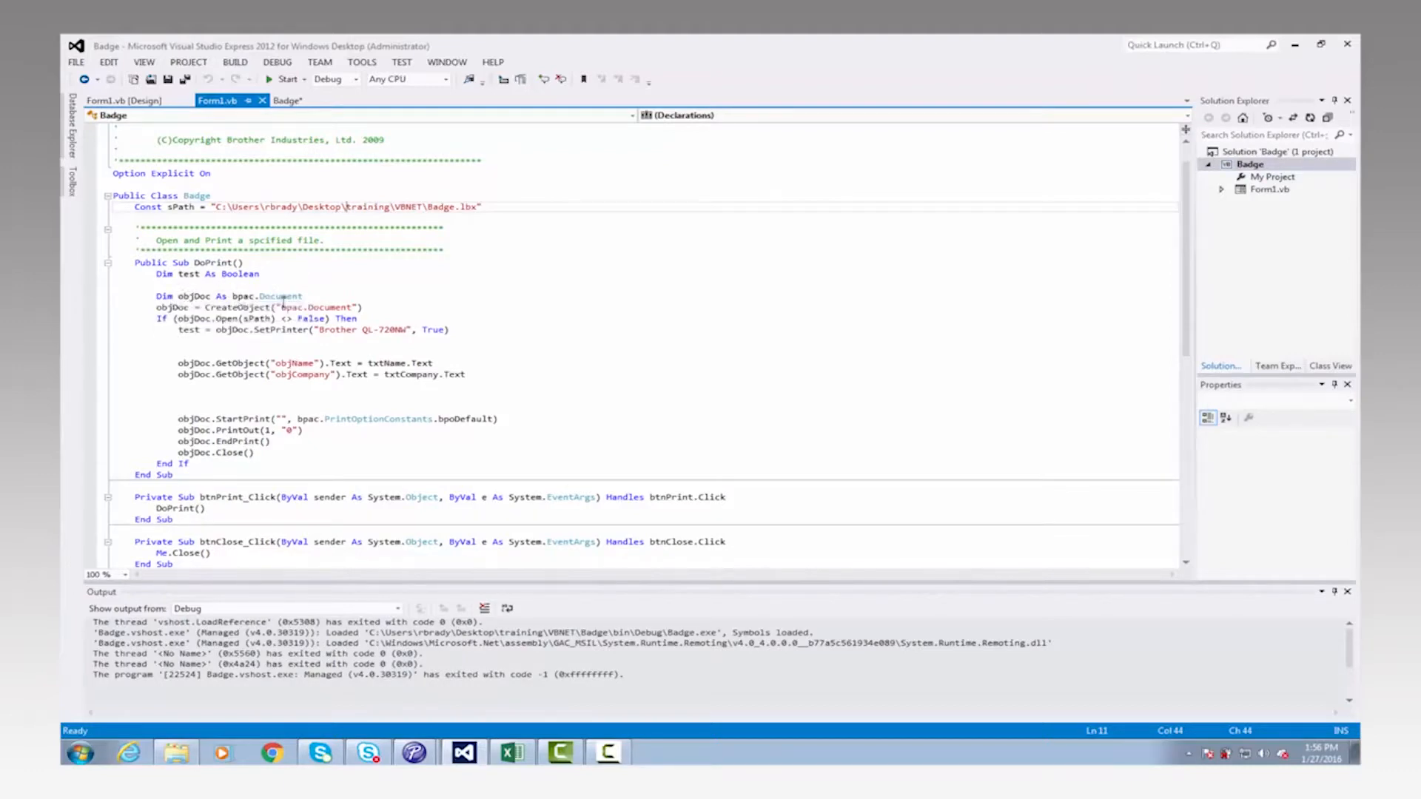
{"action": "mouse_move", "coordinate": [286, 296]}
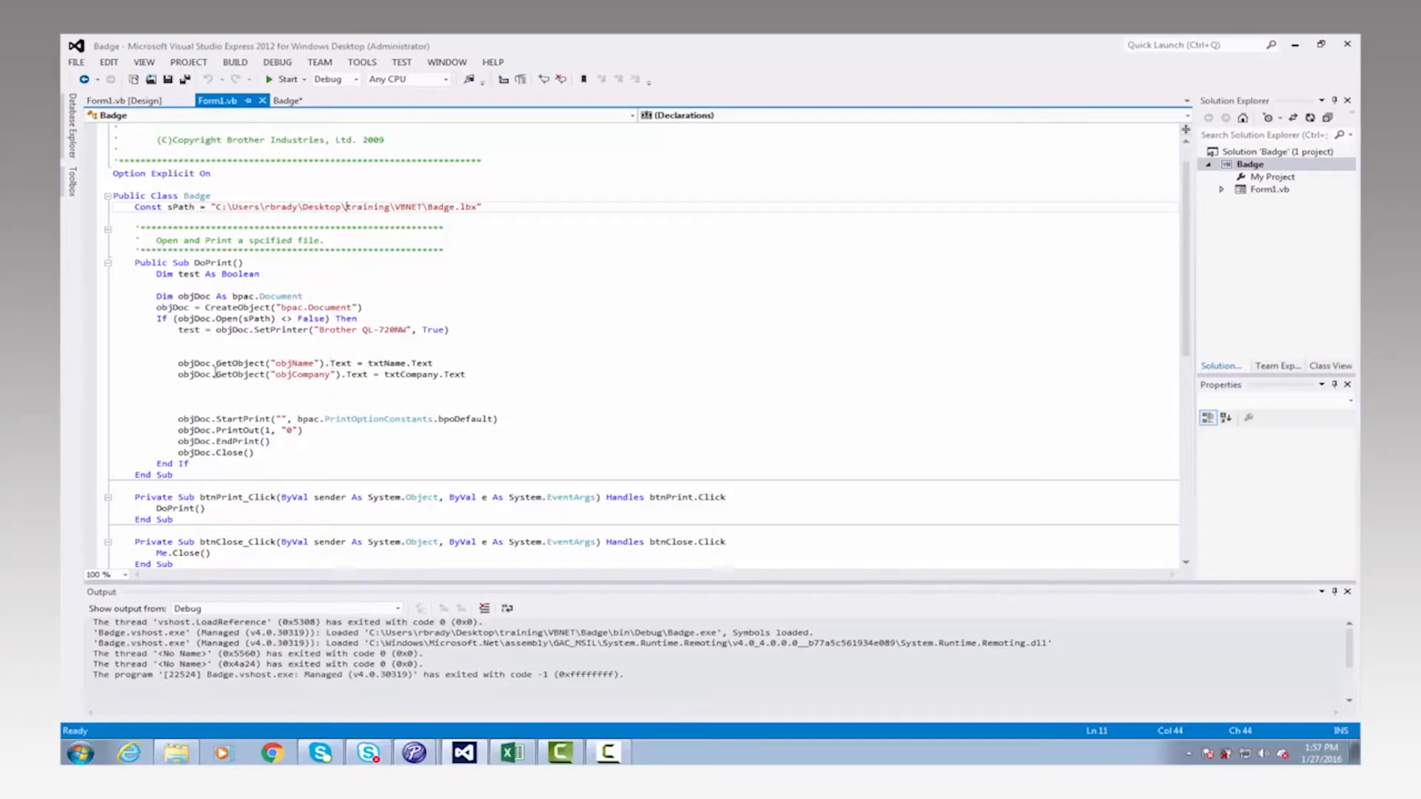
{"action": "mouse_move", "coordinate": [208, 362]}
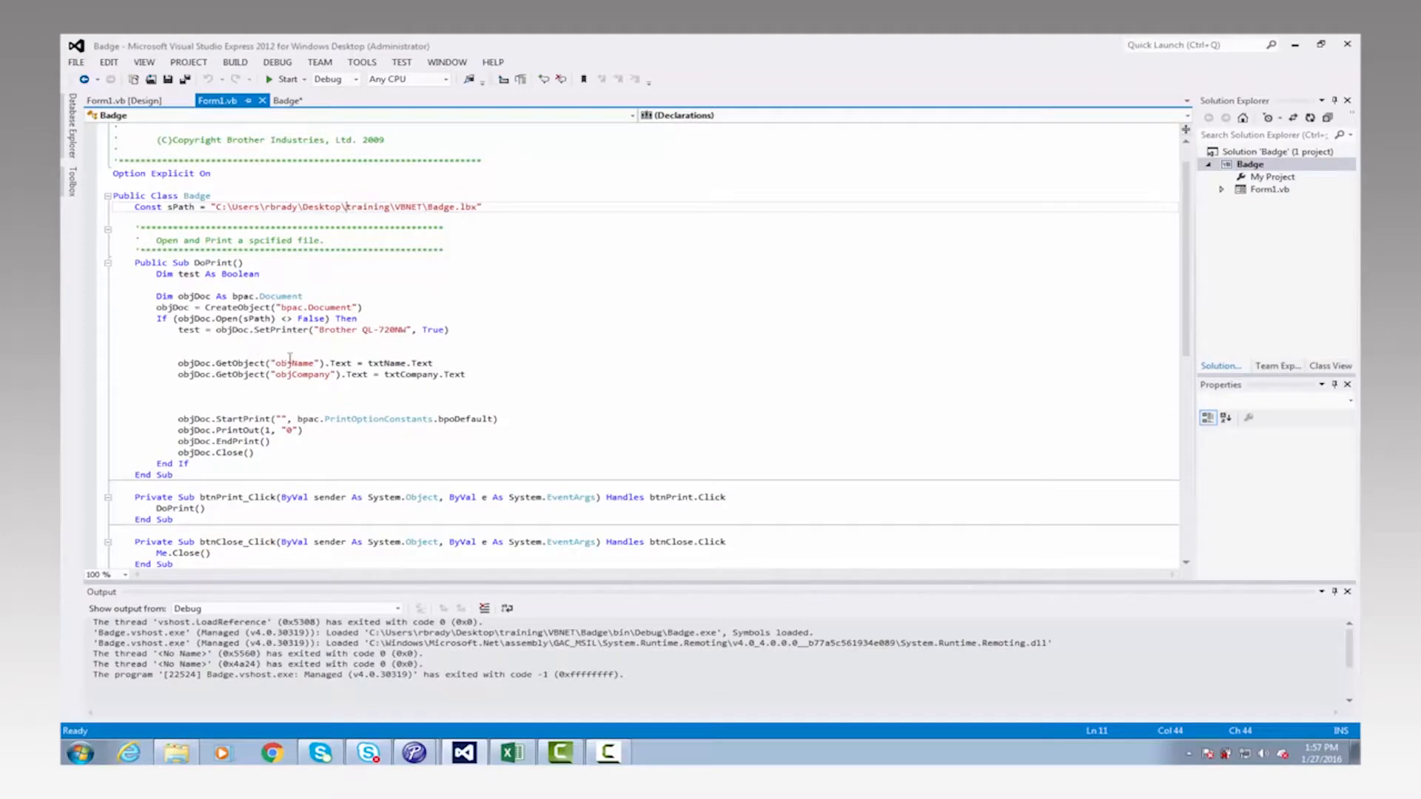
{"action": "mouse_move", "coordinate": [191, 363]}
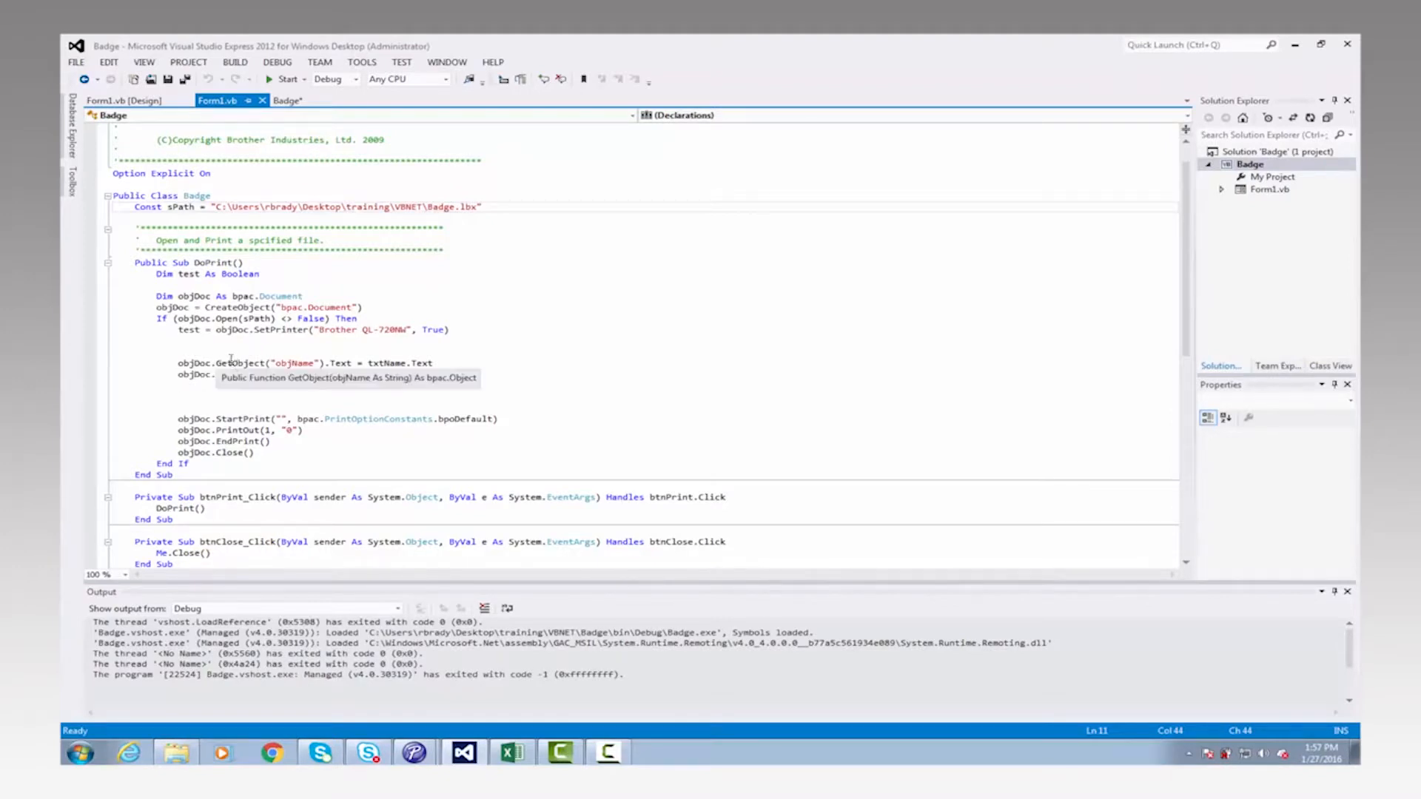
{"action": "type", "text": "objDoc.GetObject(\"objCompany\").Text = txtCompany.Text"}
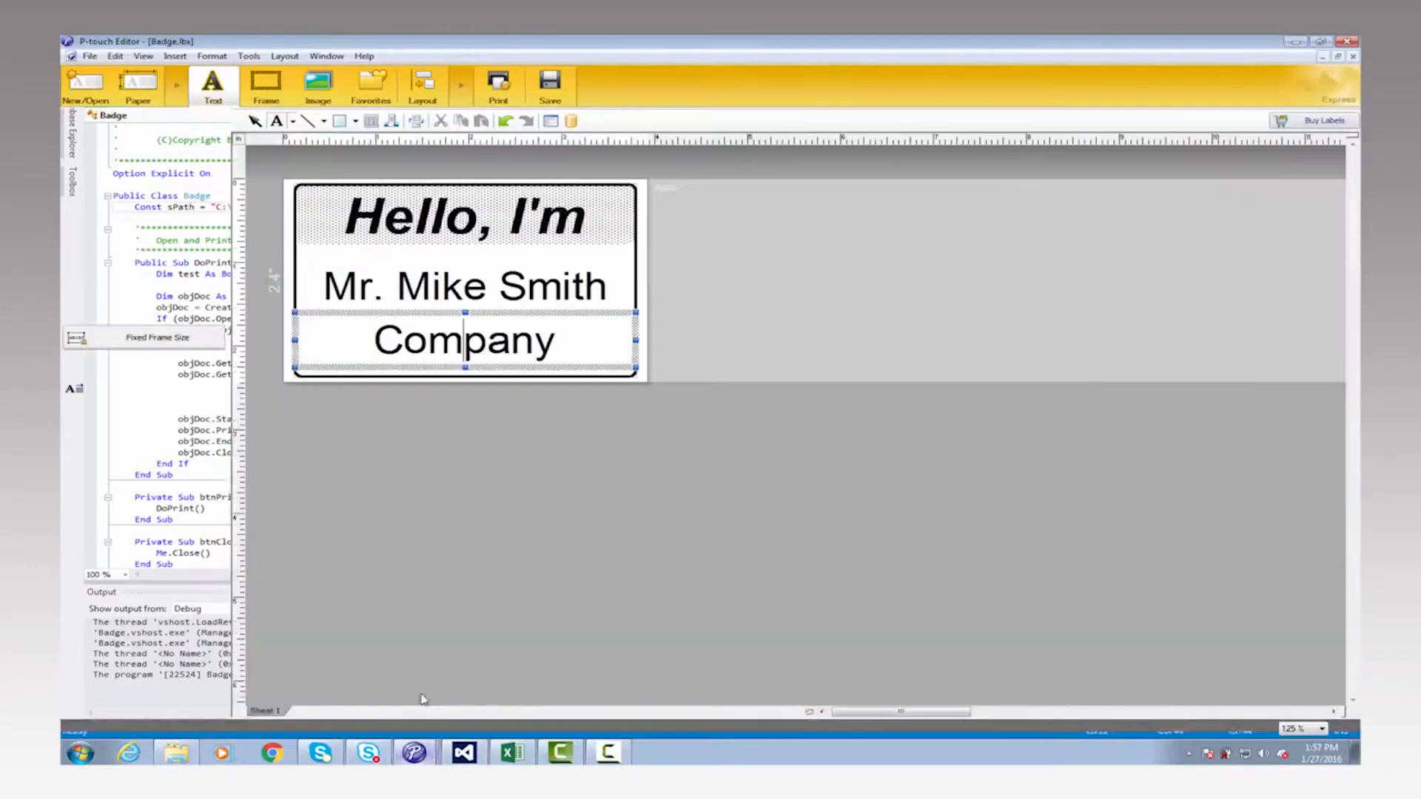
Recheck in P-touch Editor that the name text object is called objName, cancelling its properties.
{"action": "right_click", "coordinate": [462, 286]}
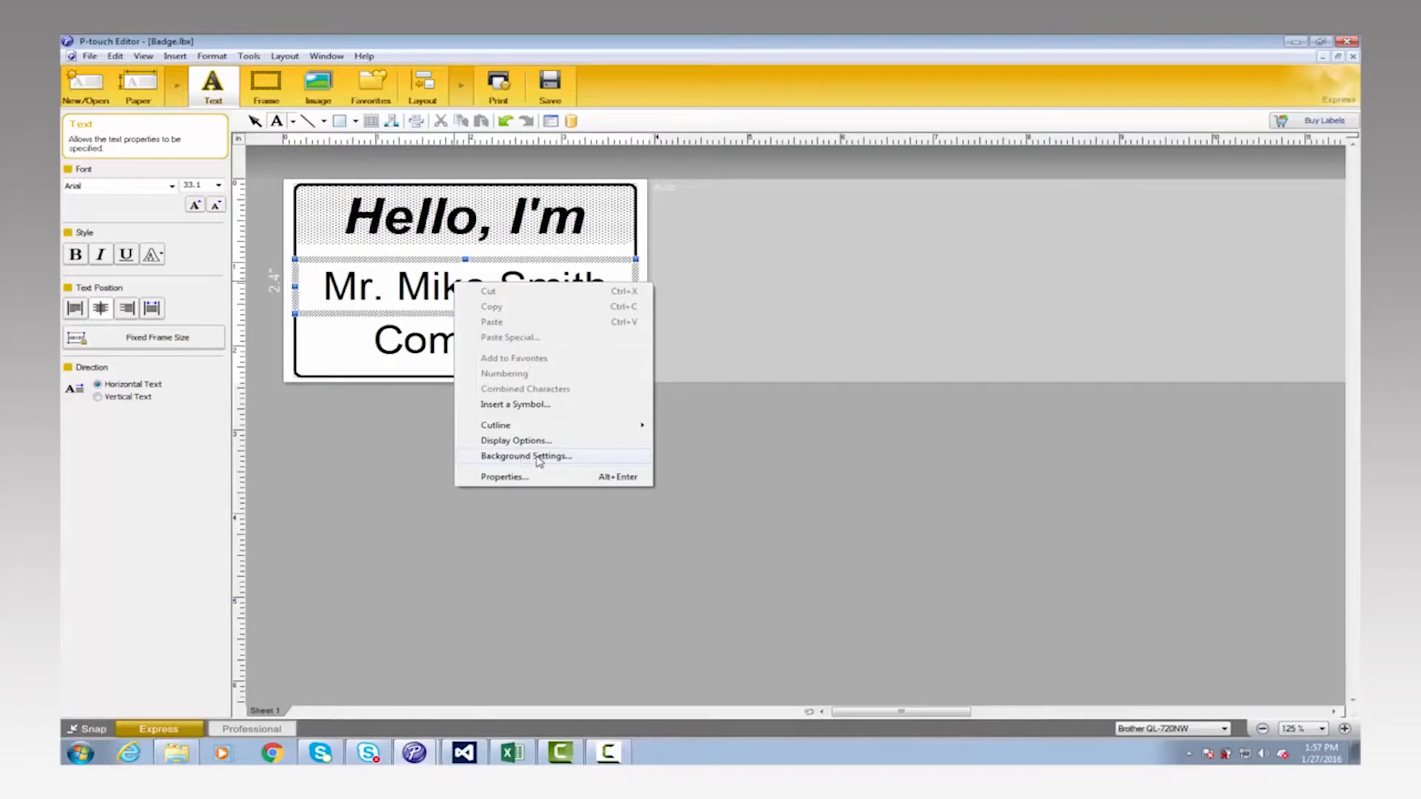
{"action": "left_click", "coordinate": [503, 477]}
{"action": "type", "text": "objName"}
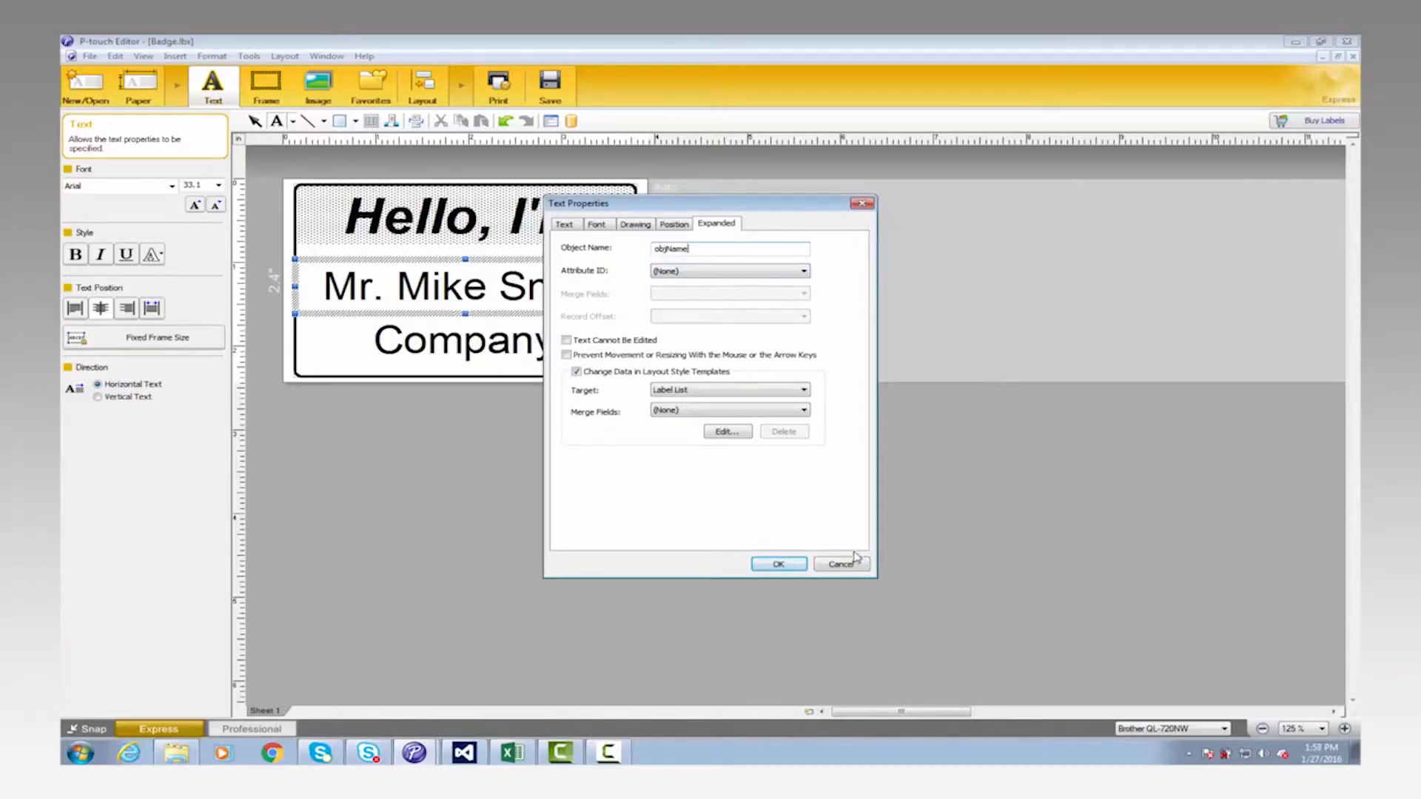
{"action": "left_click", "coordinate": [841, 562]}
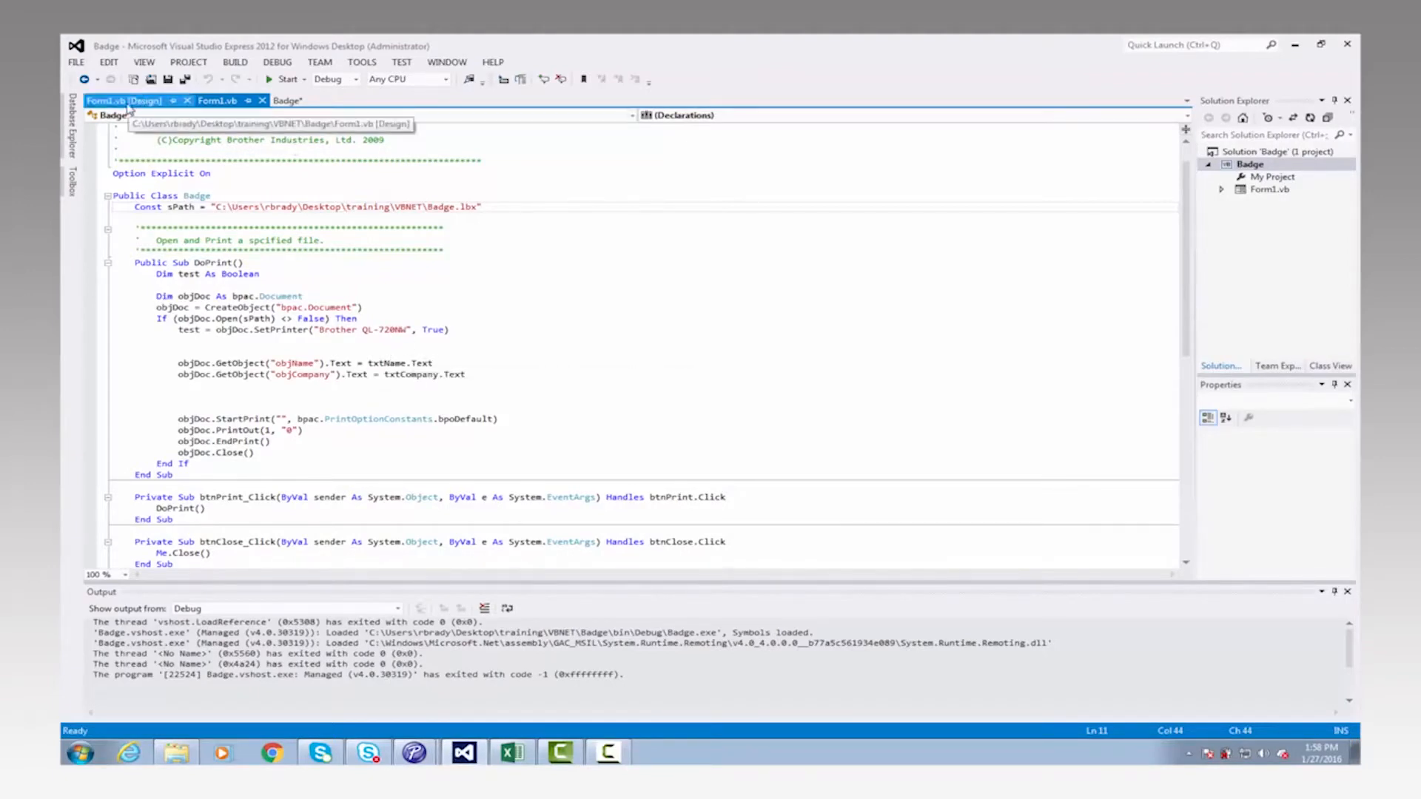
Select the Name text box in the form designer and scroll its properties to (Name) showing txtName.
{"action": "left_click", "coordinate": [109, 99]}
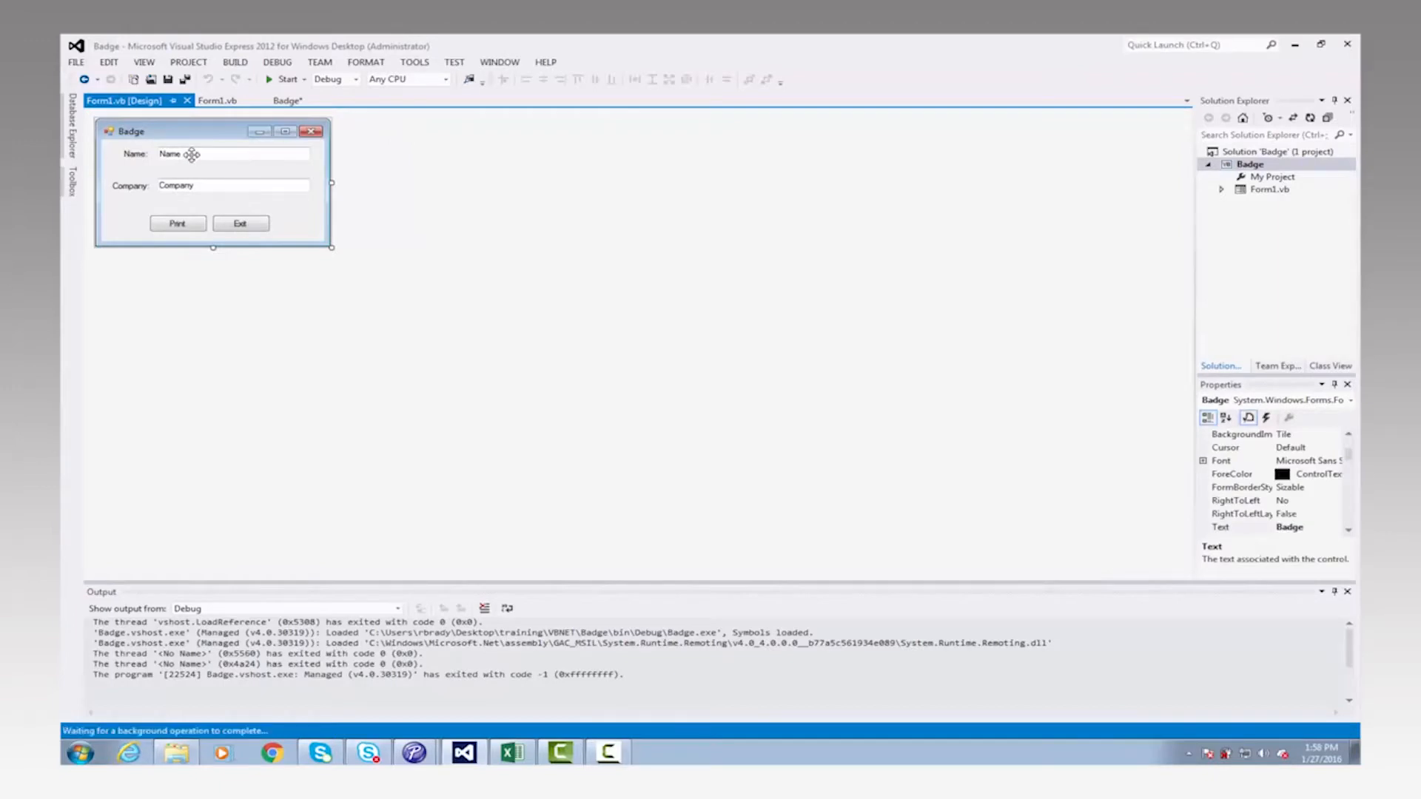
{"action": "left_click", "coordinate": [231, 154]}
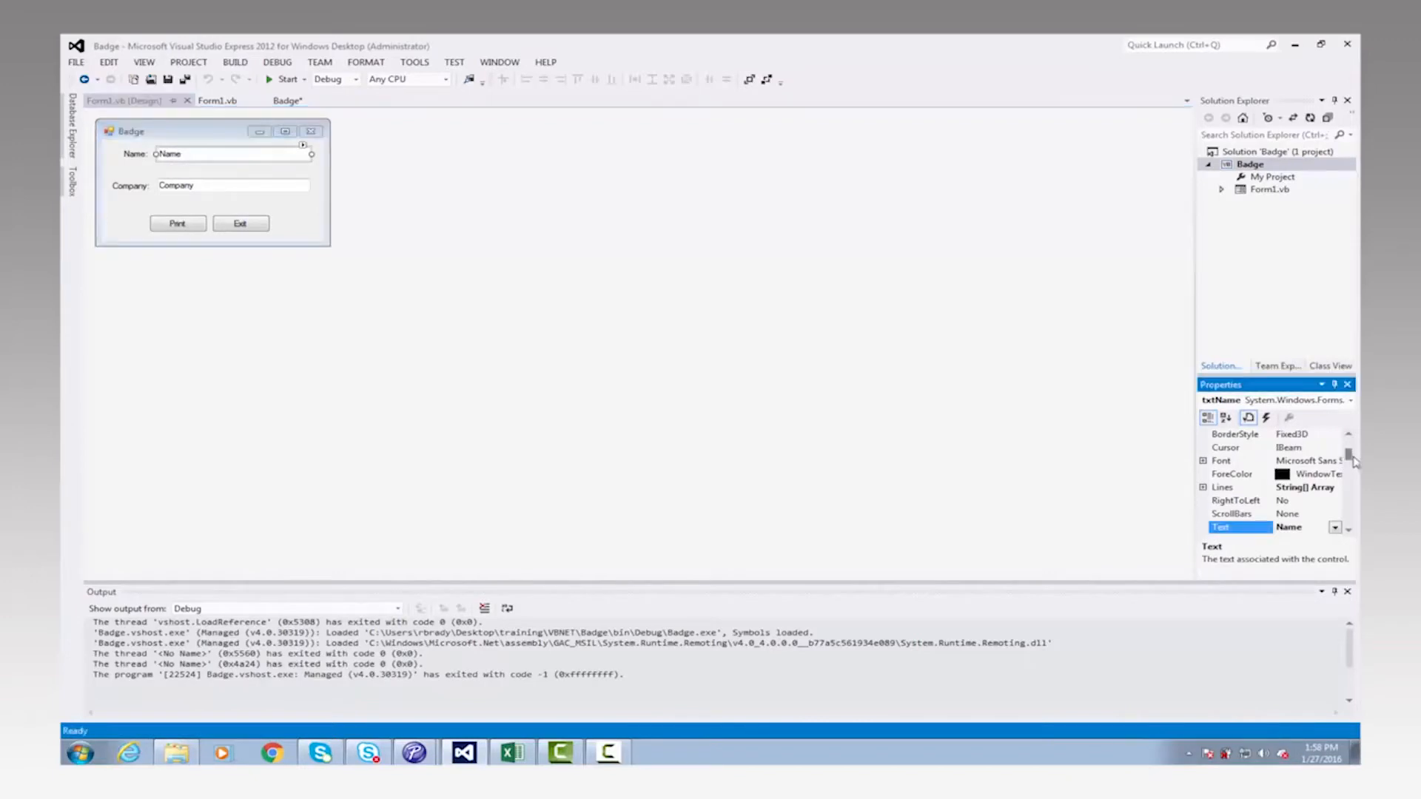
{"action": "scroll", "scroll_direction": "down", "scroll_amount": 3}
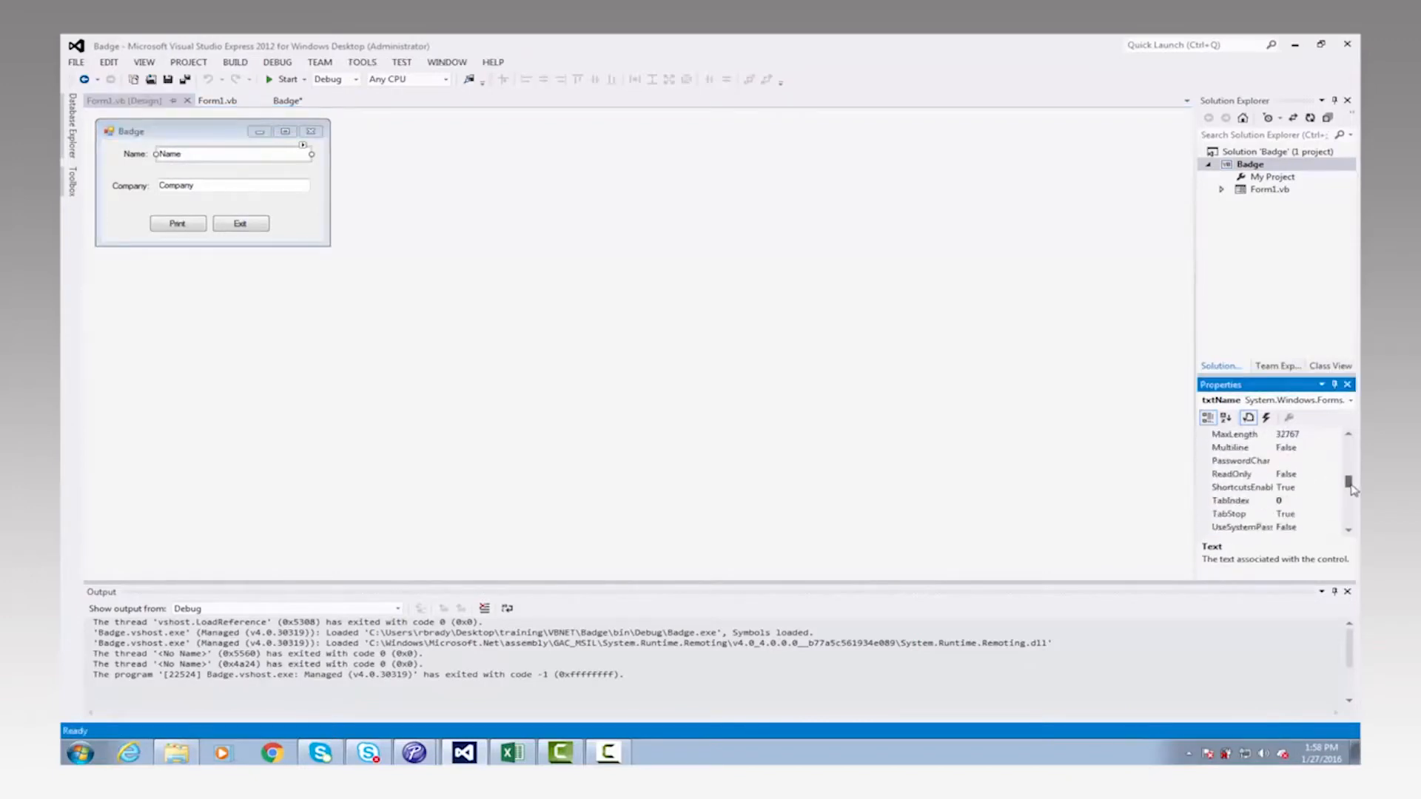
{"action": "scroll", "scroll_direction": "down", "scroll_amount": 3}
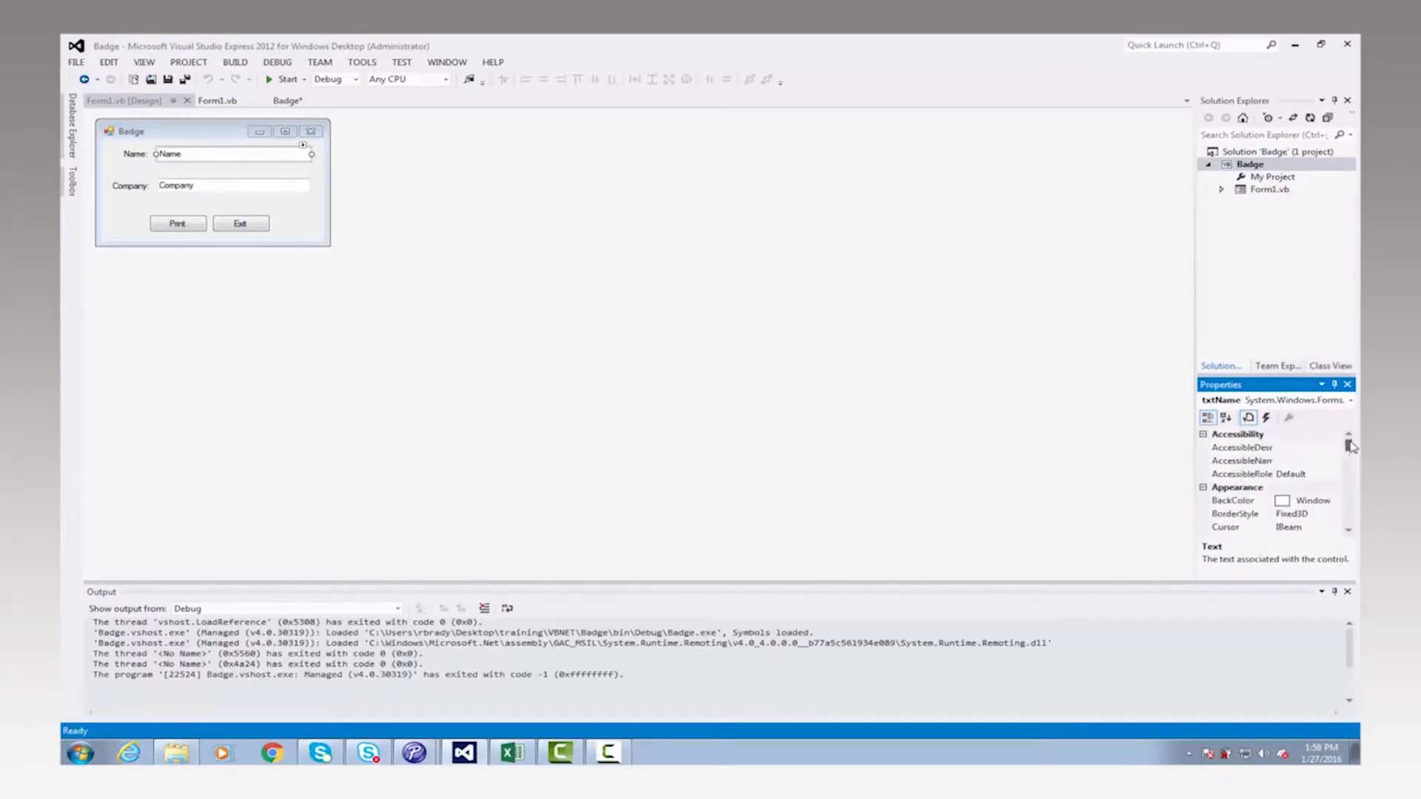
{"action": "scroll", "scroll_direction": "down", "scroll_amount": 3}
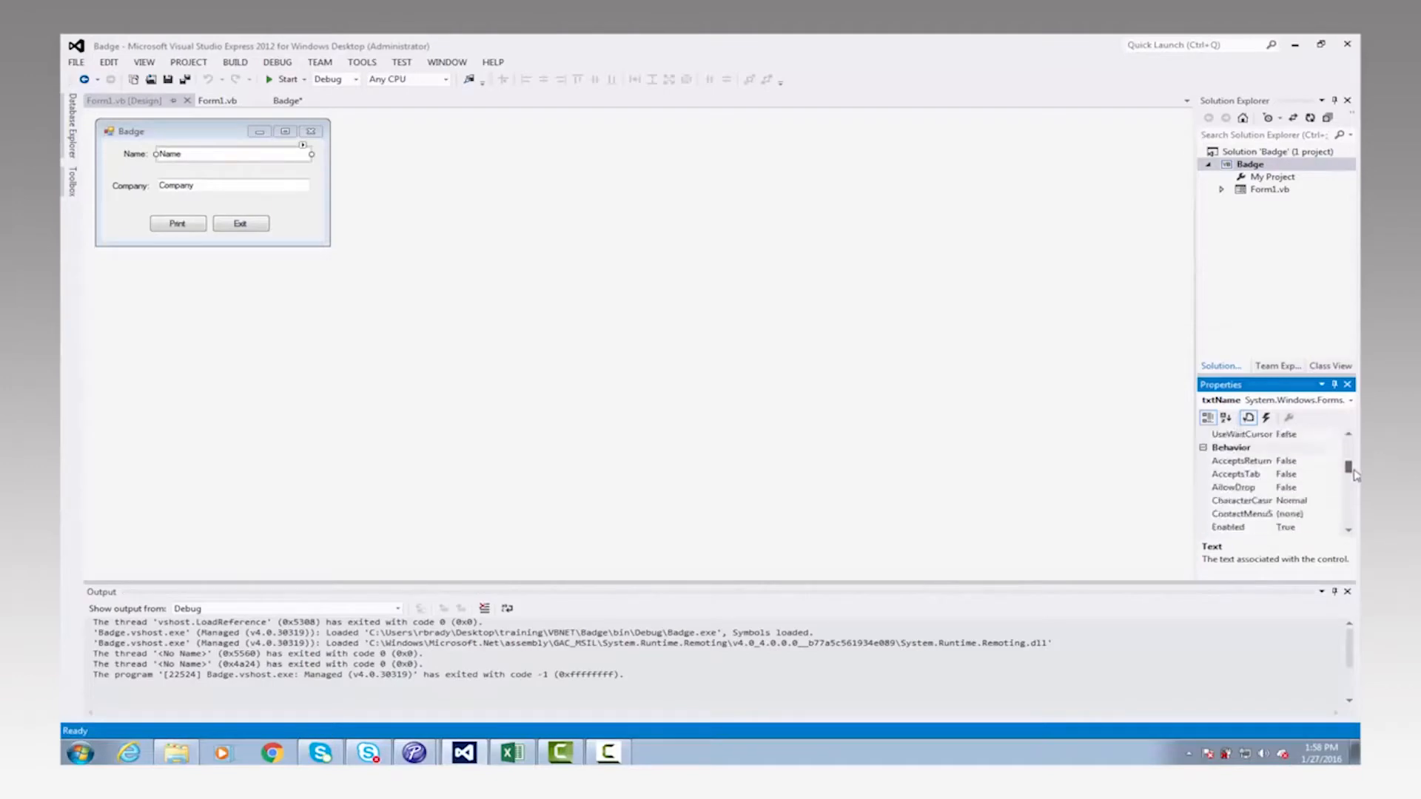
{"action": "scroll", "scroll_direction": "down", "scroll_amount": 3}
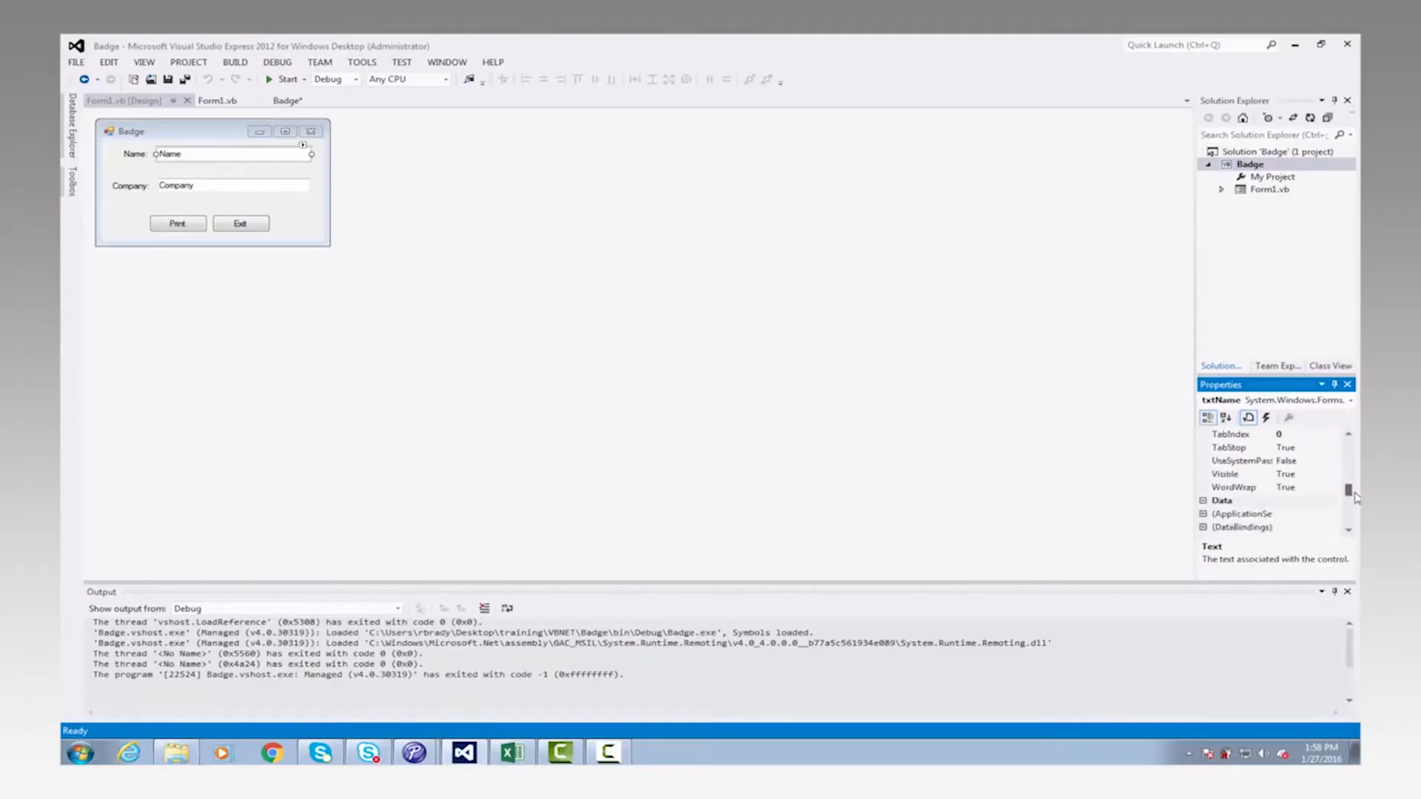
{"action": "scroll", "scroll_direction": "down", "scroll_amount": 3}
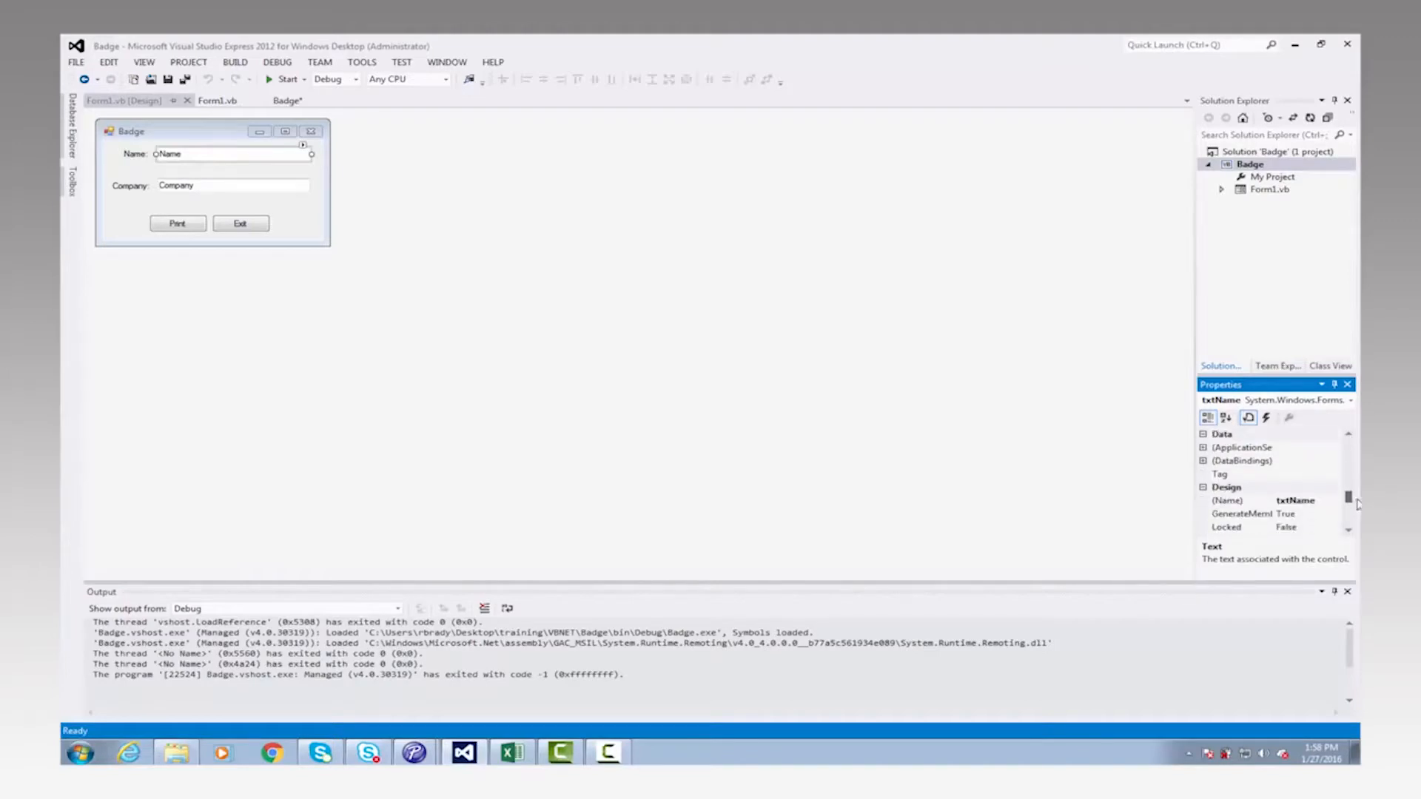
{"action": "scroll", "scroll_direction": "down", "scroll_amount": 3}
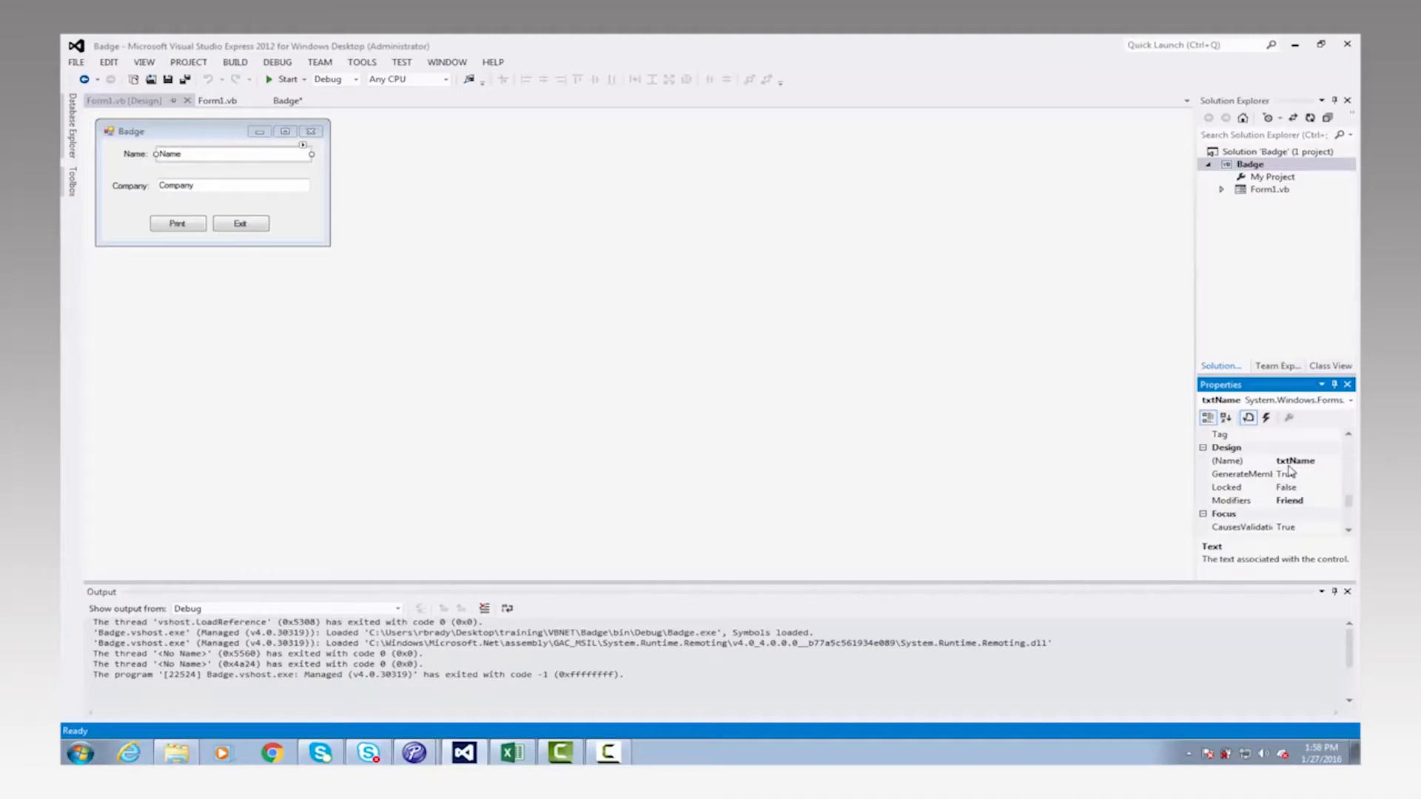
{"action": "mouse_move", "coordinate": [386, 725]}
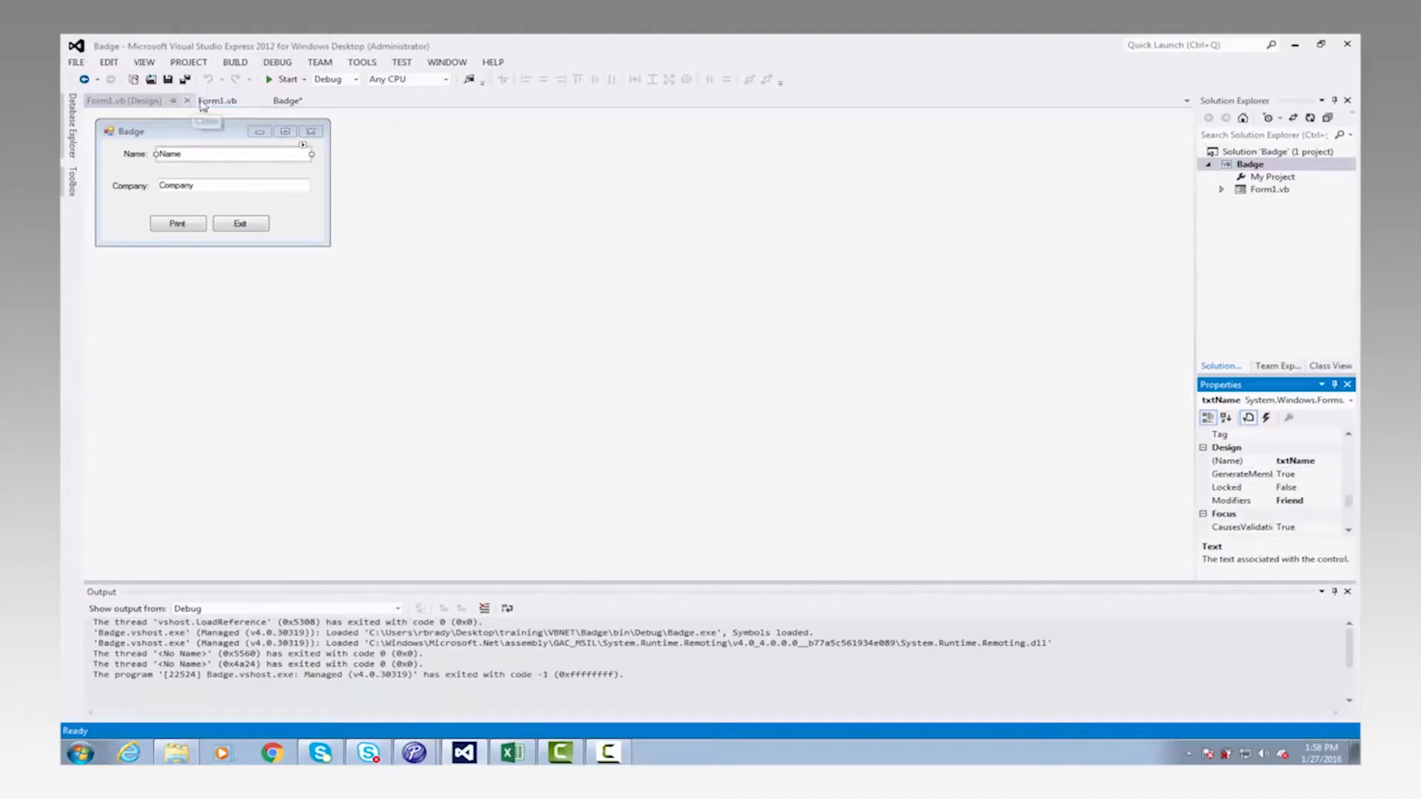
{"action": "mouse_move", "coordinate": [217, 100]}
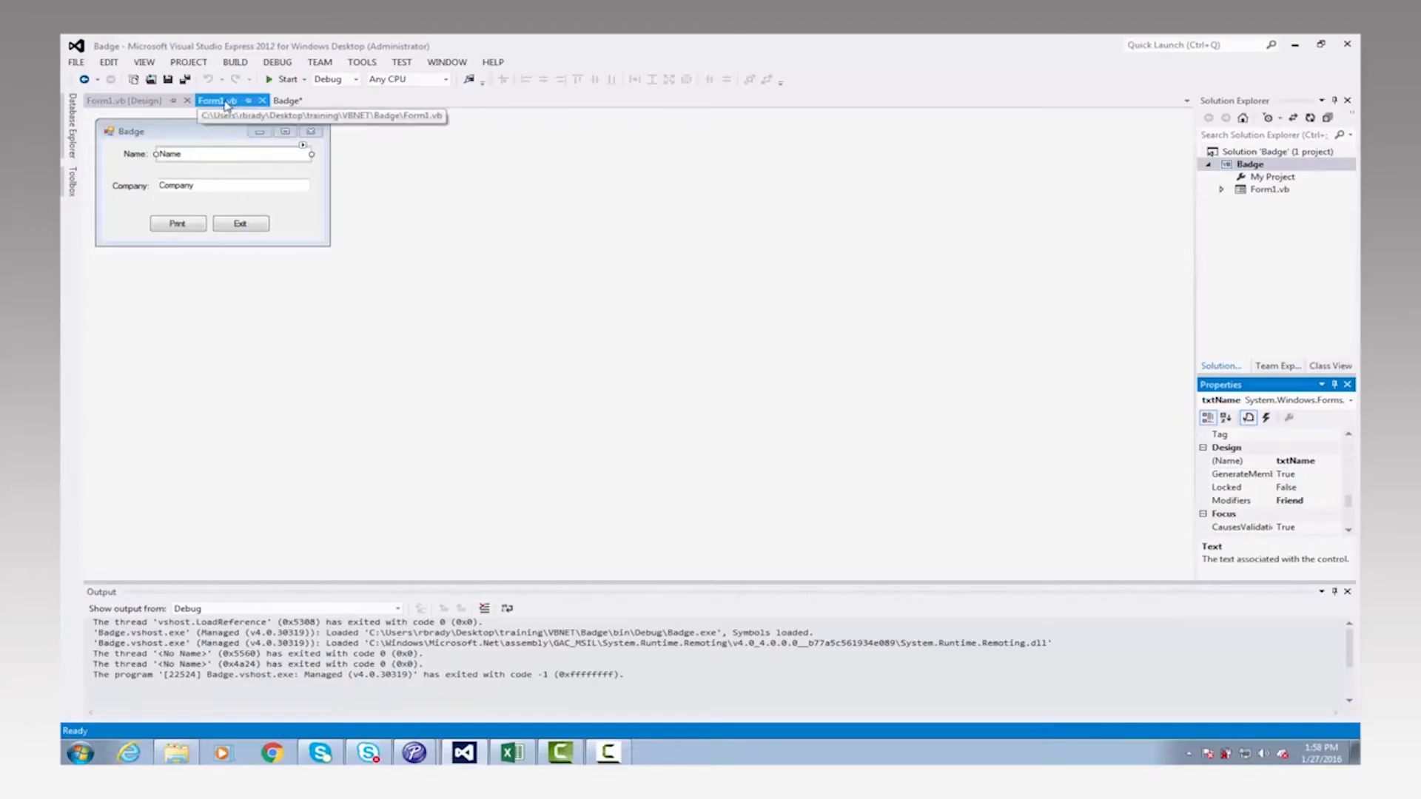
Return to Form1.vb's code where DoPrint fills objName from txtName.Text.
{"action": "left_click", "coordinate": [216, 99]}
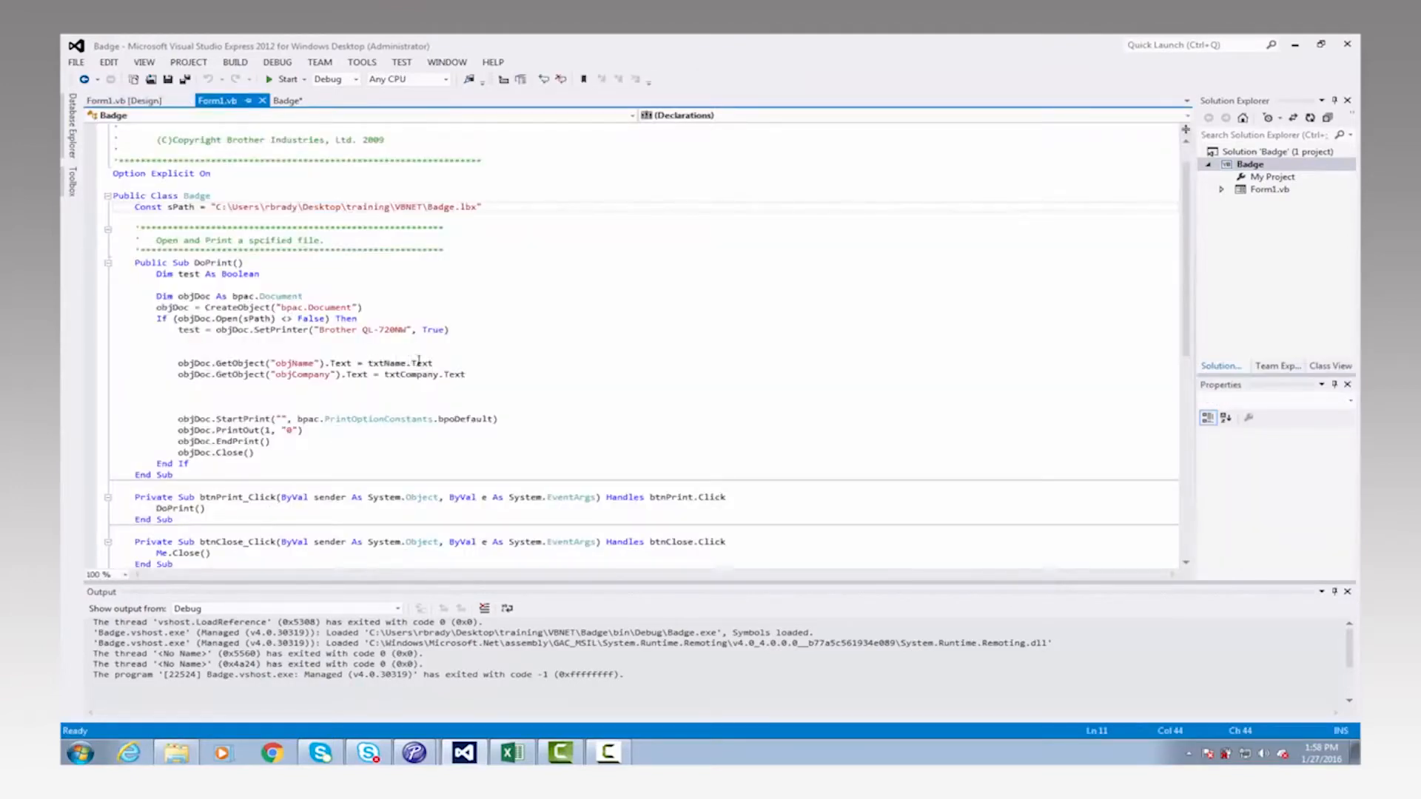
{"action": "mouse_move", "coordinate": [422, 362]}
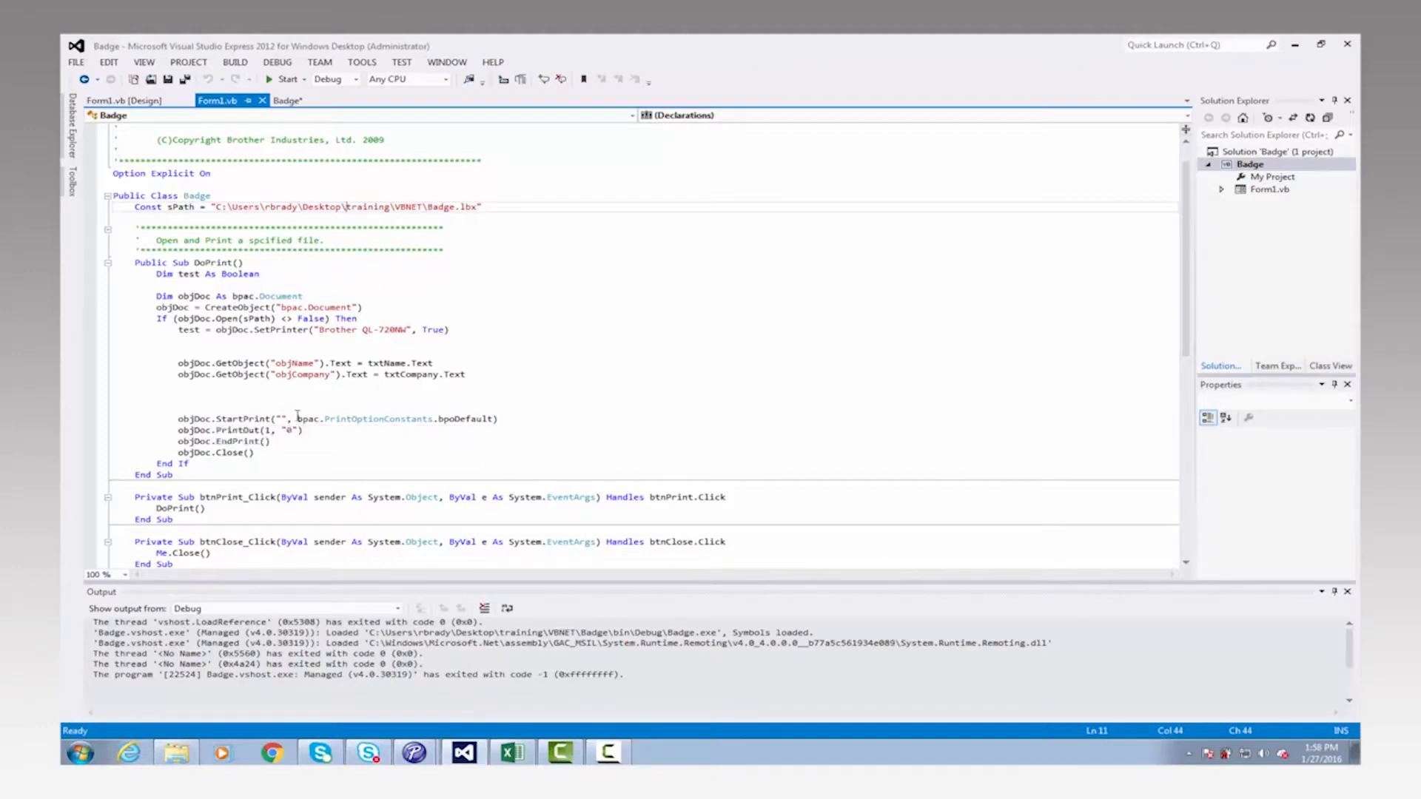
{"action": "mouse_move", "coordinate": [469, 418]}
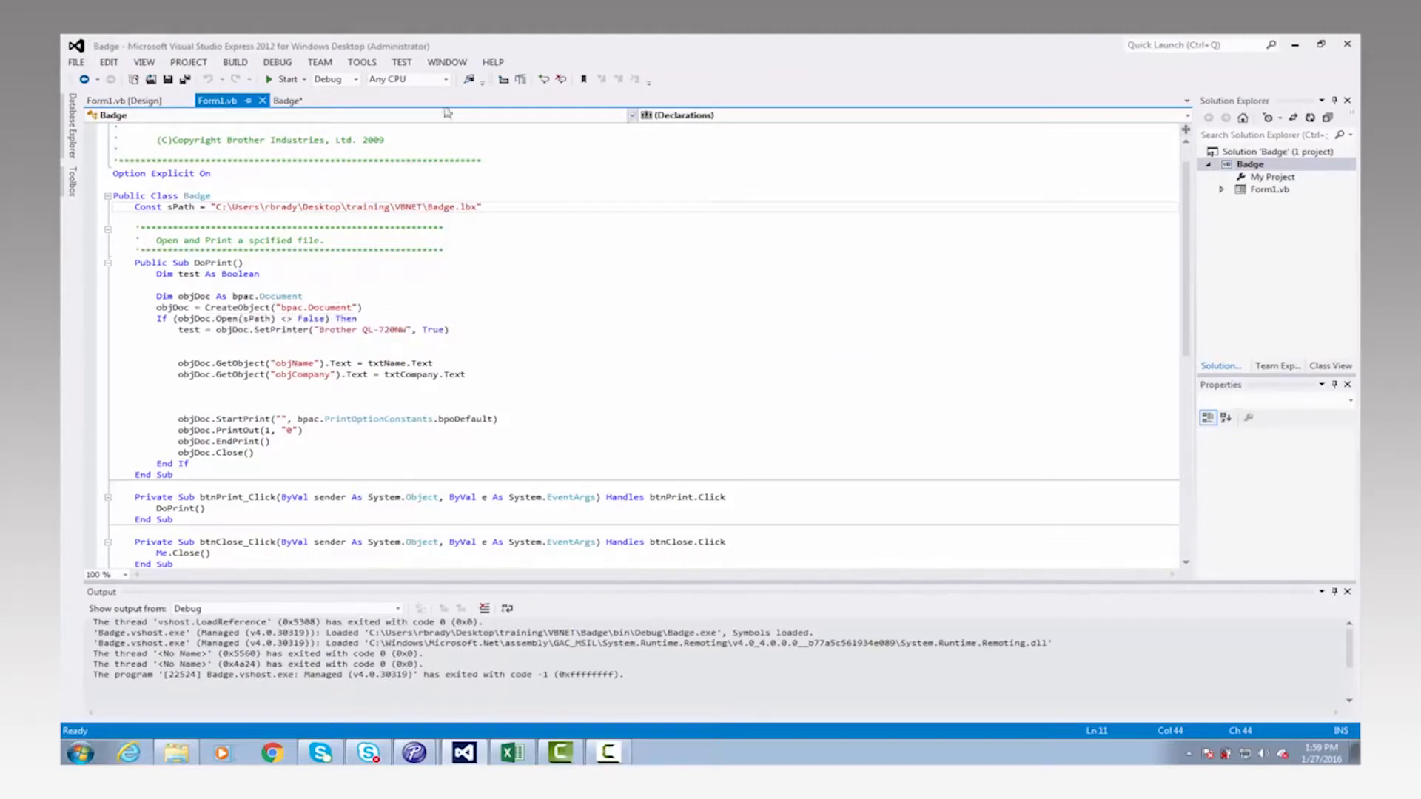
{"action": "mouse_move", "coordinate": [285, 78]}
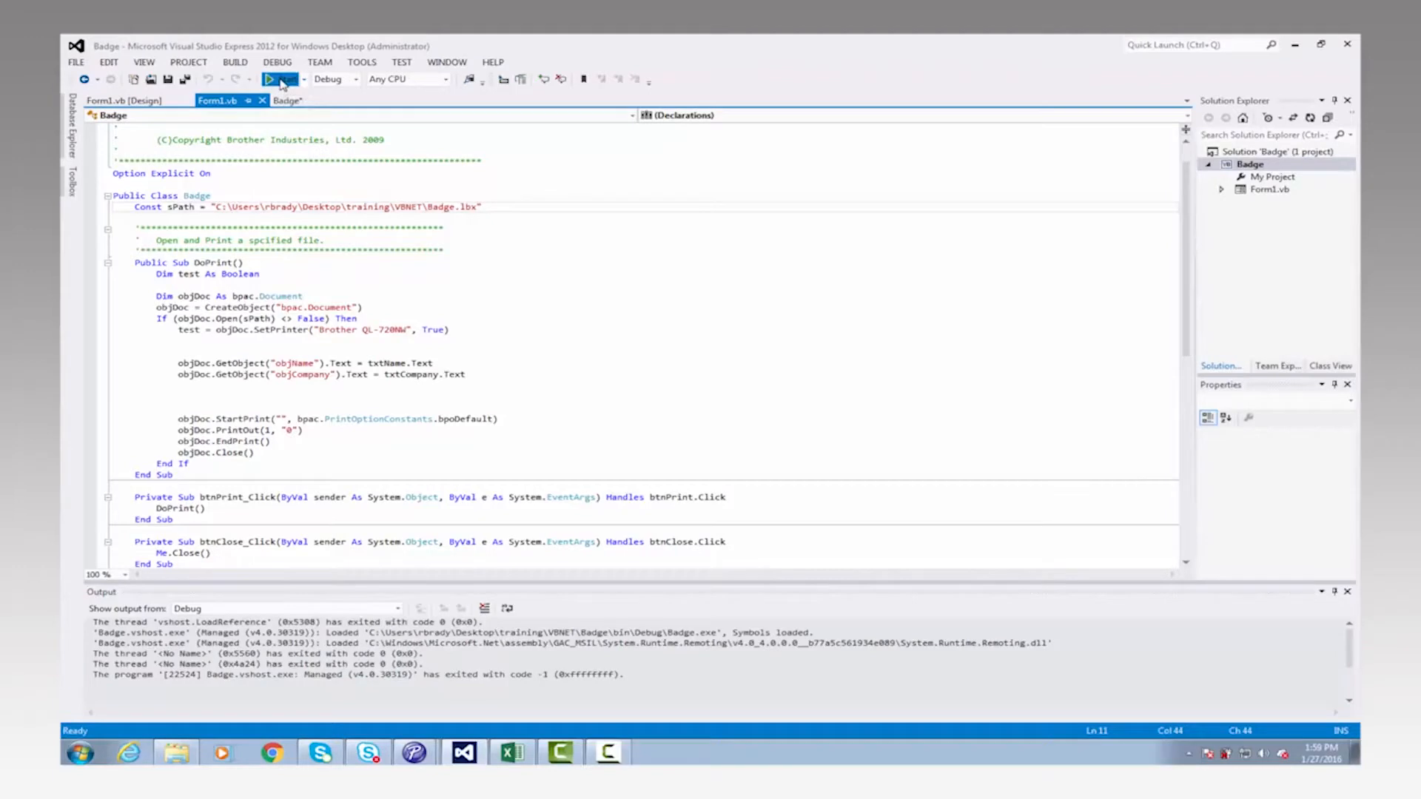
Start the Badge application and enter the name 'Bob Br' into its Name field.
{"action": "left_click", "coordinate": [281, 78]}
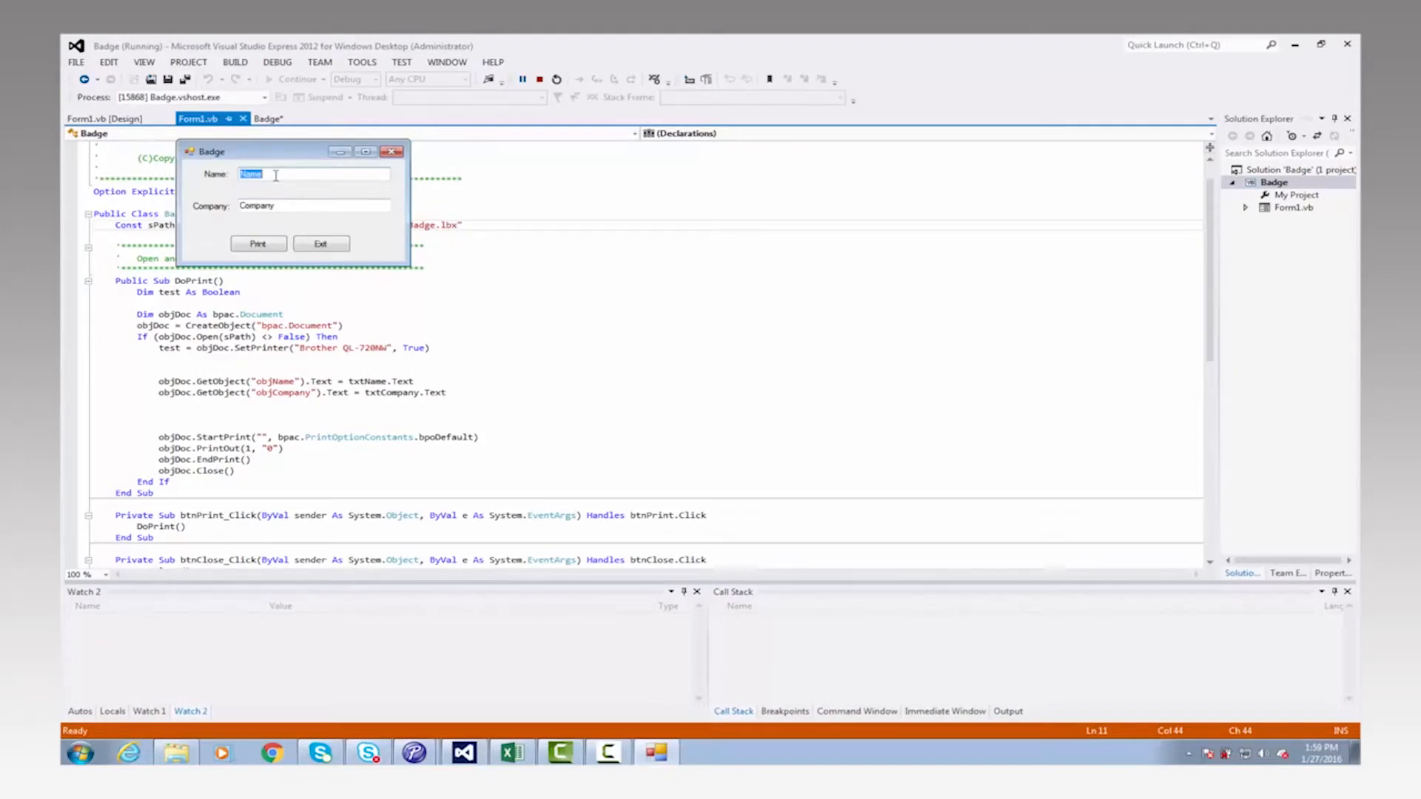
{"action": "type", "text": "Bob"}
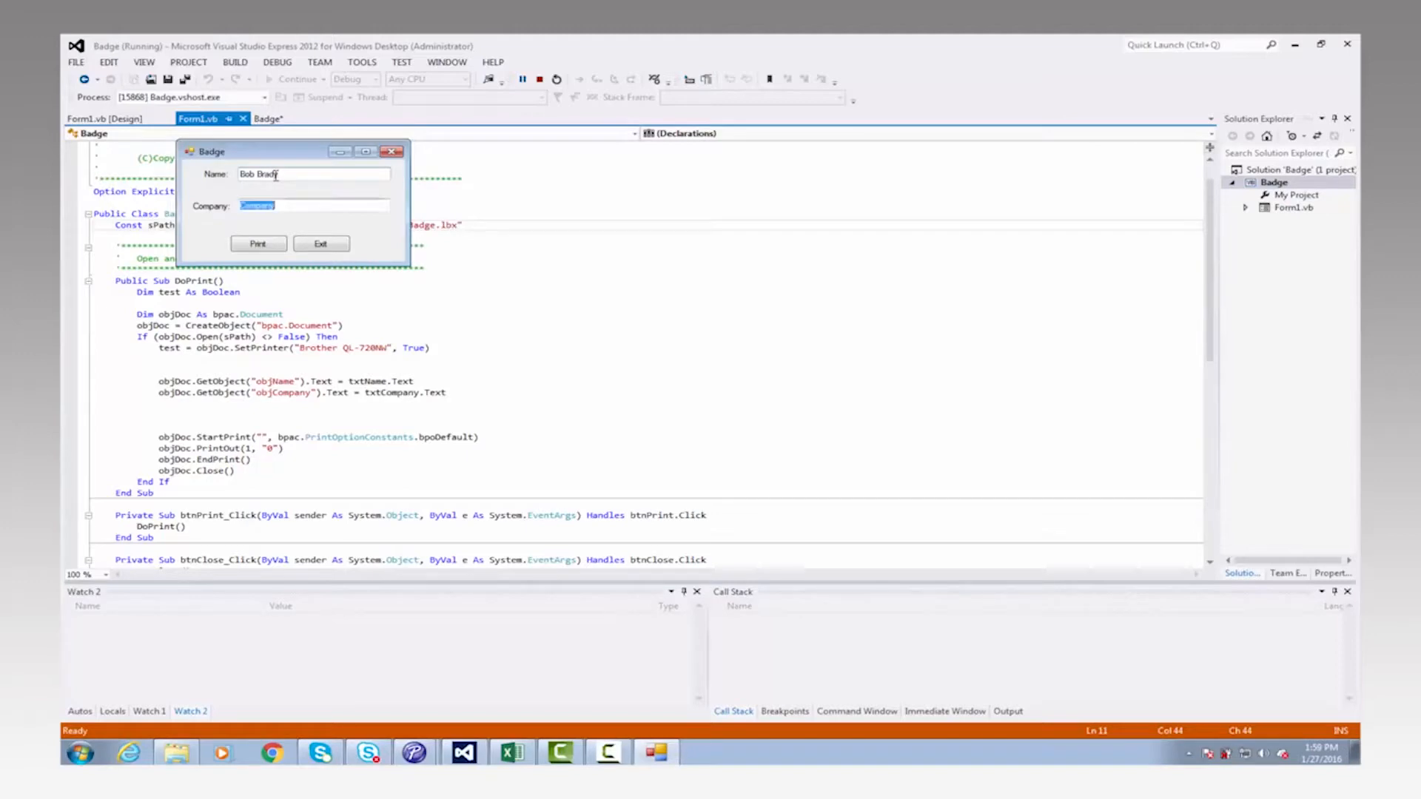
{"action": "type", "text": "Br"}
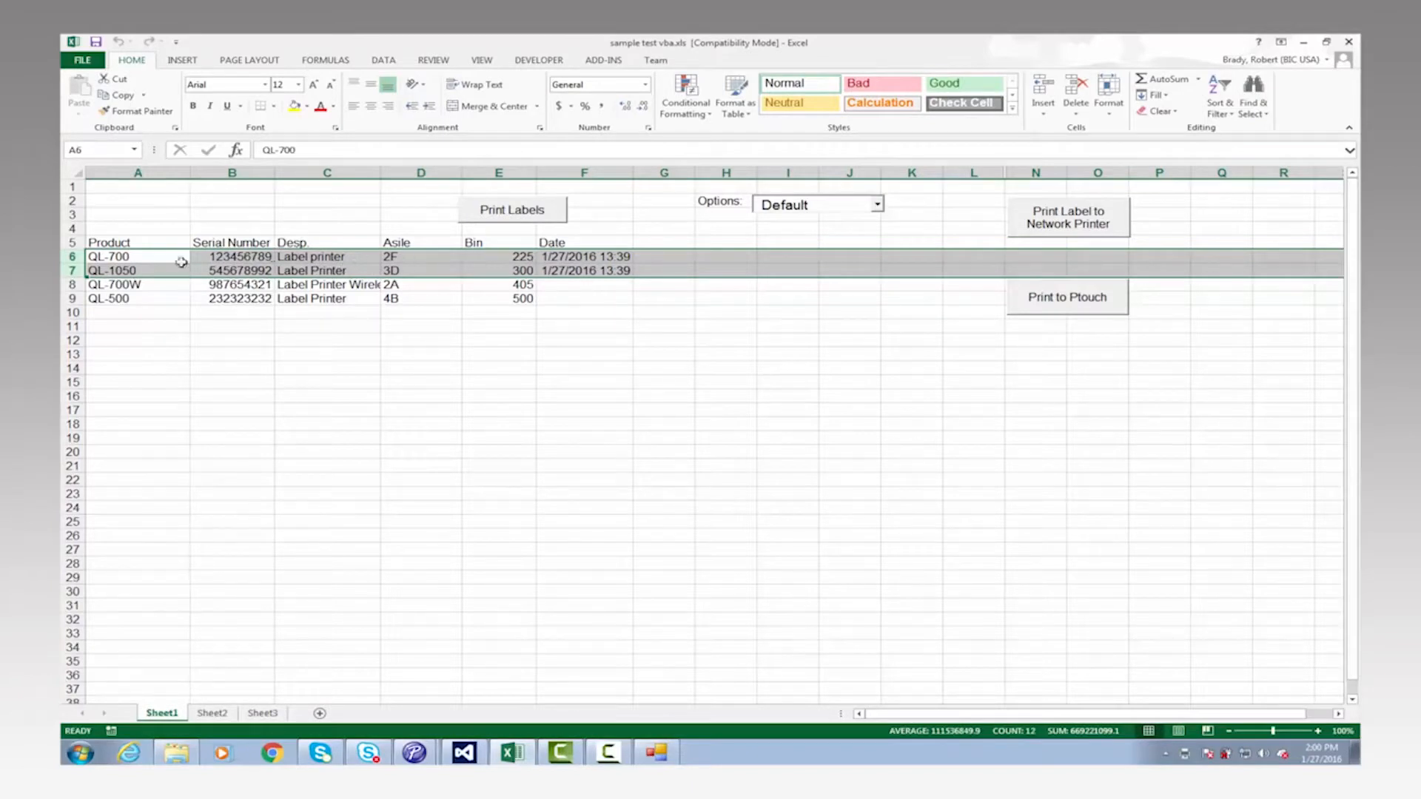
{"action": "mouse_move", "coordinate": [191, 265]}
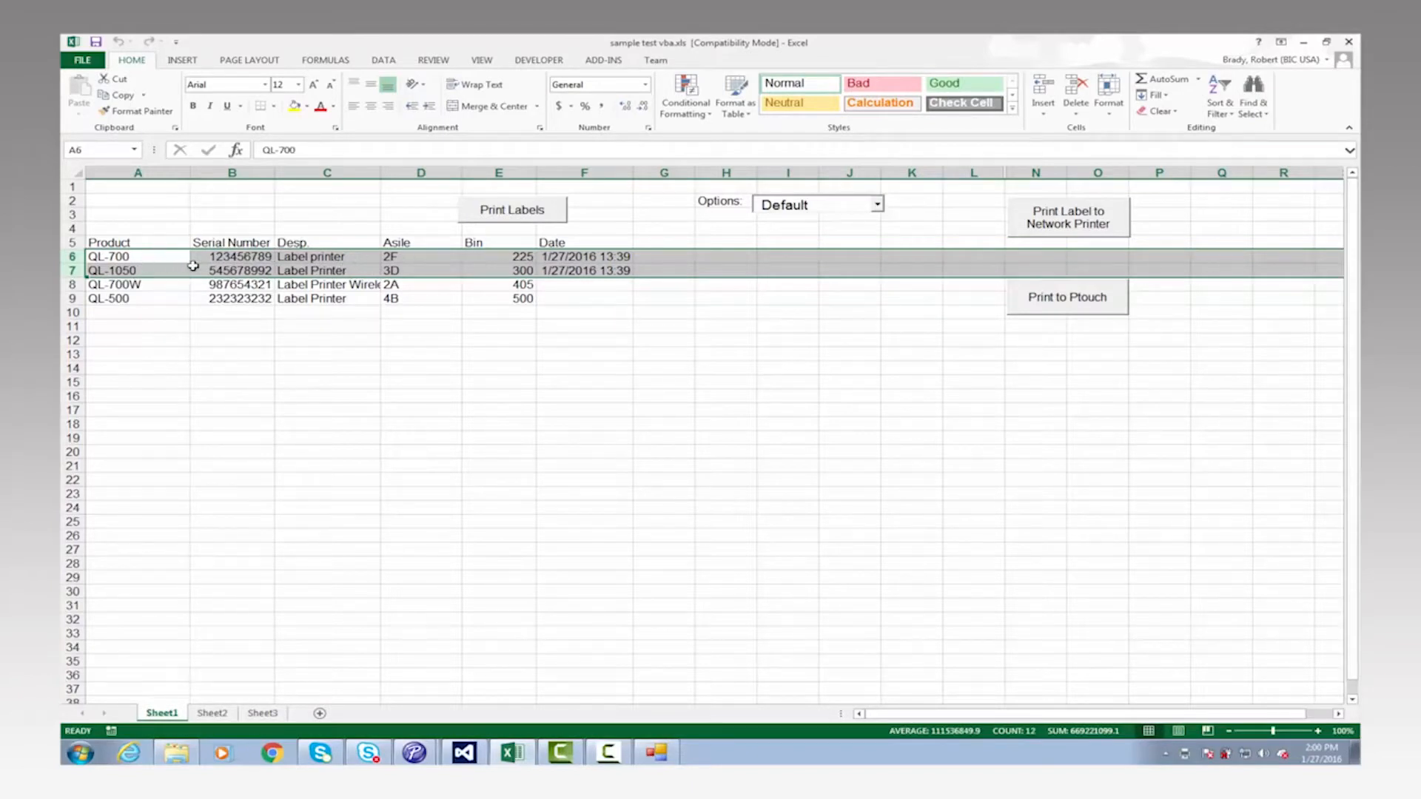
{"action": "mouse_move", "coordinate": [665, 246]}
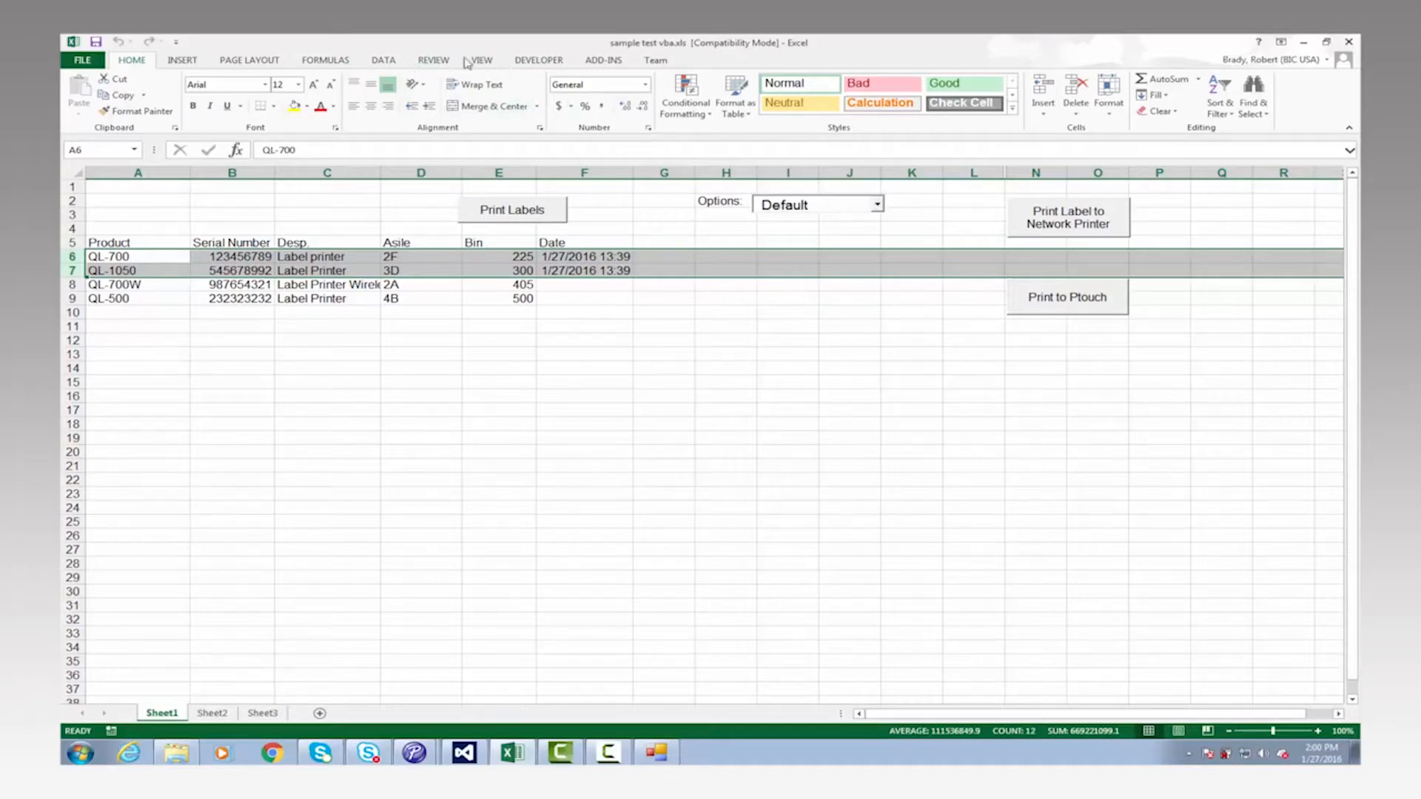
Turn on Design Mode from the Developer tools and right-click the Print Label to Network Printer button.
{"action": "left_click", "coordinate": [537, 59]}
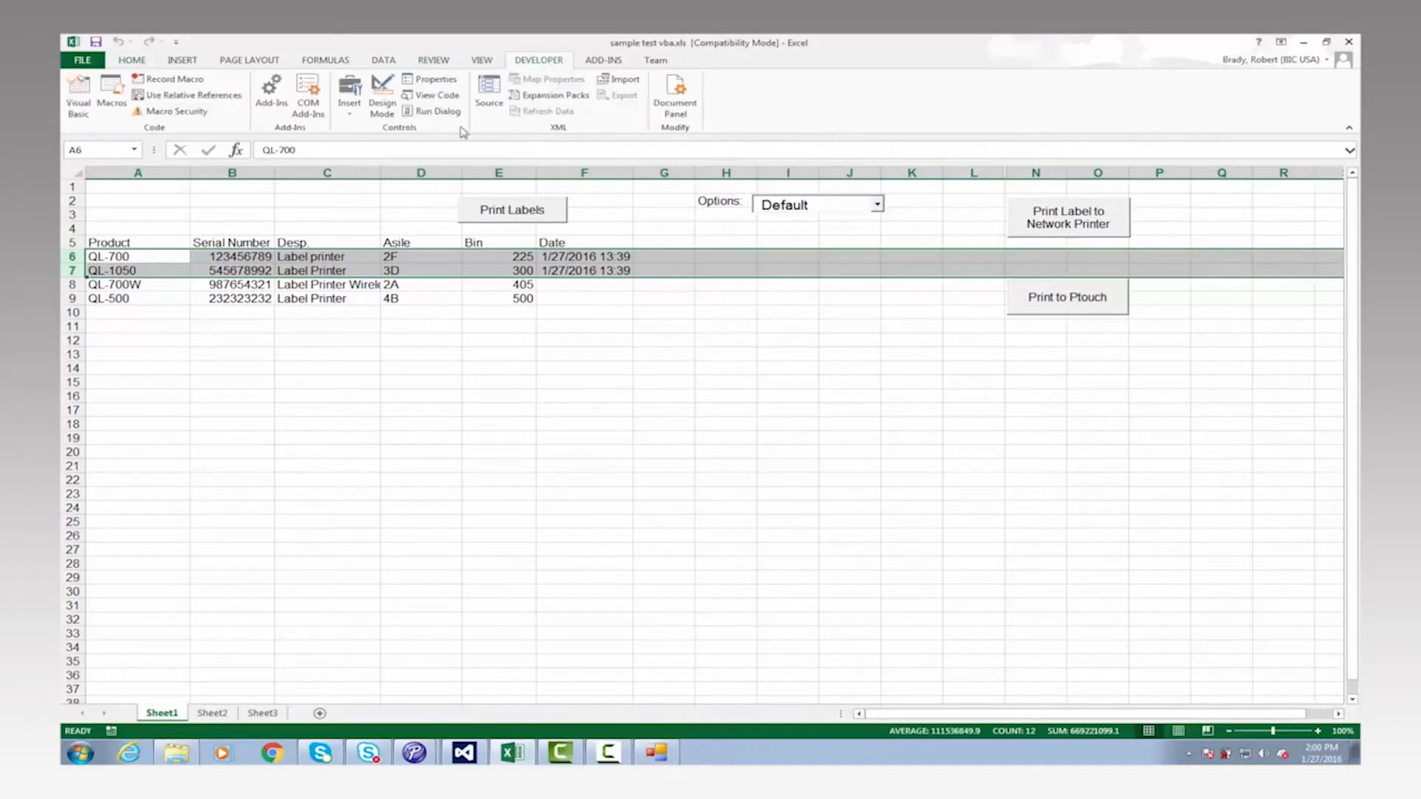
{"action": "left_click", "coordinate": [382, 99]}
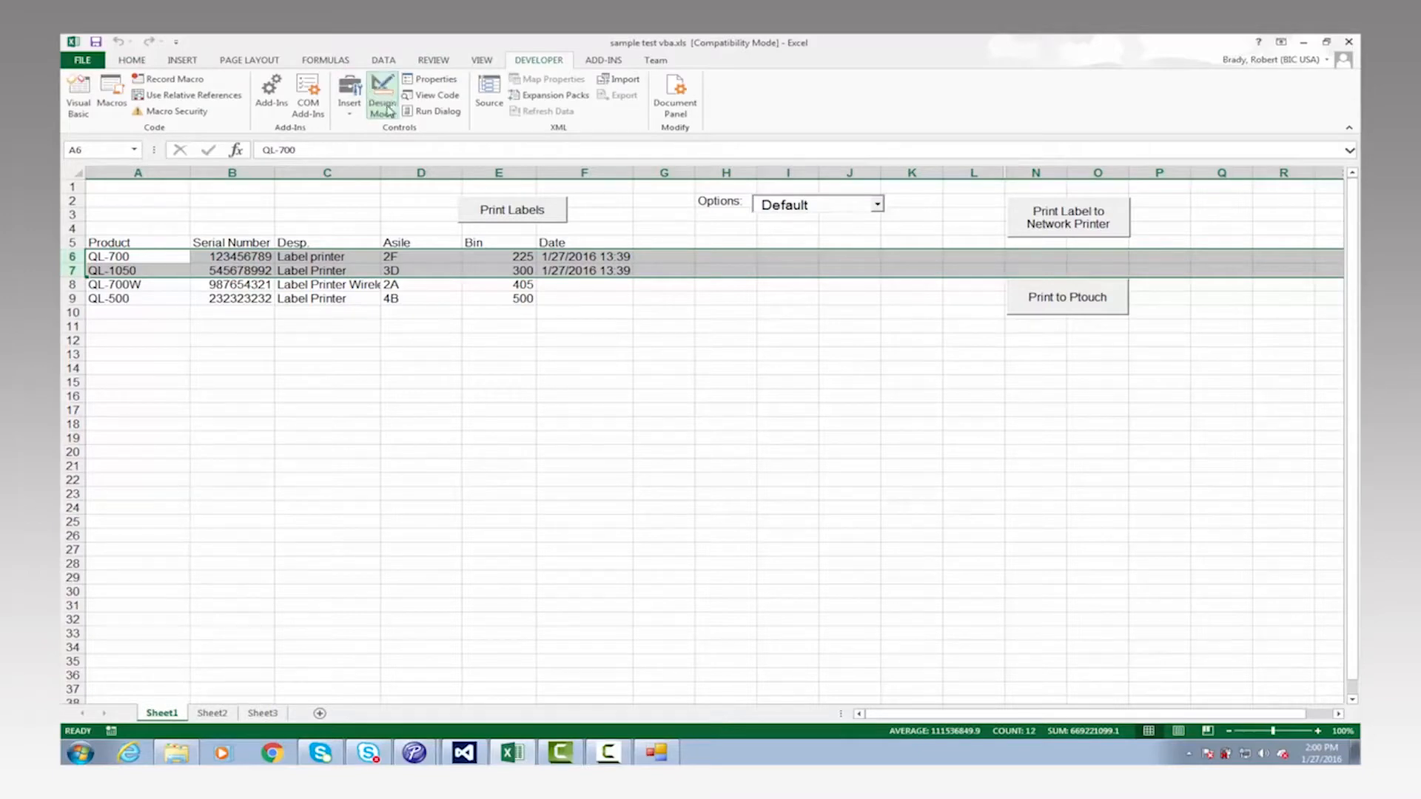
{"action": "left_click", "coordinate": [1067, 218]}
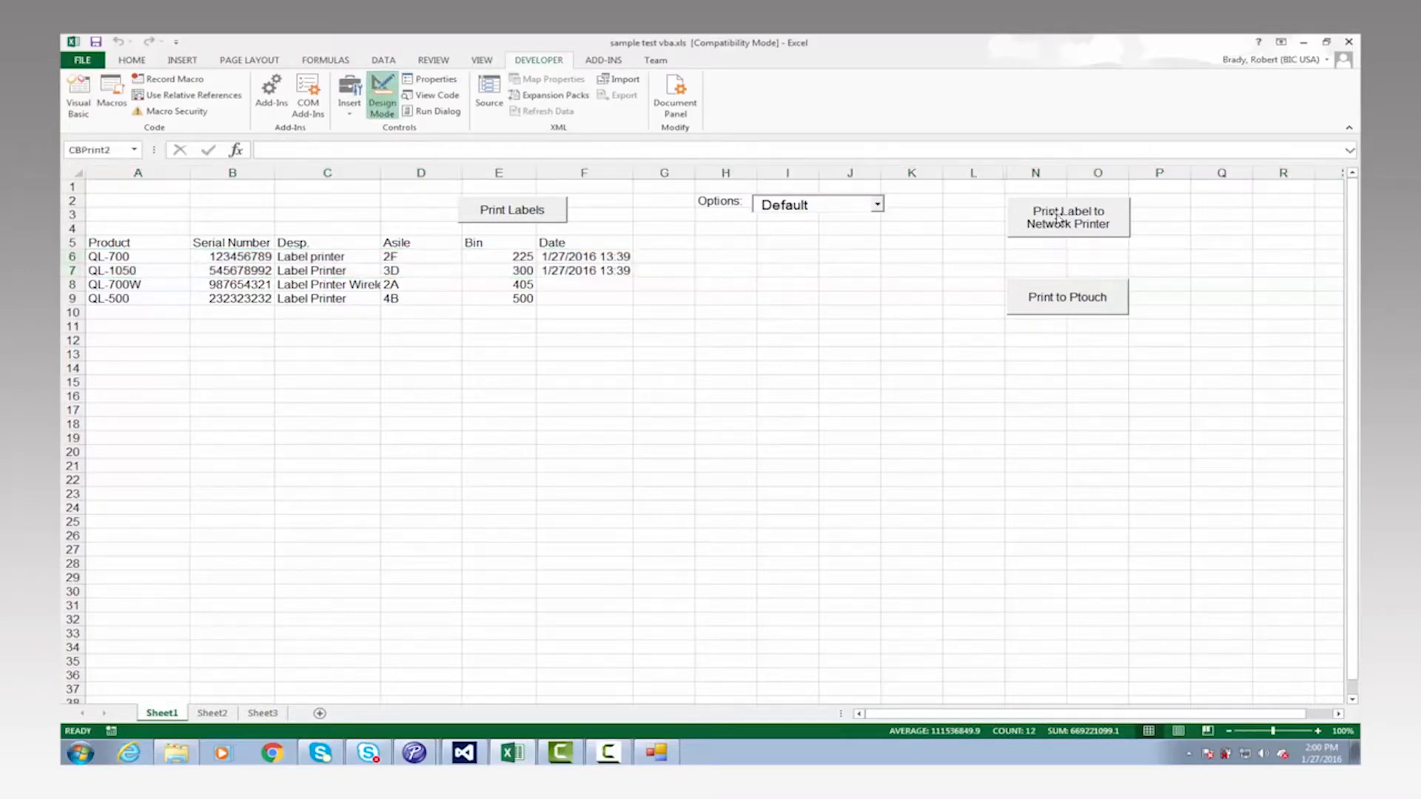
{"action": "right_click", "coordinate": [1067, 217]}
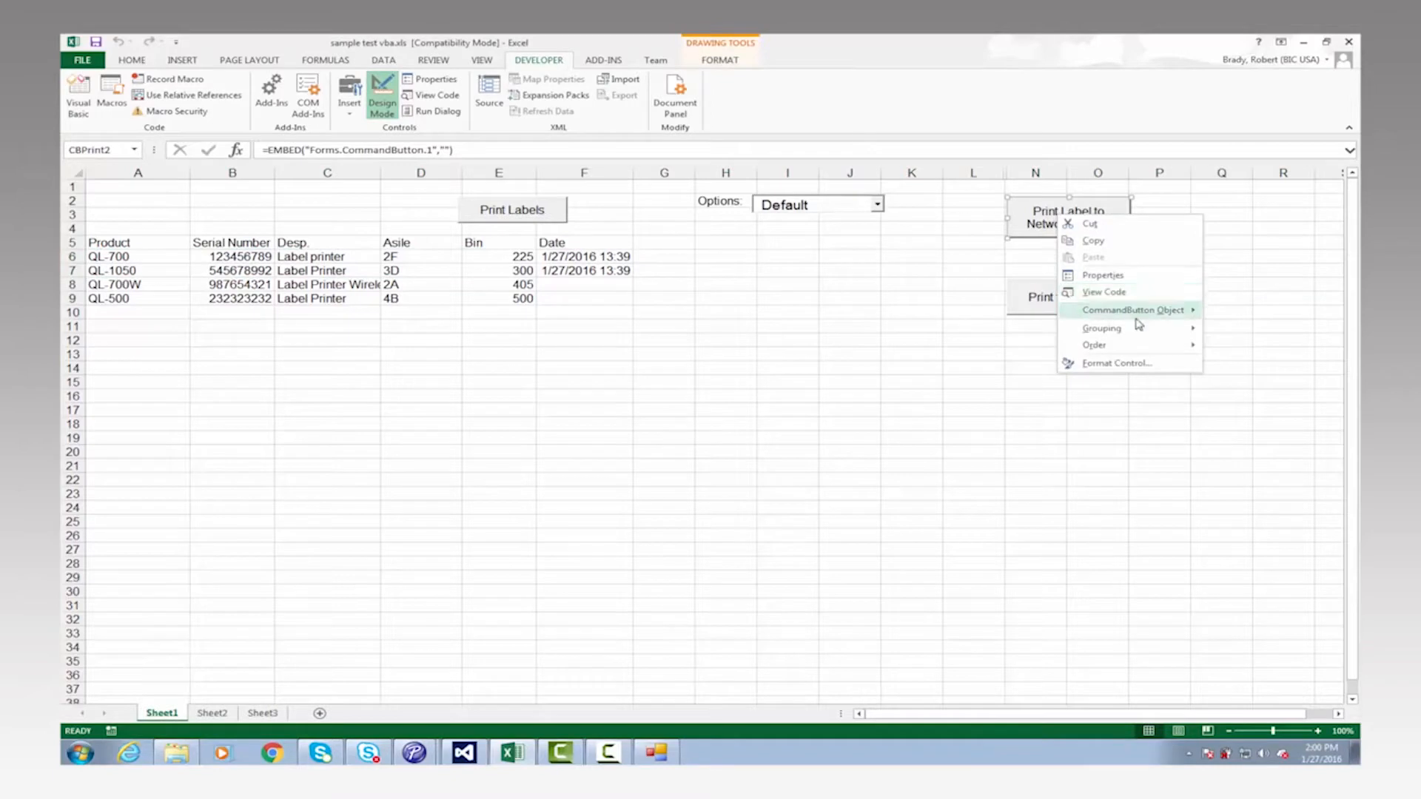
{"action": "mouse_move", "coordinate": [1104, 292]}
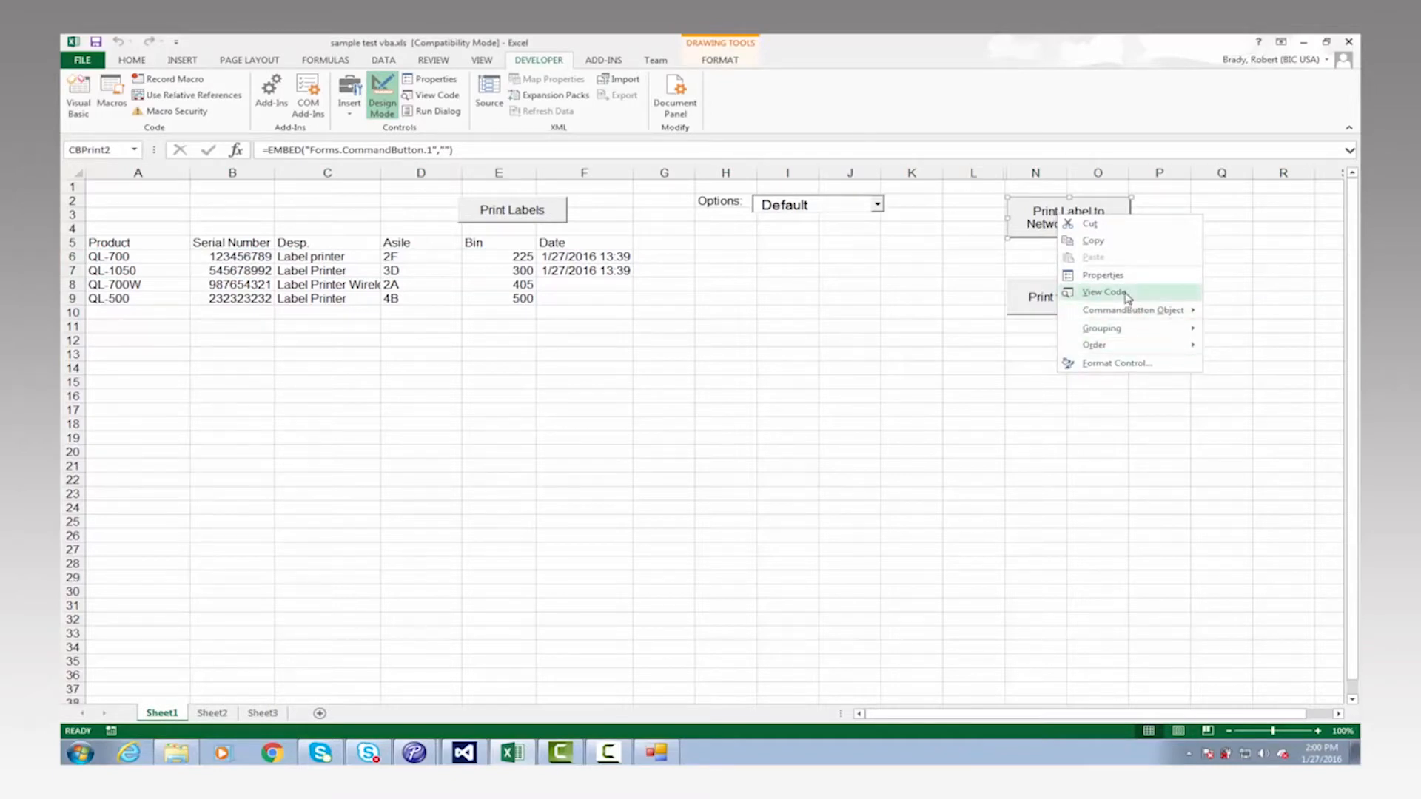
View the network-printer button's code and scroll to Private Sub CBPrint2_Click.
{"action": "left_click", "coordinate": [1101, 292]}
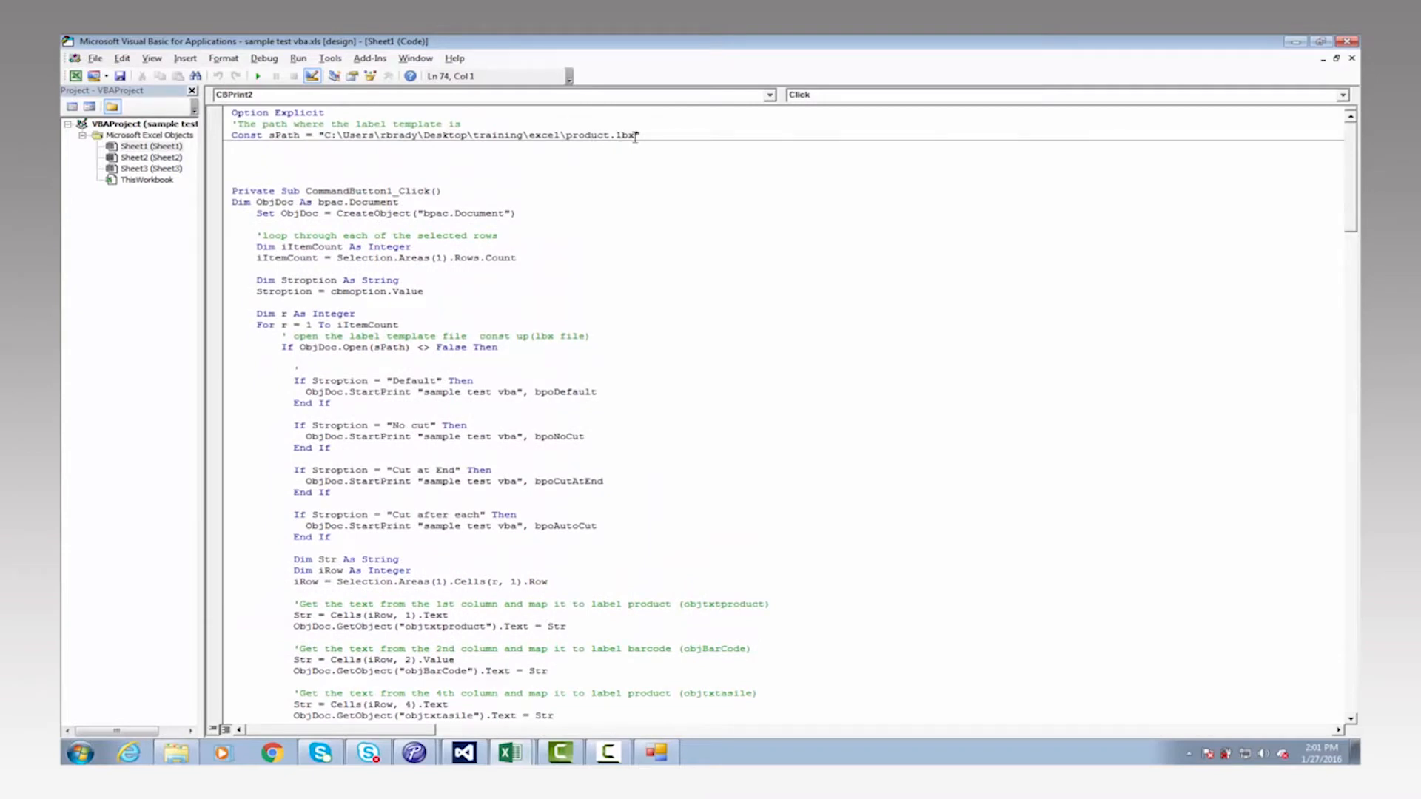
{"action": "scroll", "scroll_direction": "down", "scroll_amount": 3}
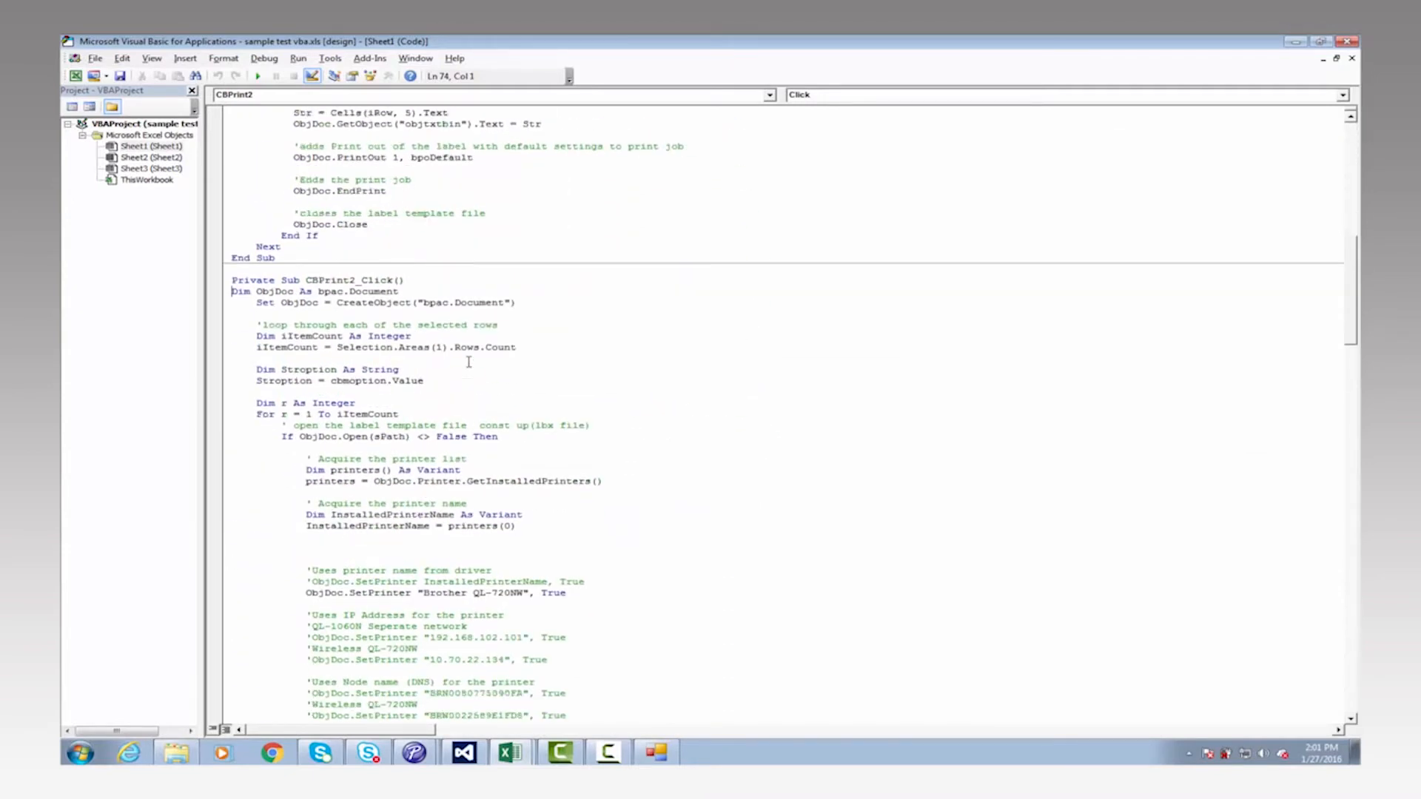
{"action": "scroll", "scroll_direction": "down", "scroll_amount": 3}
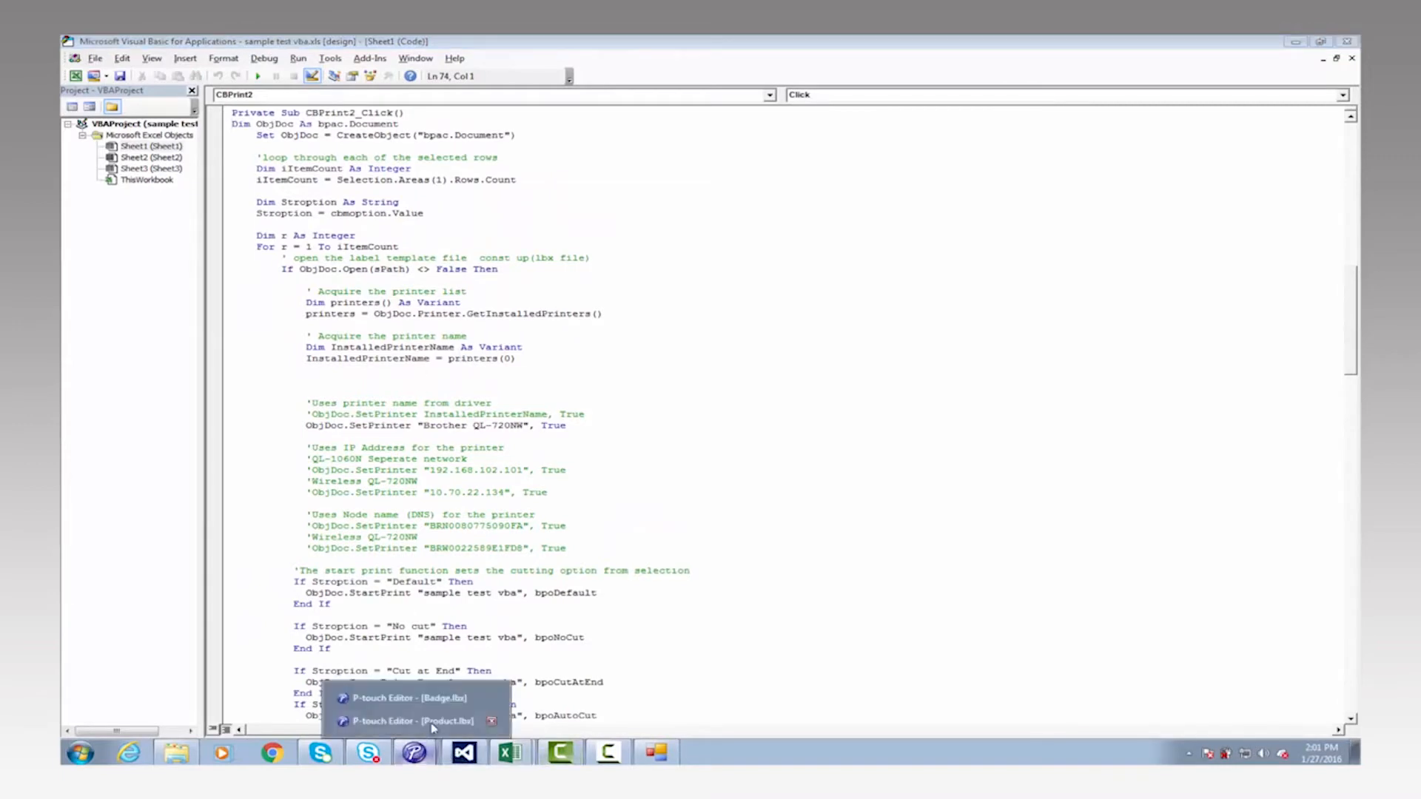
Check the Asile text's Expanded properties show Object Name objtxtasile in Product.lbx, then cancel.
{"action": "left_click", "coordinate": [413, 720]}
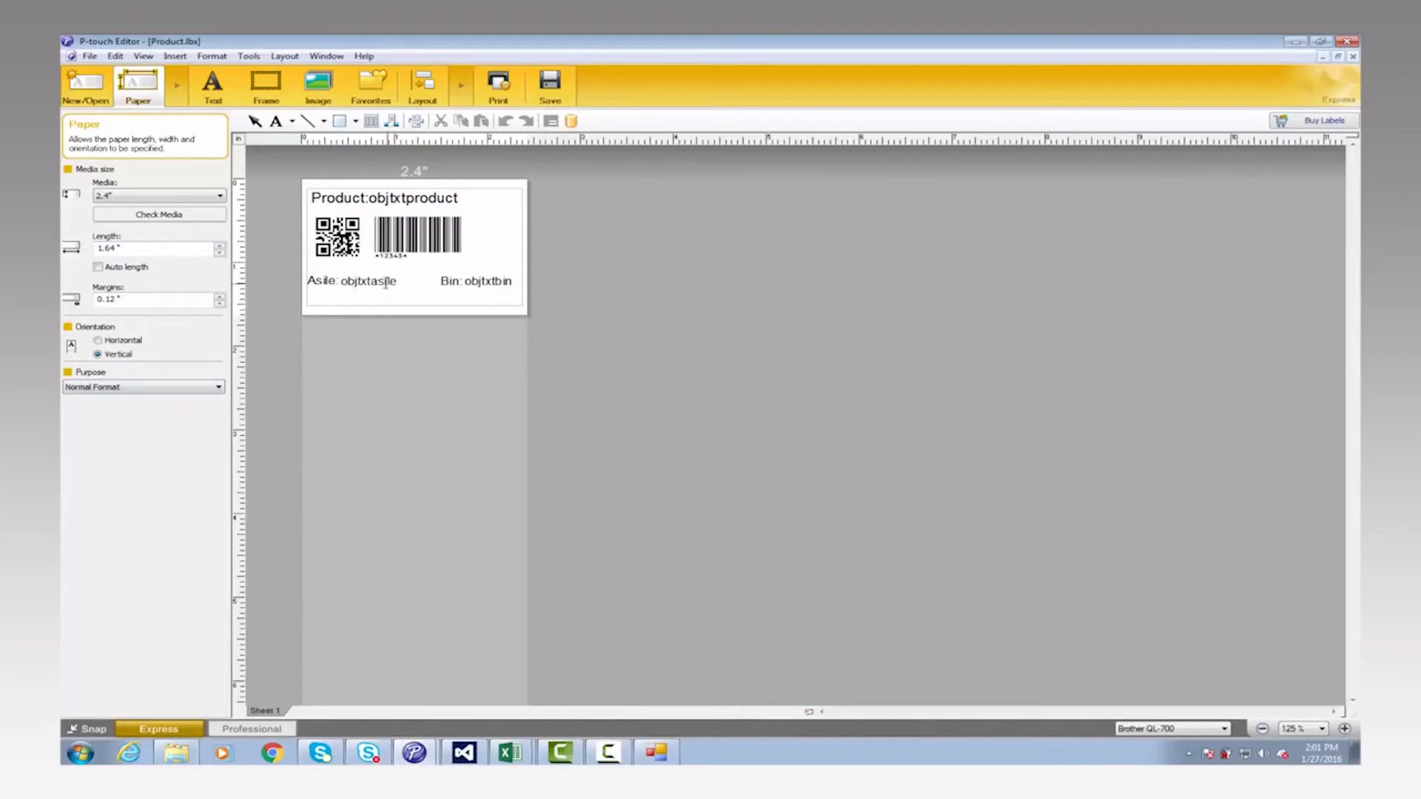
{"action": "right_click", "coordinate": [380, 280]}
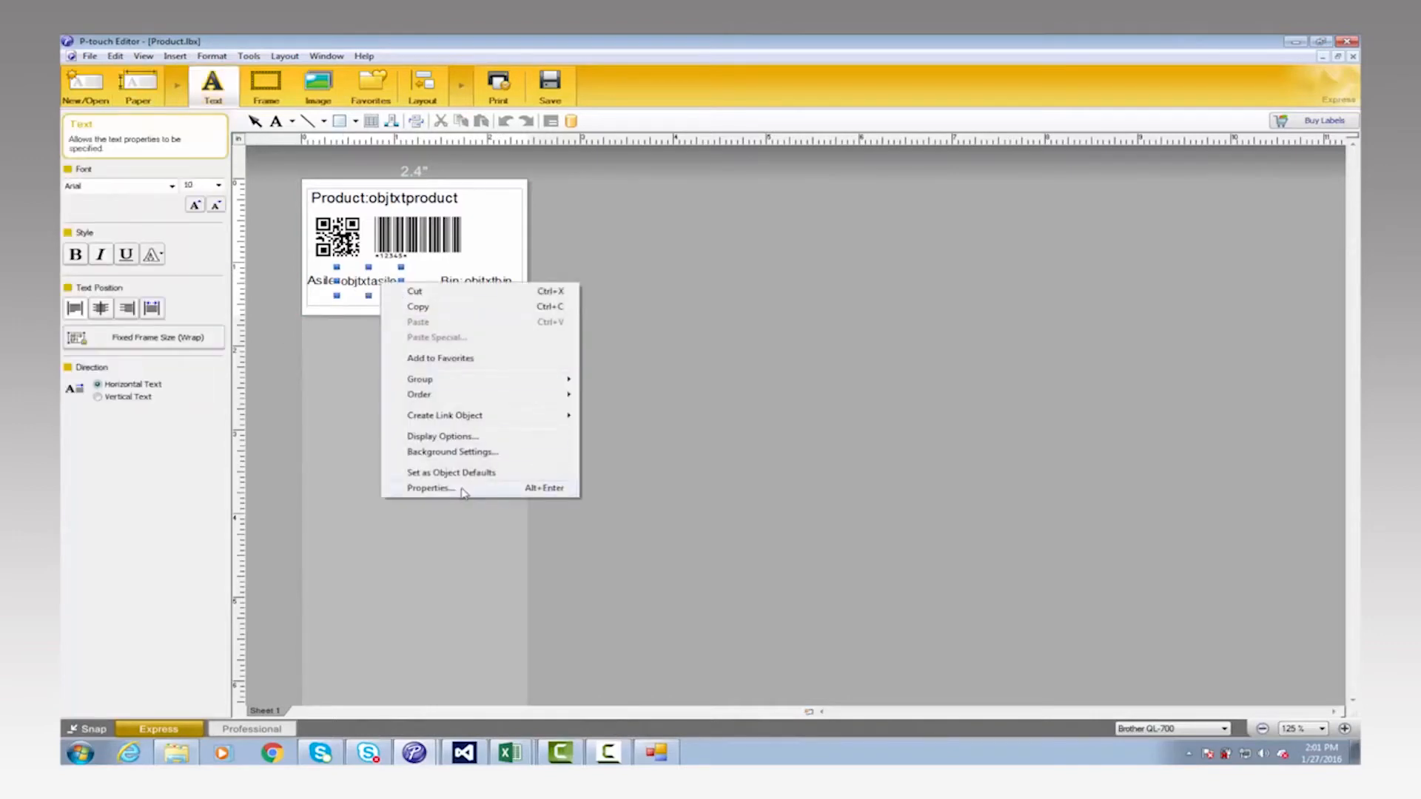
{"action": "left_click", "coordinate": [429, 487]}
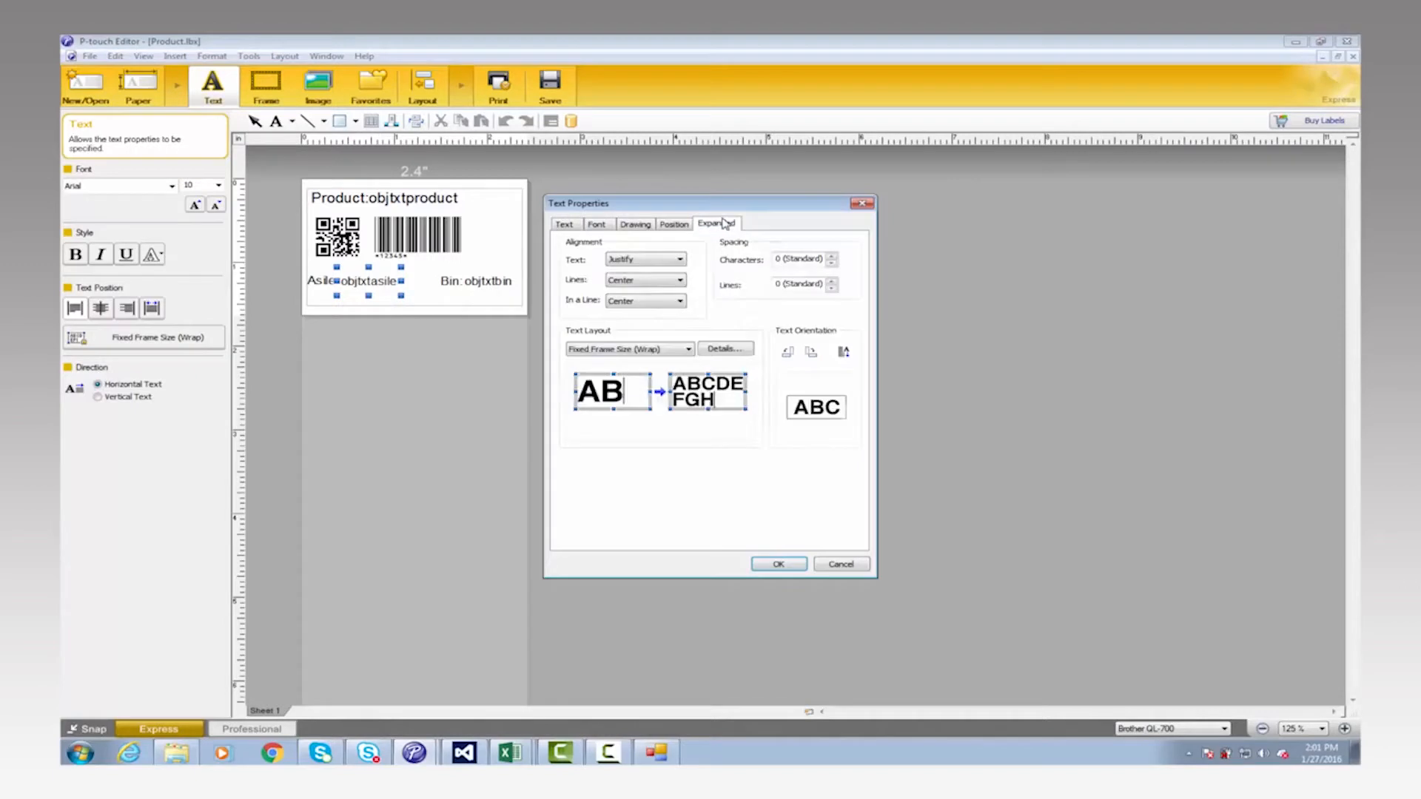
{"action": "left_click", "coordinate": [716, 224]}
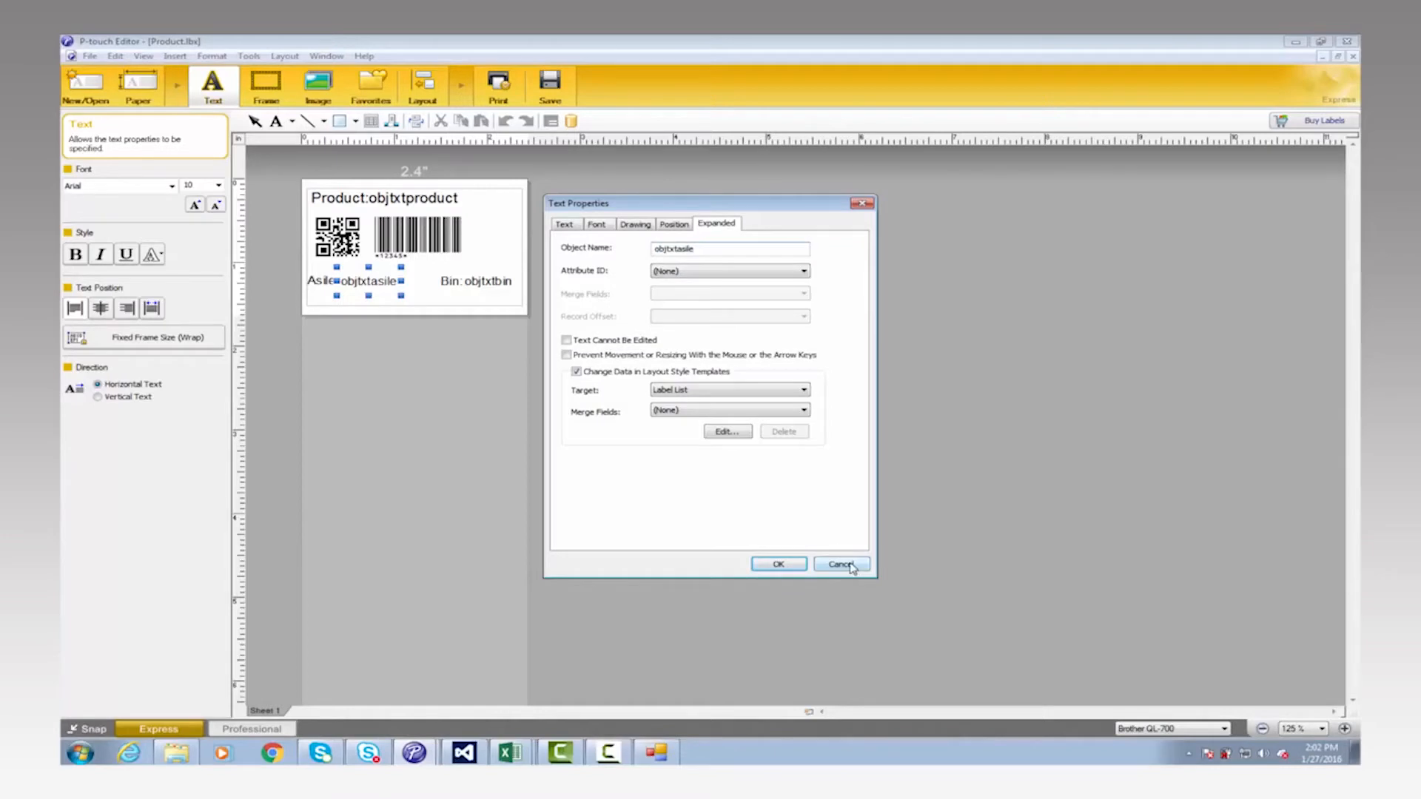
{"action": "left_click", "coordinate": [841, 564]}
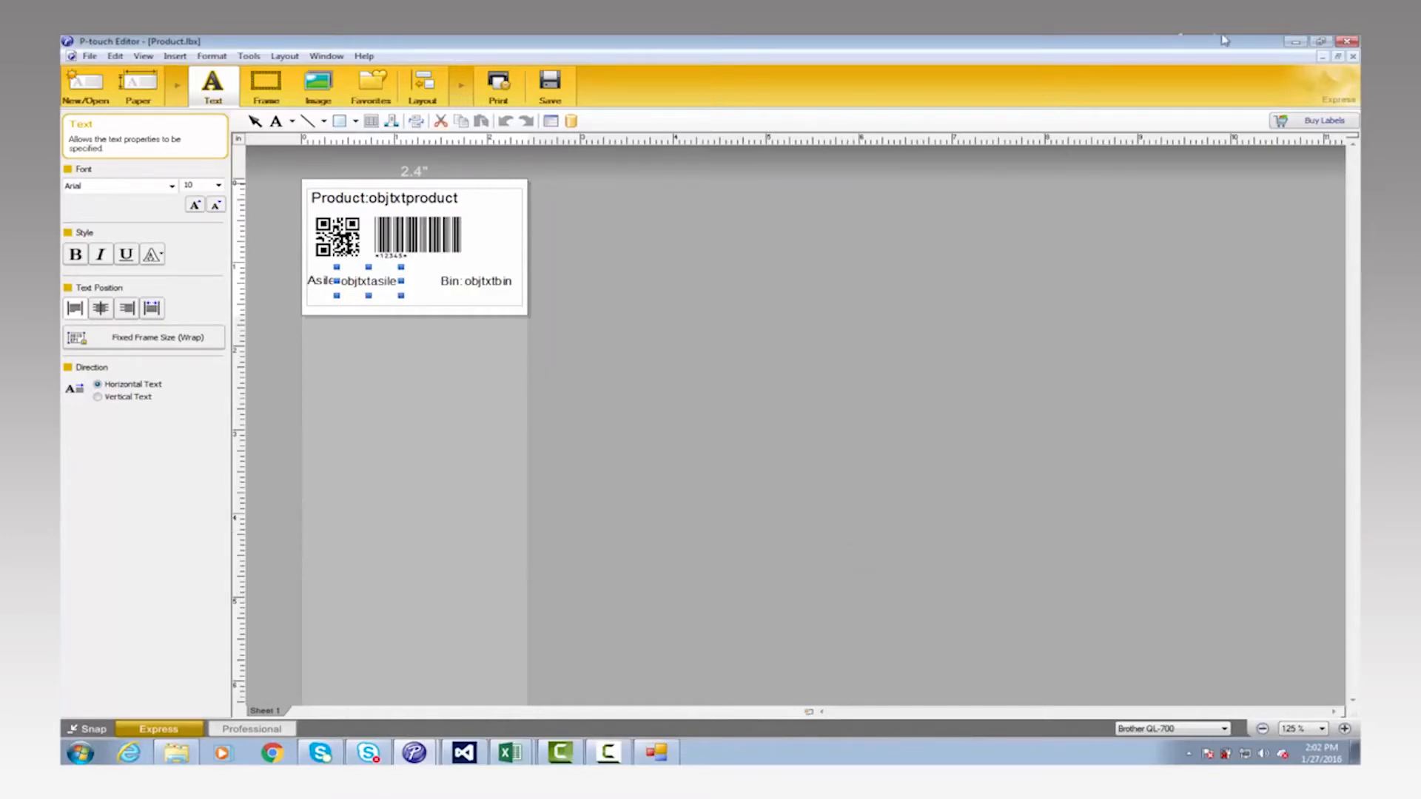
{"action": "mouse_move", "coordinate": [490, 734]}
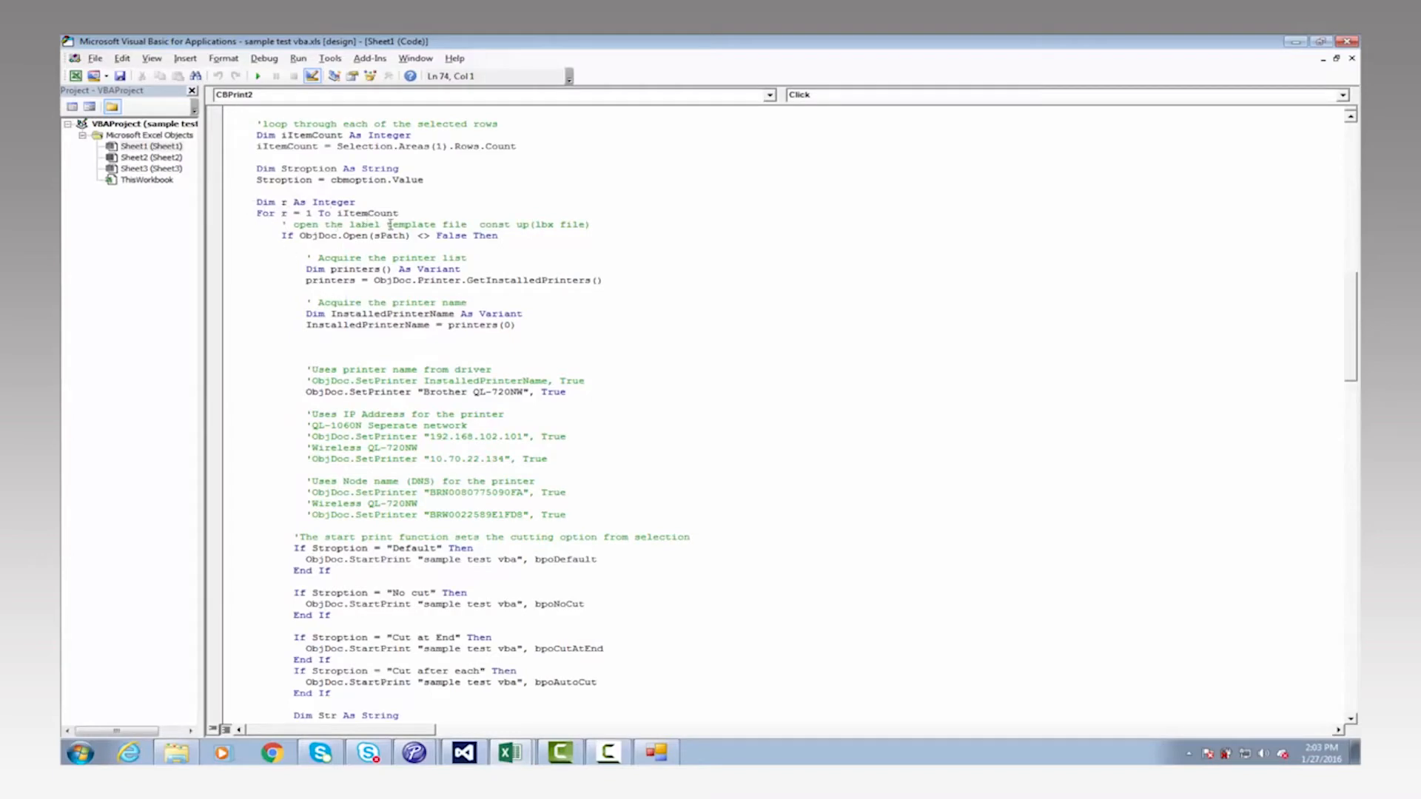
{"action": "mouse_move", "coordinate": [385, 229]}
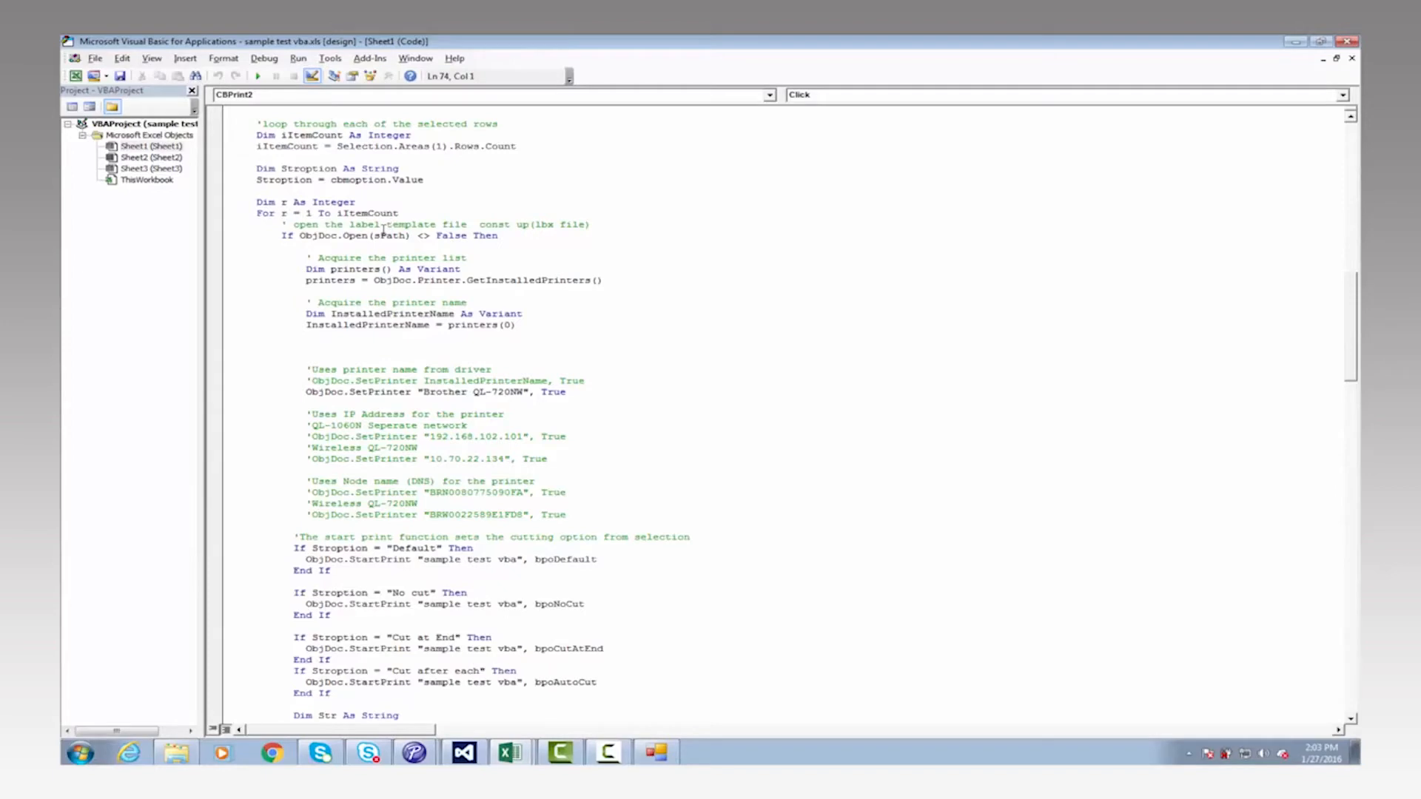
{"action": "mouse_move", "coordinate": [385, 269]}
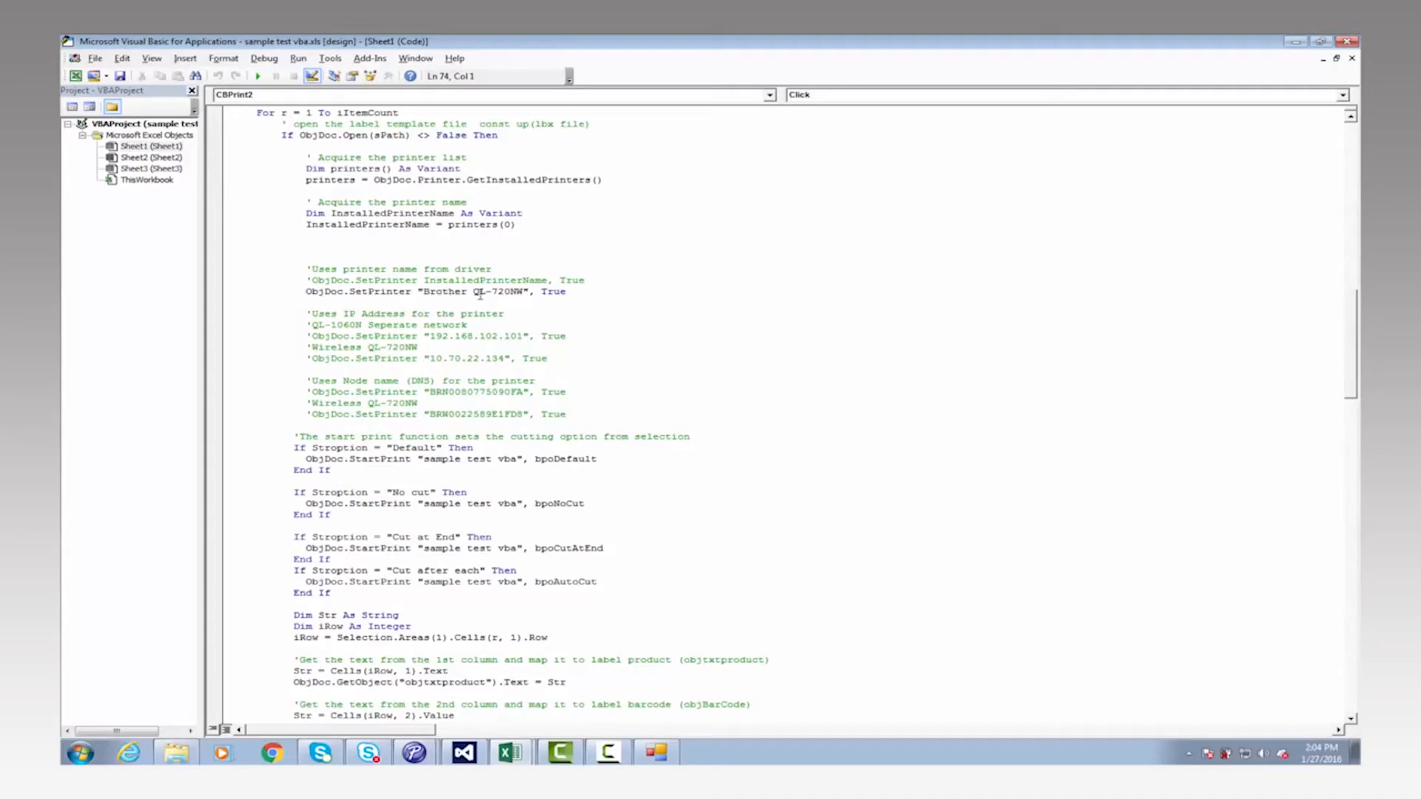
{"action": "mouse_move", "coordinate": [520, 299]}
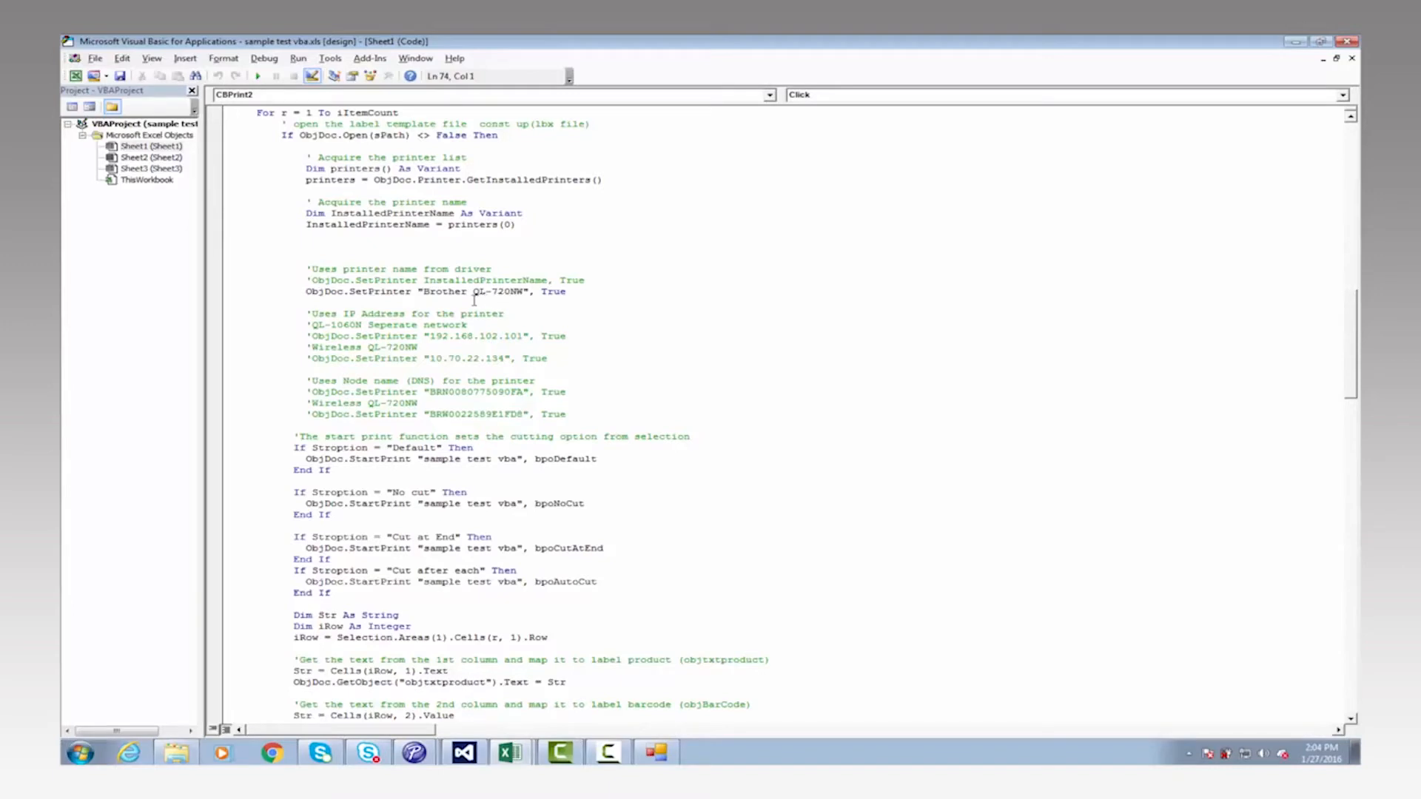
{"action": "mouse_move", "coordinate": [368, 408]}
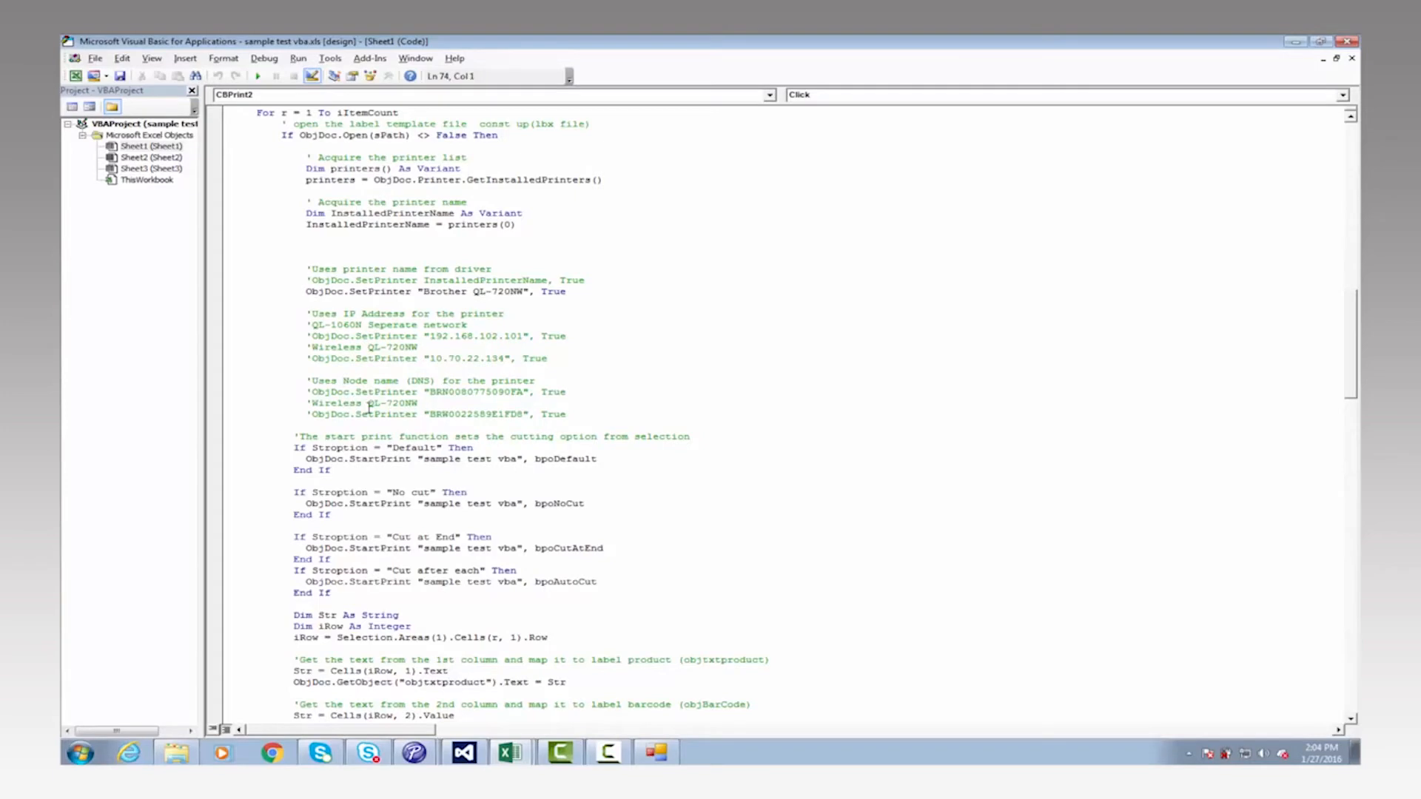
Scroll through the SetPrinter and StartPrint sections of CBPrint2_Click.
{"action": "scroll", "scroll_direction": "down", "scroll_amount": 3}
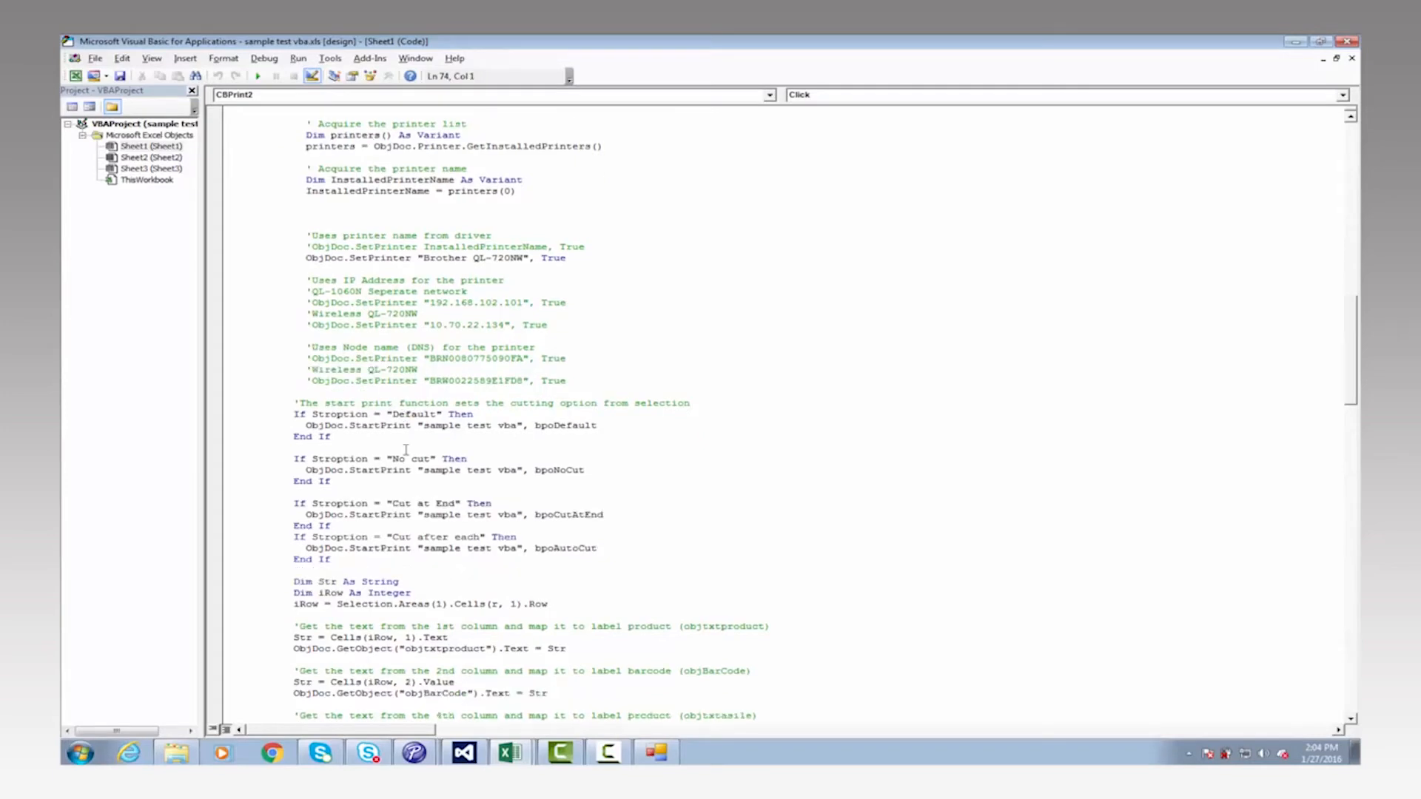
{"action": "scroll", "scroll_direction": "down", "scroll_amount": 3}
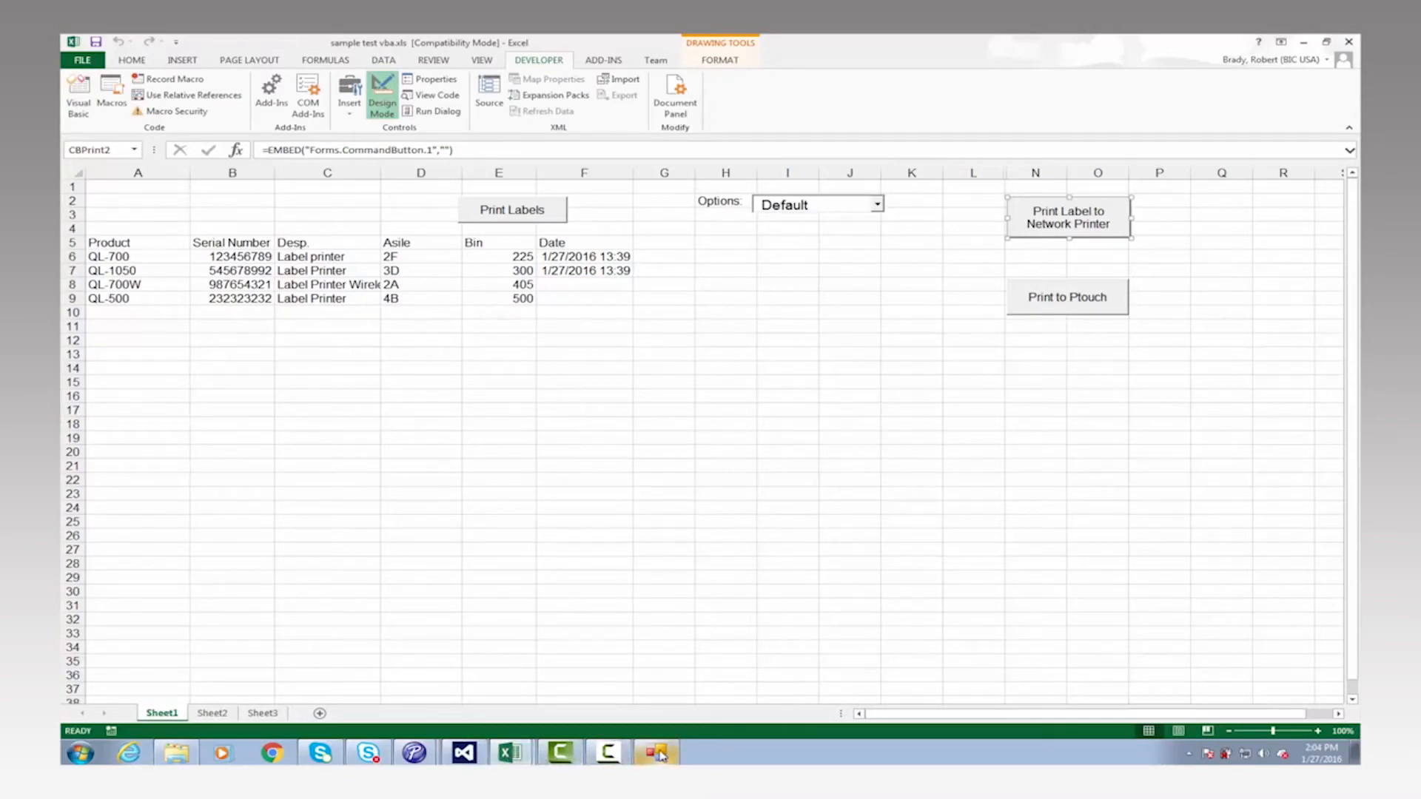
{"action": "mouse_move", "coordinate": [655, 752]}
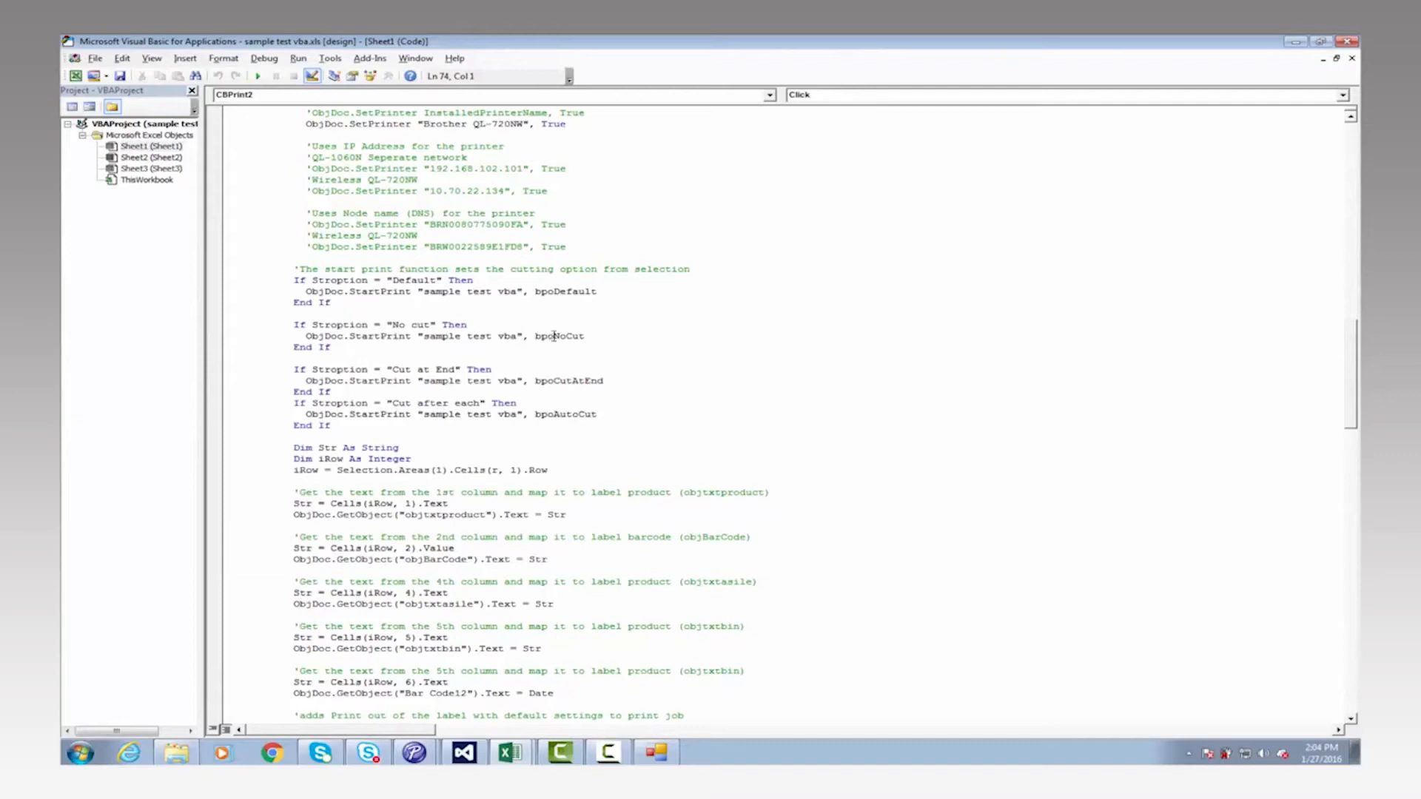
{"action": "scroll", "scroll_direction": "down", "scroll_amount": 3}
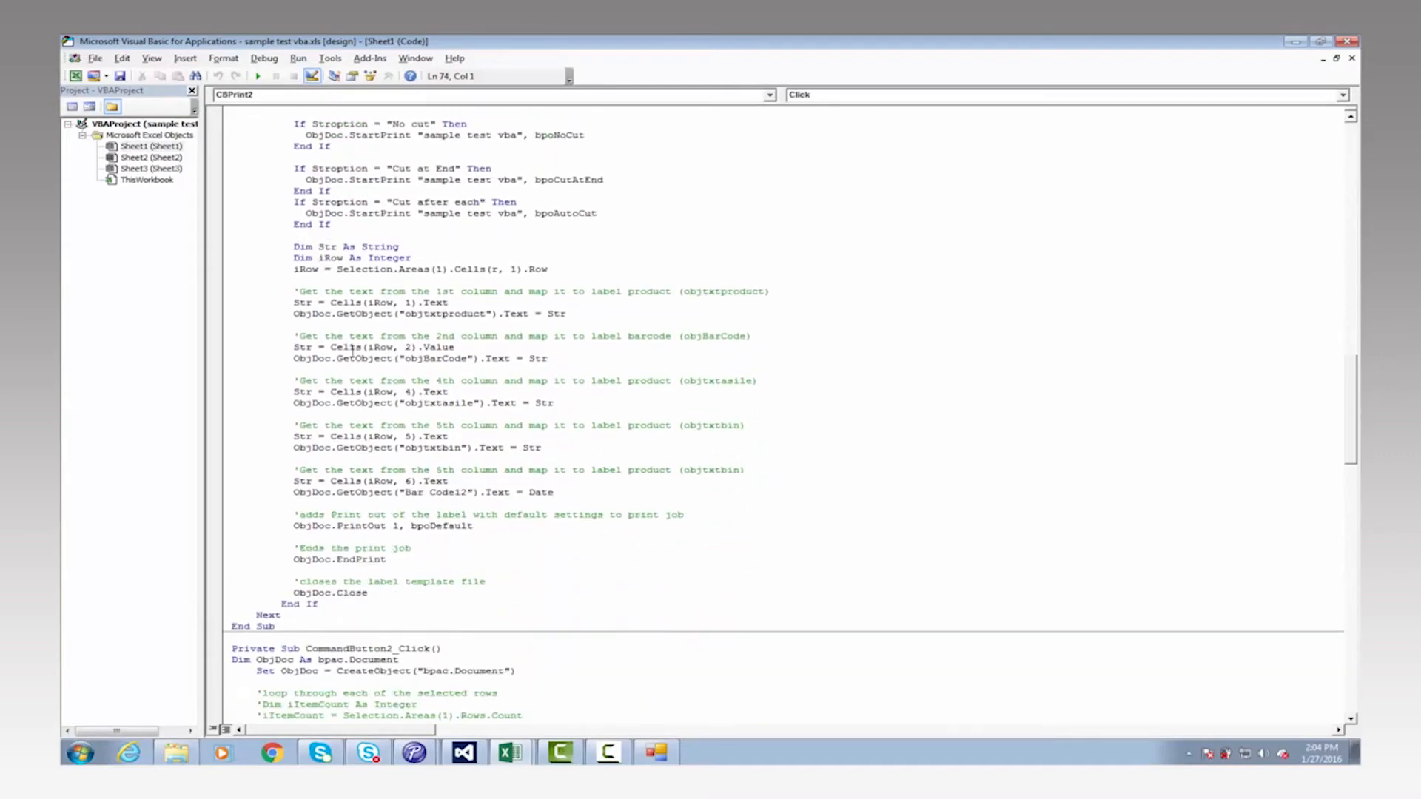
{"action": "scroll", "scroll_direction": "down", "scroll_amount": 3}
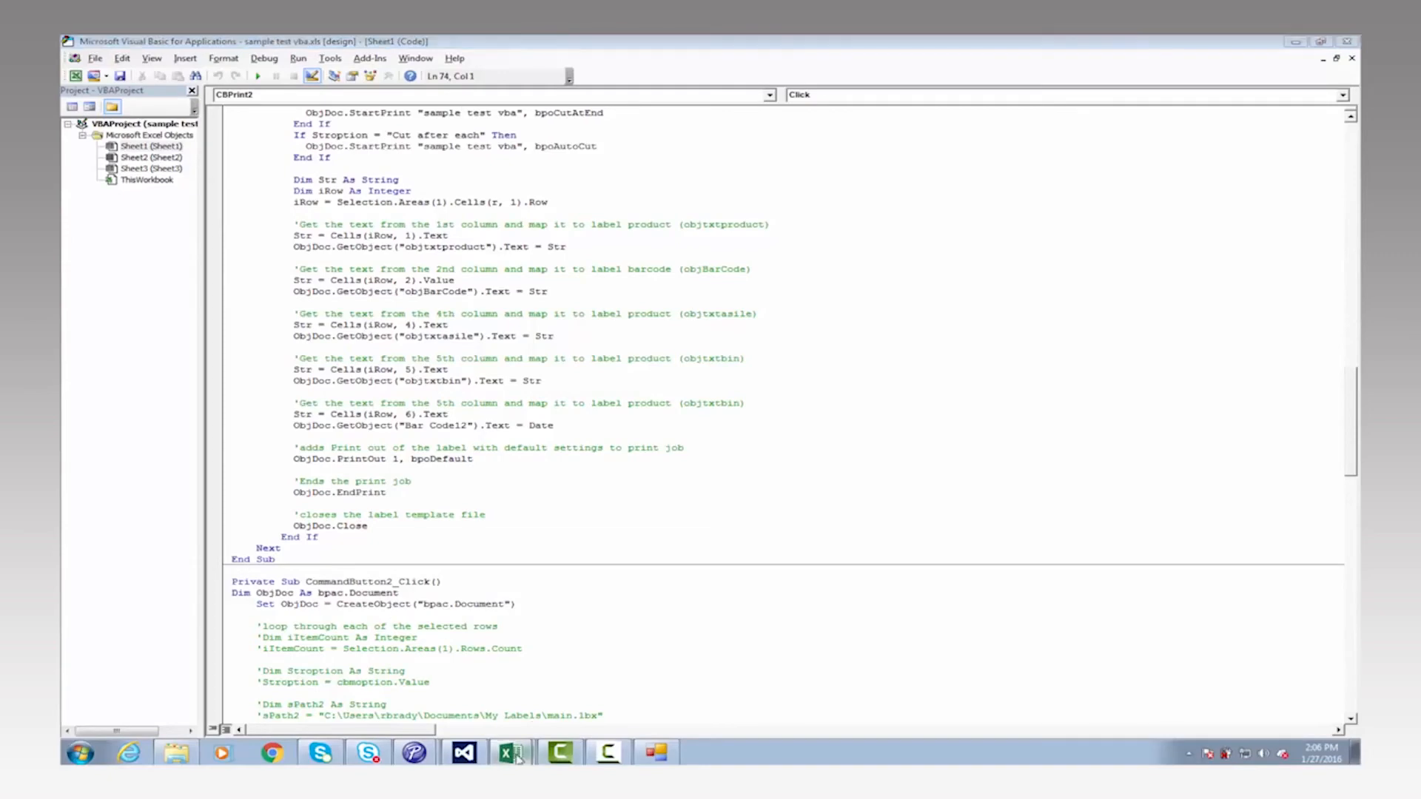
Back in the workbook, switch off Developer > Design Mode with rows 6–7 selected.
{"action": "left_click", "coordinate": [512, 752]}
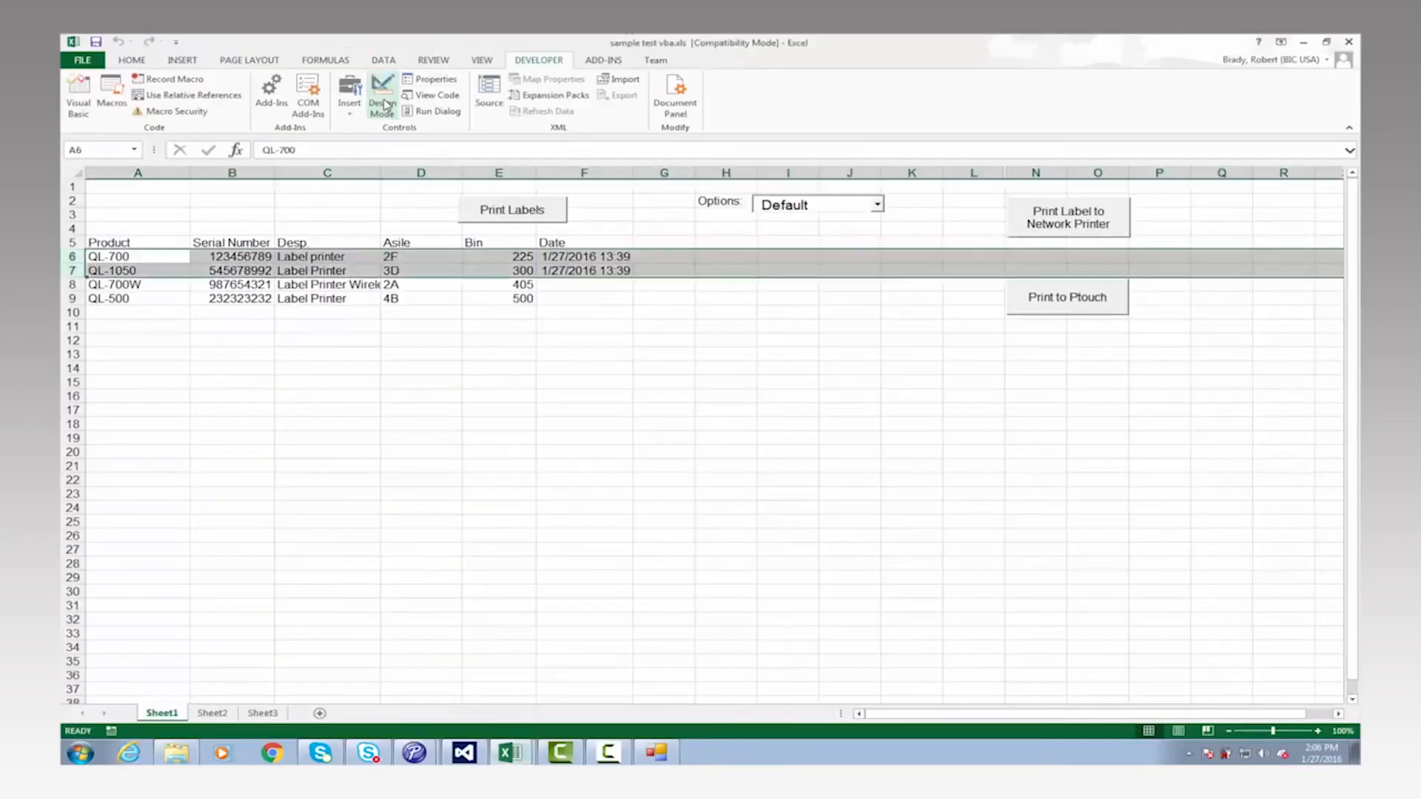
{"action": "left_click", "coordinate": [382, 102]}
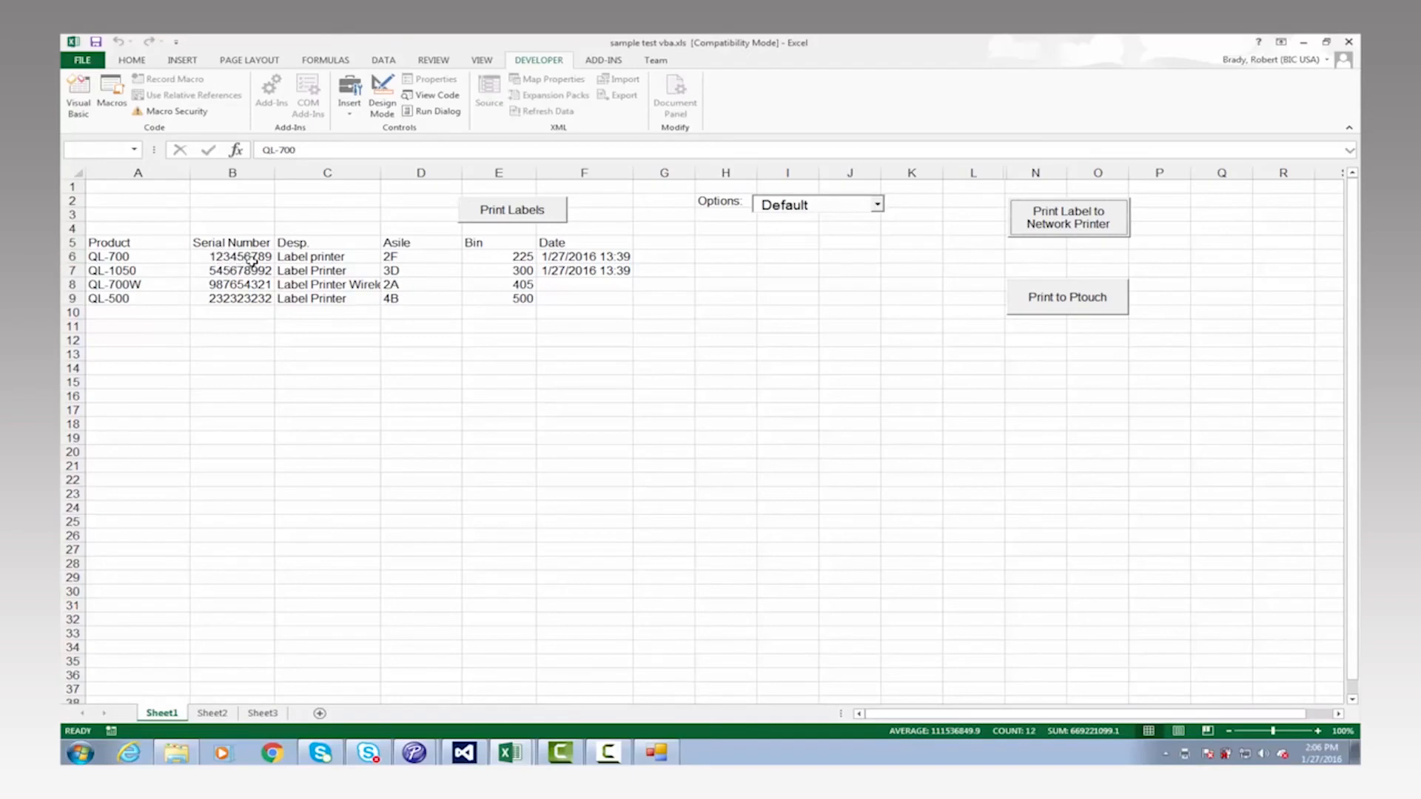
{"action": "mouse_move", "coordinate": [325, 256]}
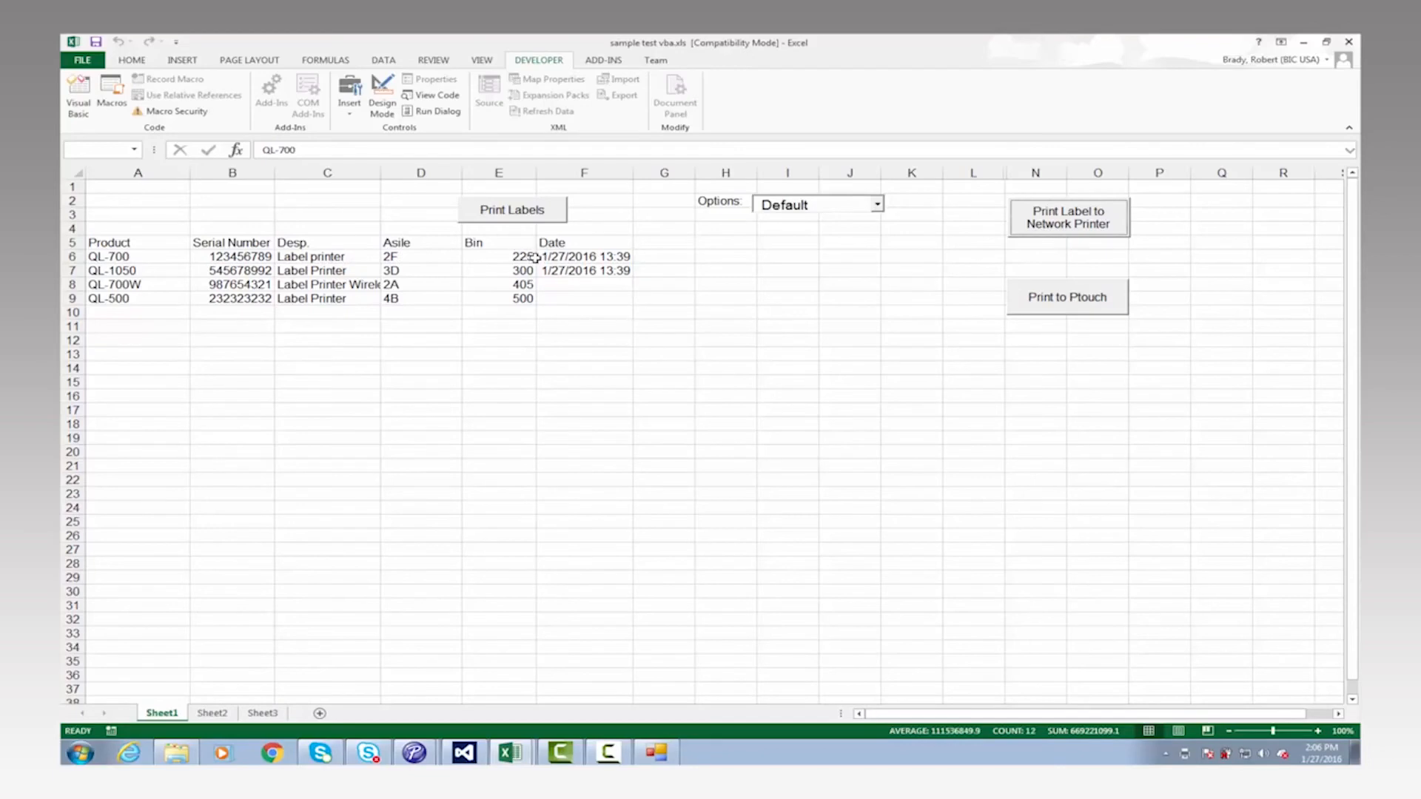
{"action": "mouse_move", "coordinate": [398, 270]}
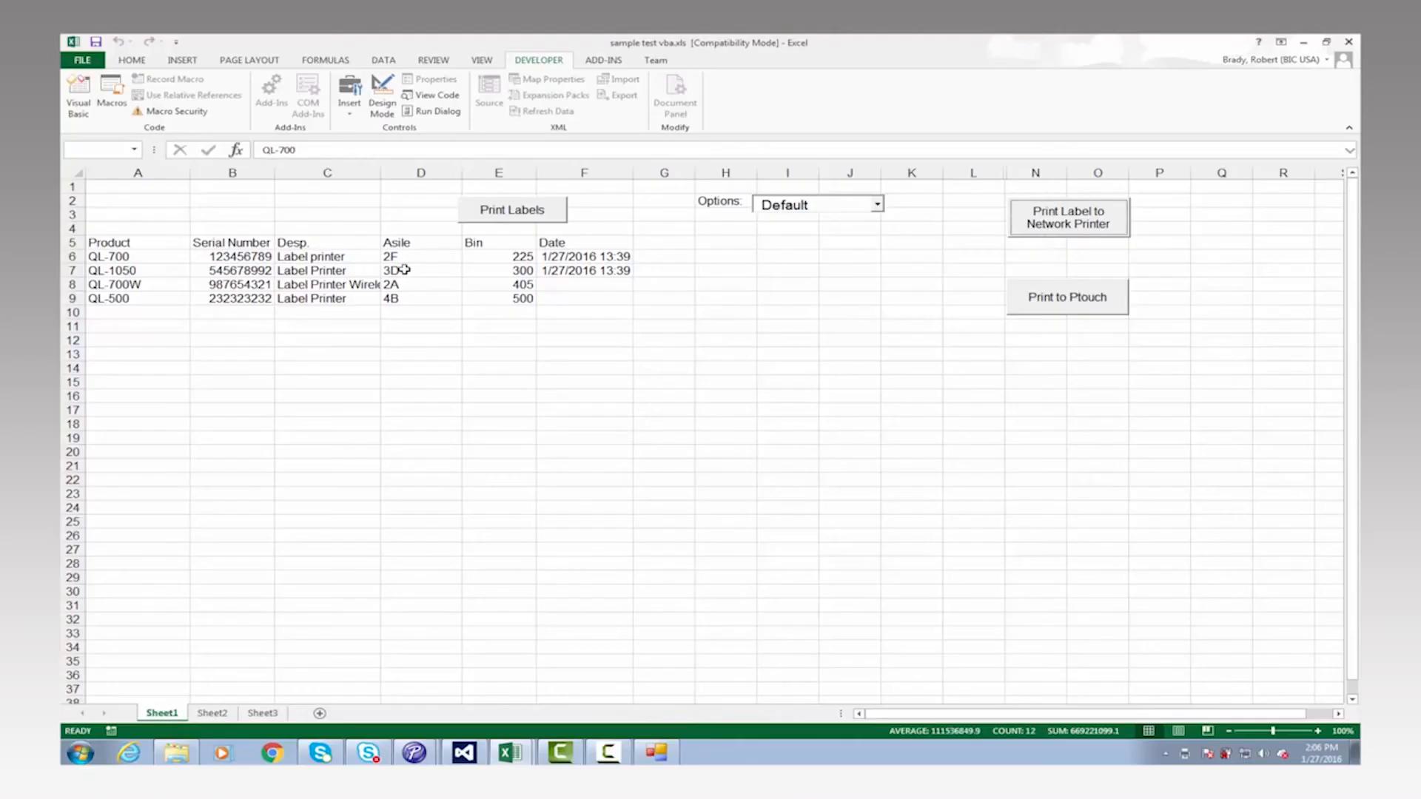
{"action": "mouse_move", "coordinate": [409, 277]}
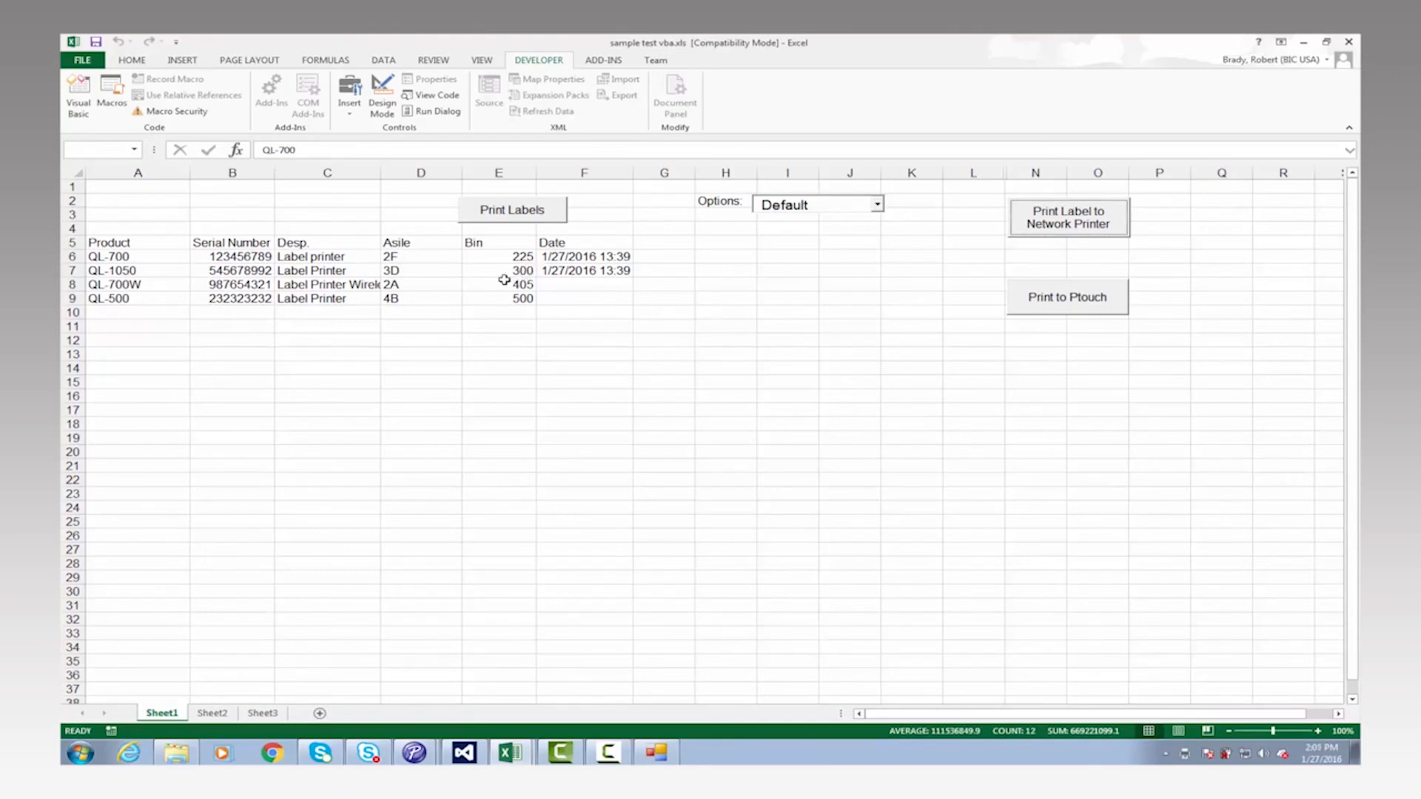
{"action": "mouse_move", "coordinate": [474, 279]}
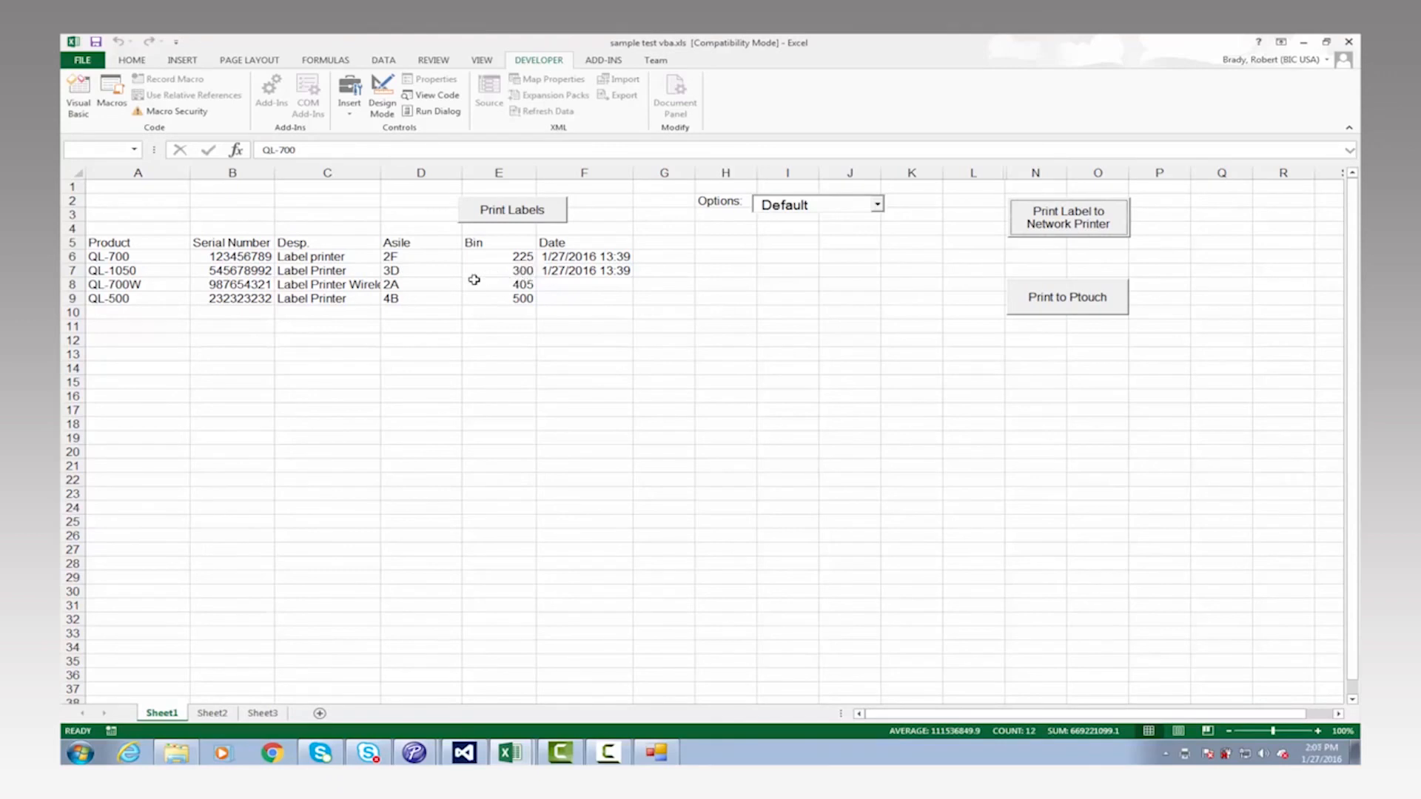
{"action": "mouse_move", "coordinate": [429, 281]}
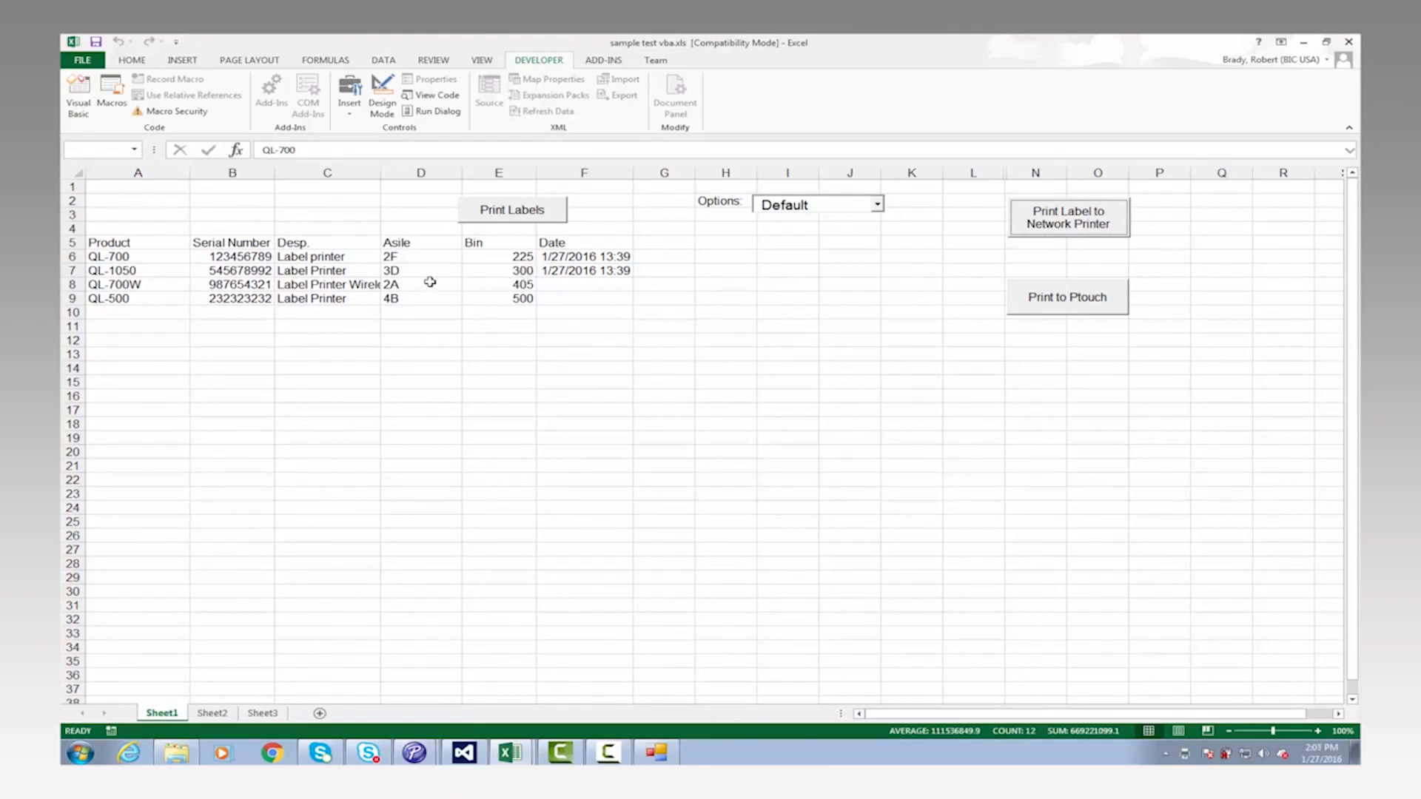